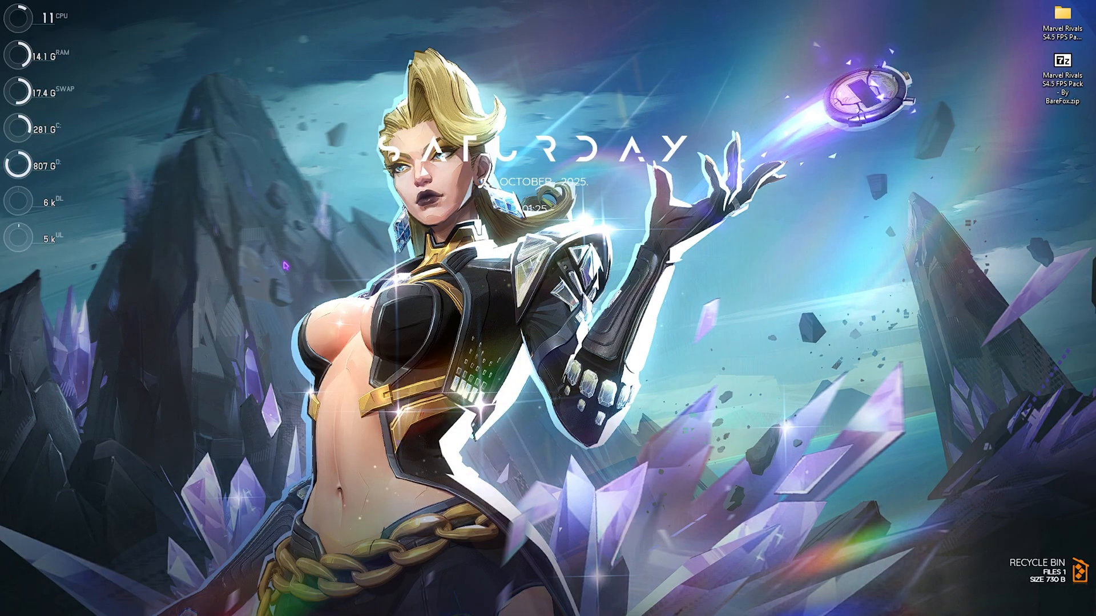
# - From Start search, reach Settings > Gaming > Game Mode with Game Mode on
pyautogui.write('settings')
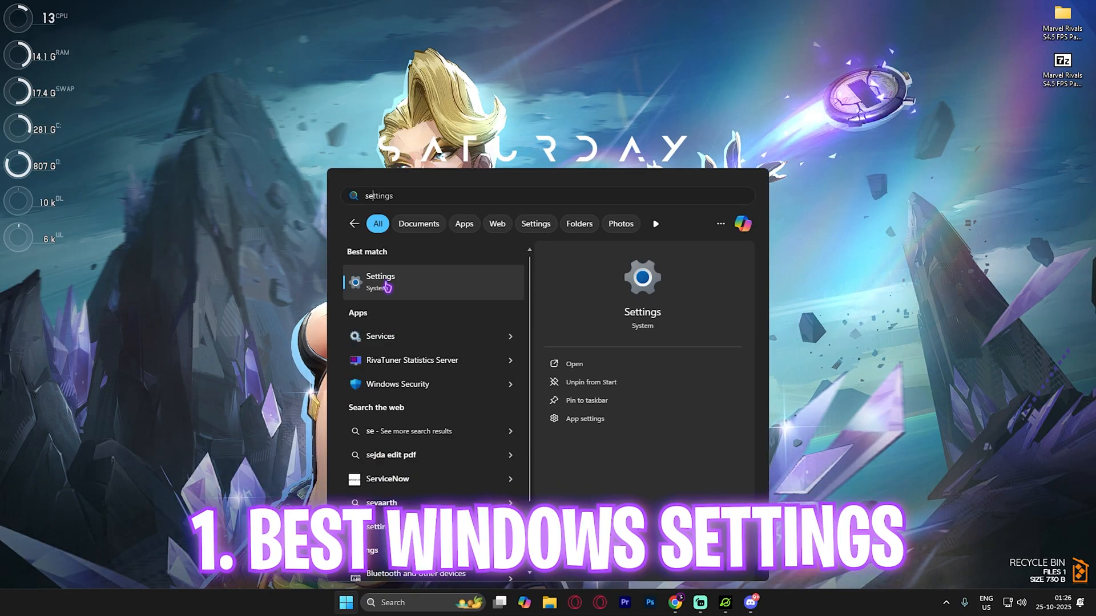
pyautogui.click(380, 280)
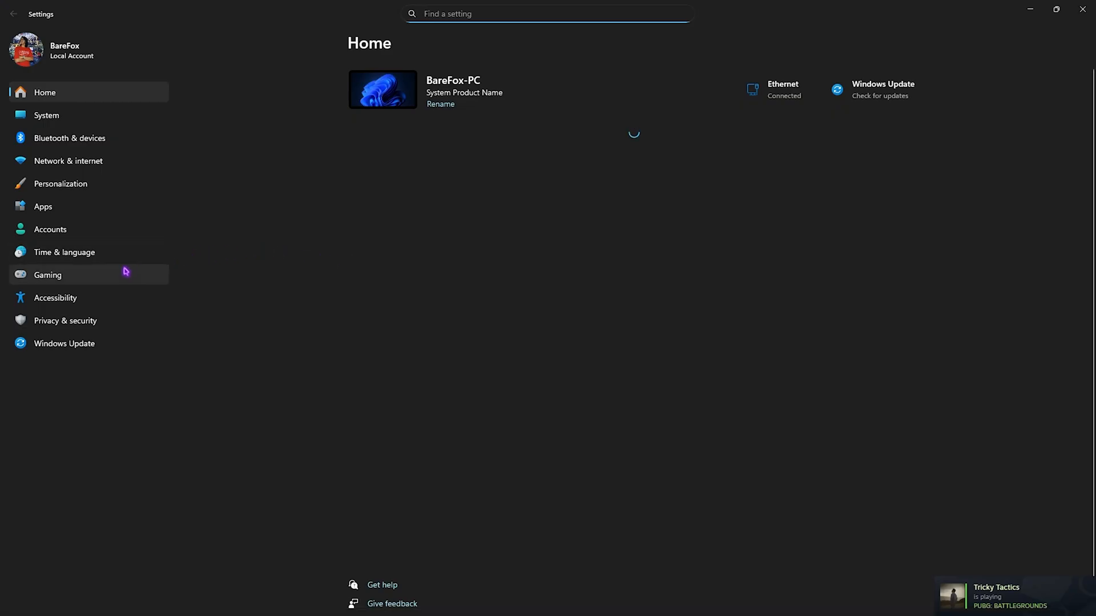
pyautogui.click(61, 184)
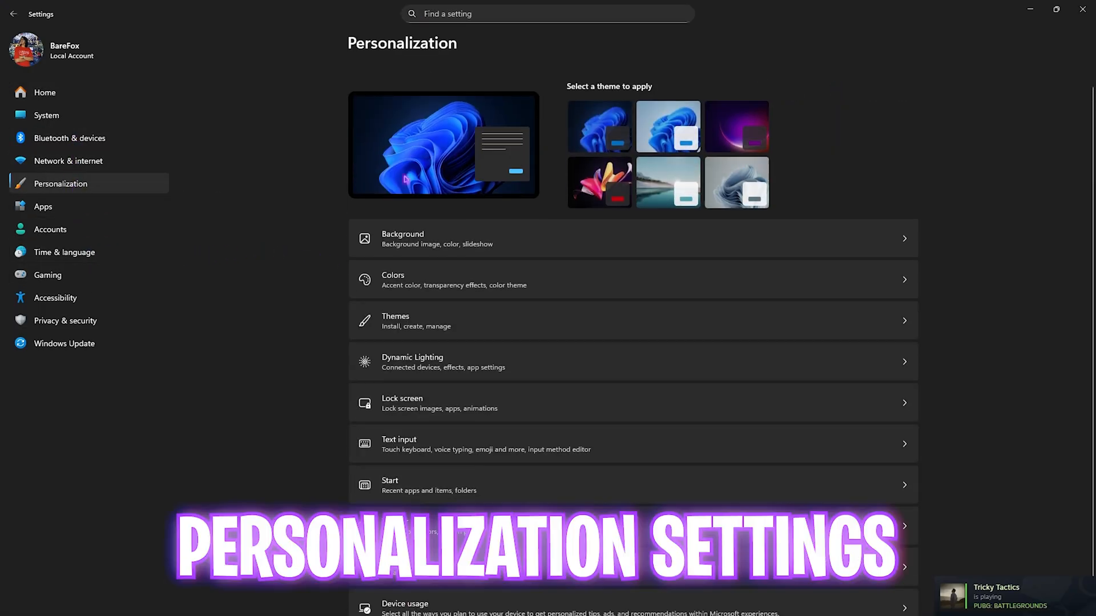
pyautogui.click(393, 280)
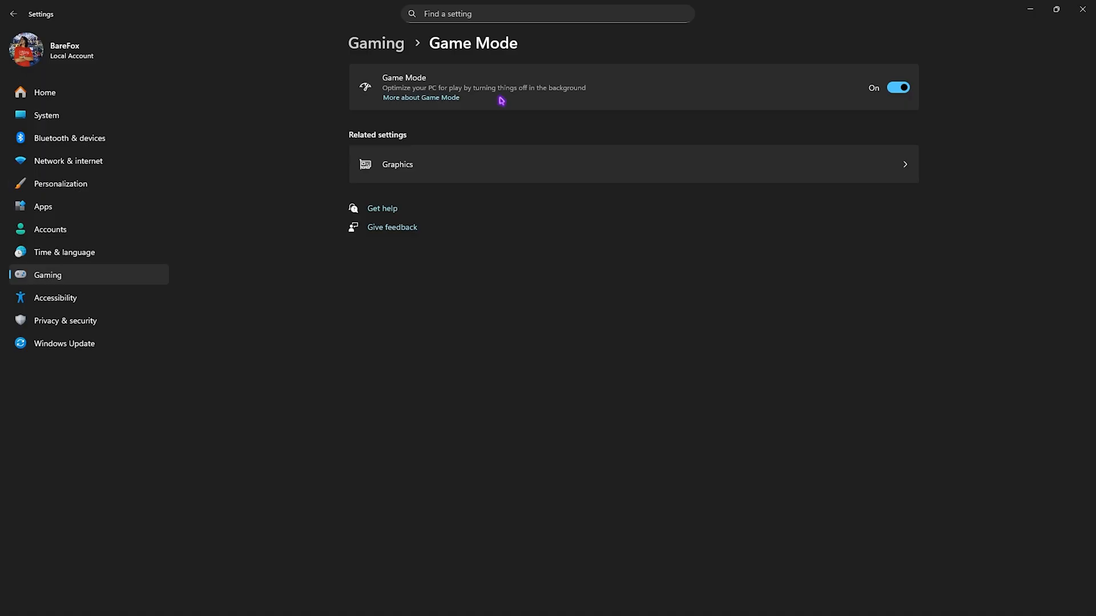
pyautogui.moveTo(403, 172)
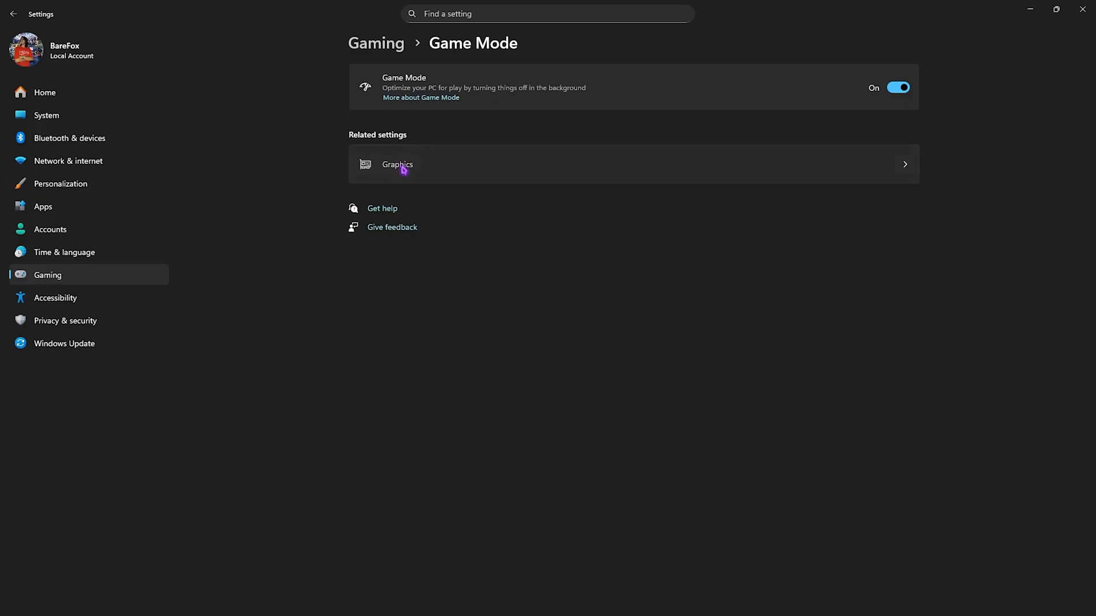
# - Show Graphics settings with windowed-game optimizations and hardware-accelerated GPU scheduling on
pyautogui.click(397, 165)
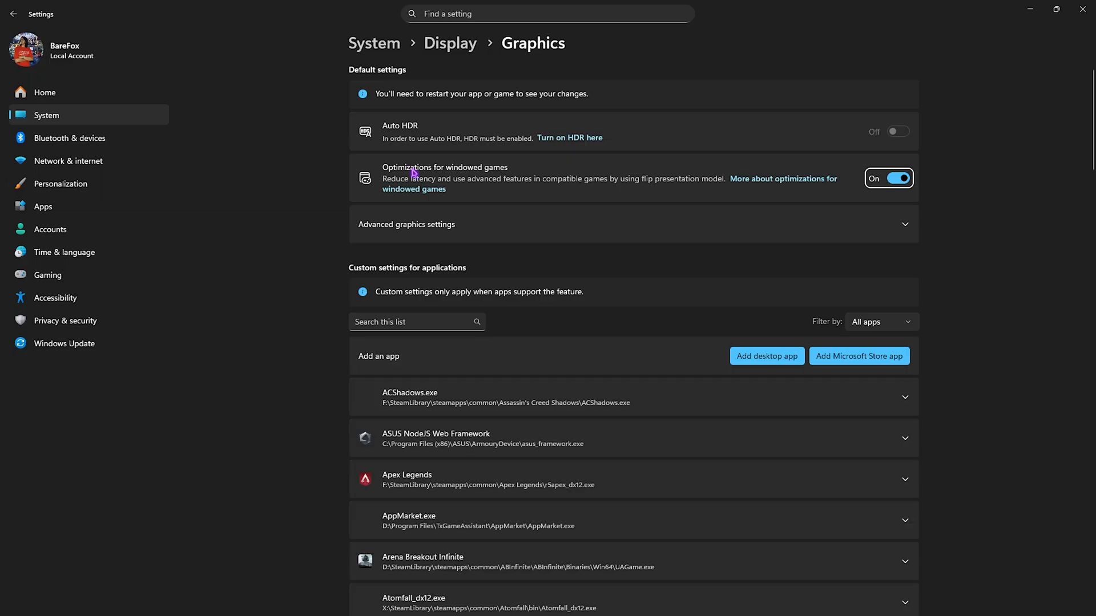
pyautogui.moveTo(523, 171)
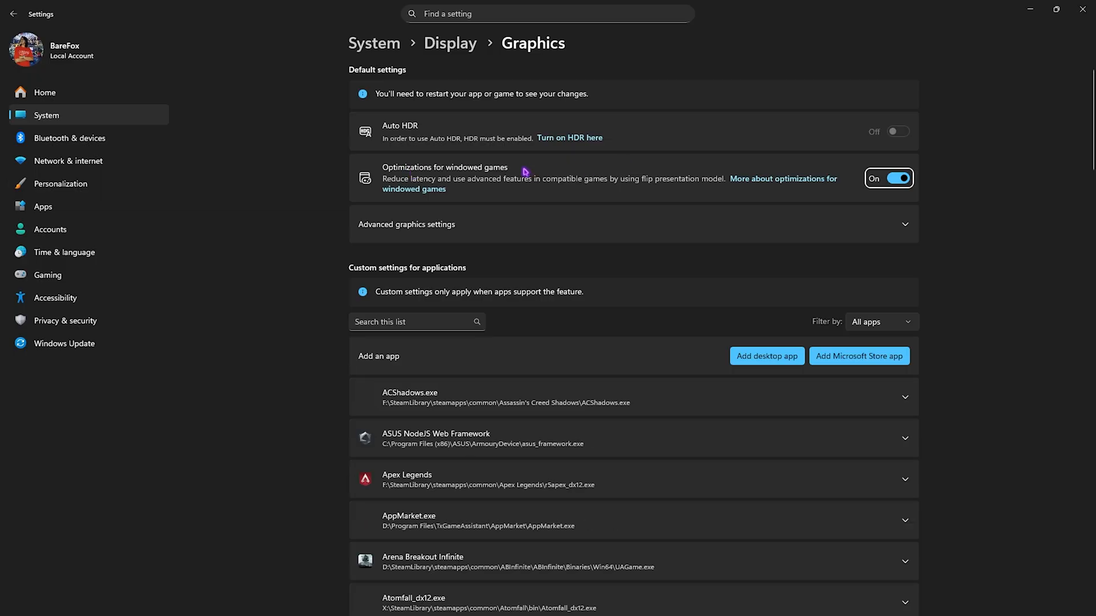
pyautogui.moveTo(399, 192)
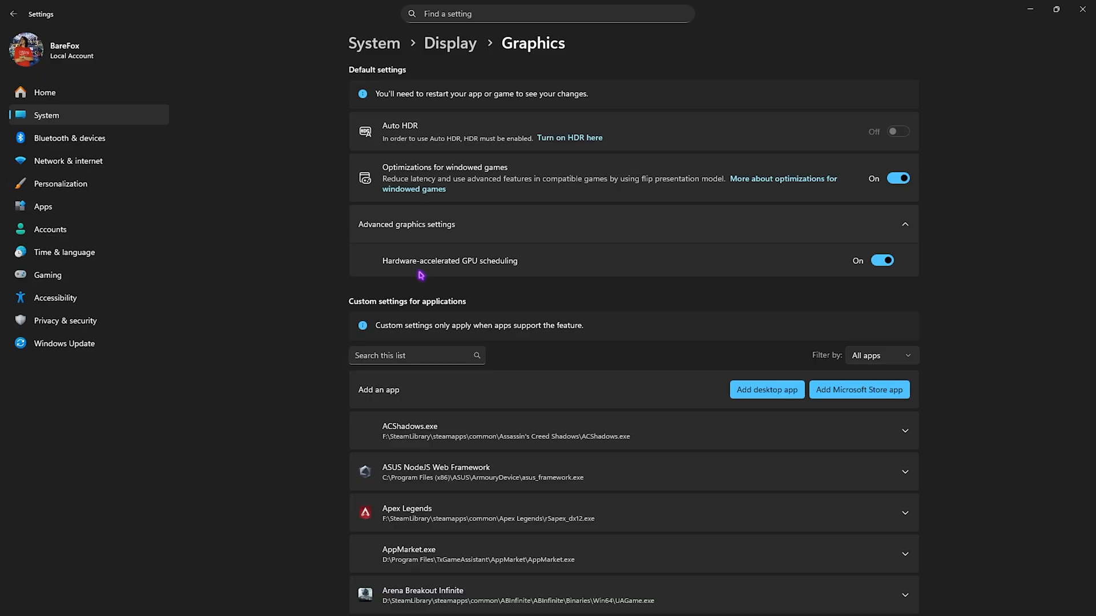
pyautogui.scroll(-3)
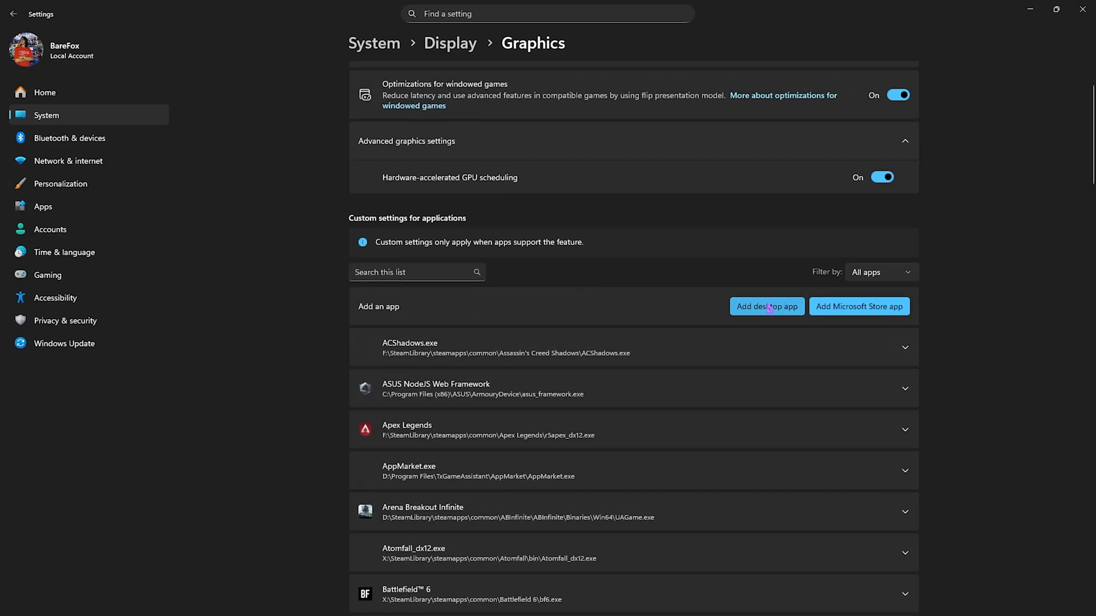
# - Add Marvel-Win64-Shipping.exe as a custom graphics app and give it High Performance GPU
pyautogui.click(766, 307)
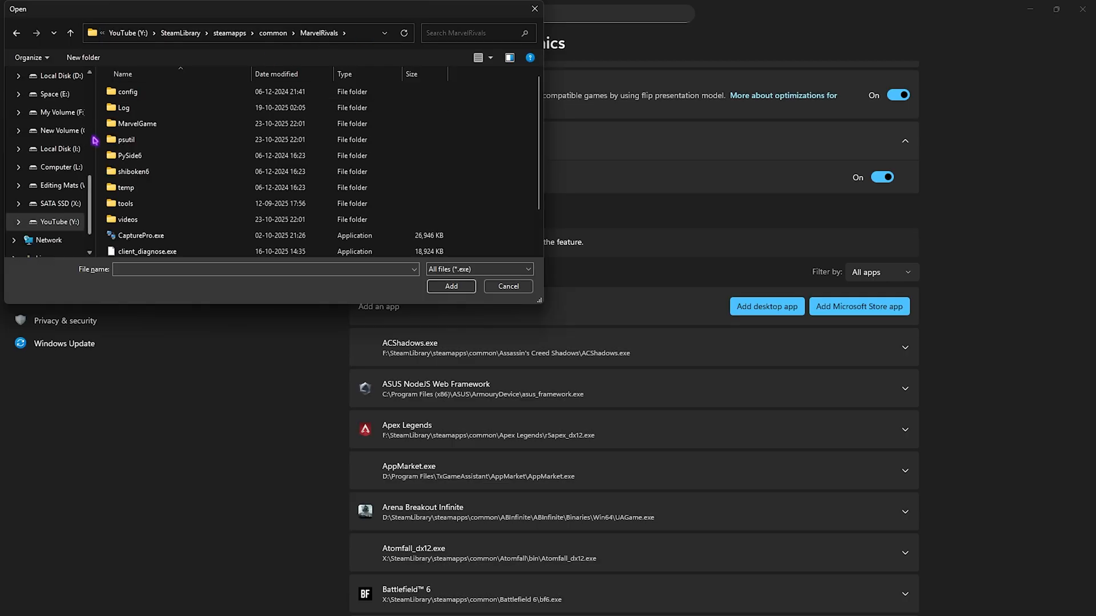
pyautogui.doubleClick(137, 124)
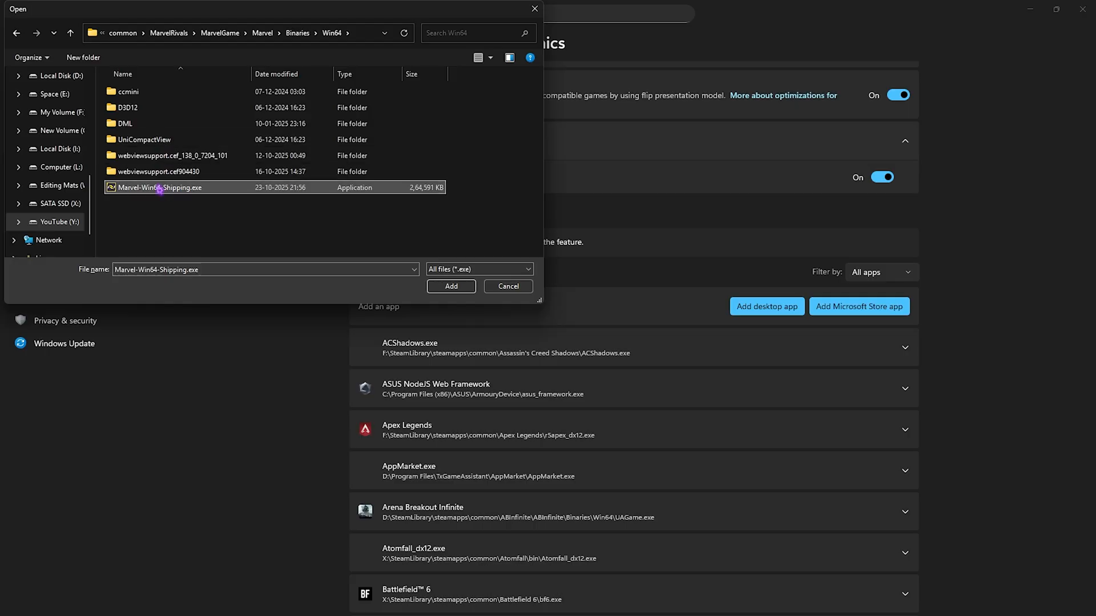
pyautogui.moveTo(137, 196)
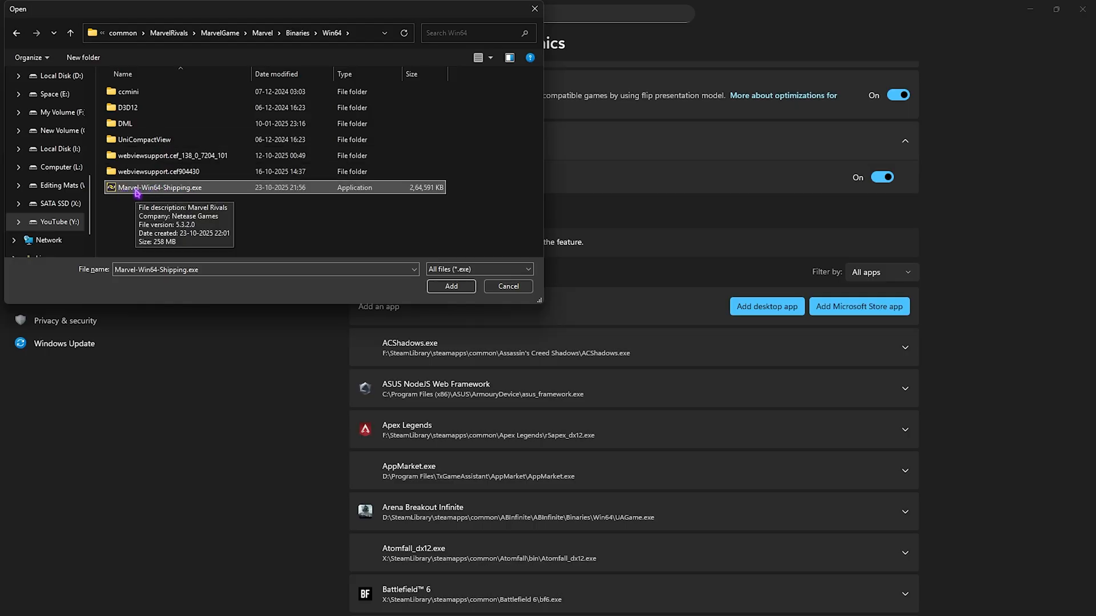
pyautogui.click(451, 286)
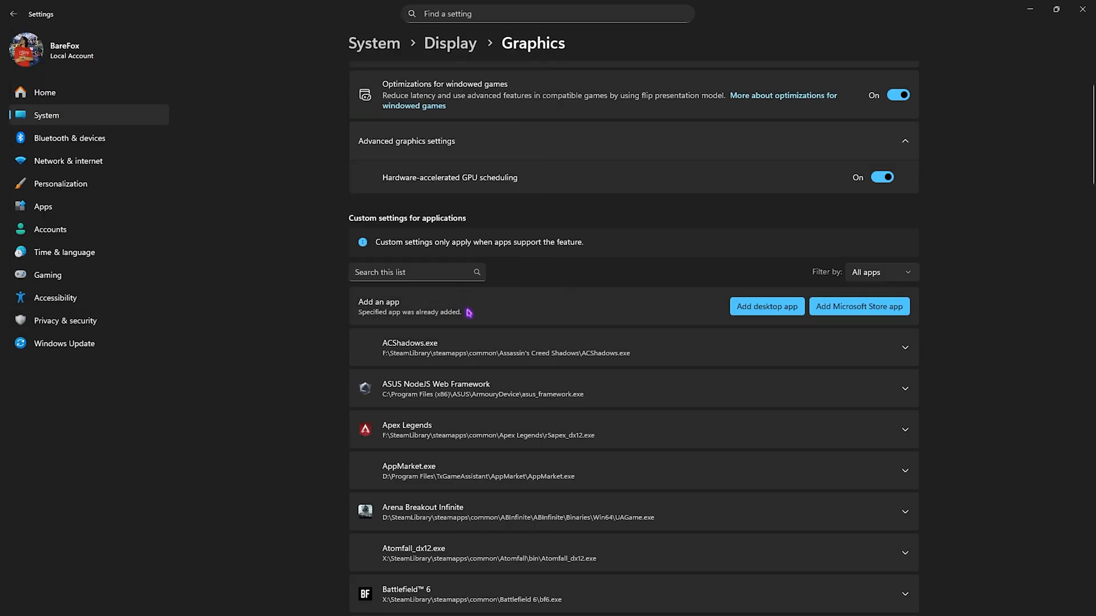
pyautogui.scroll(-3)
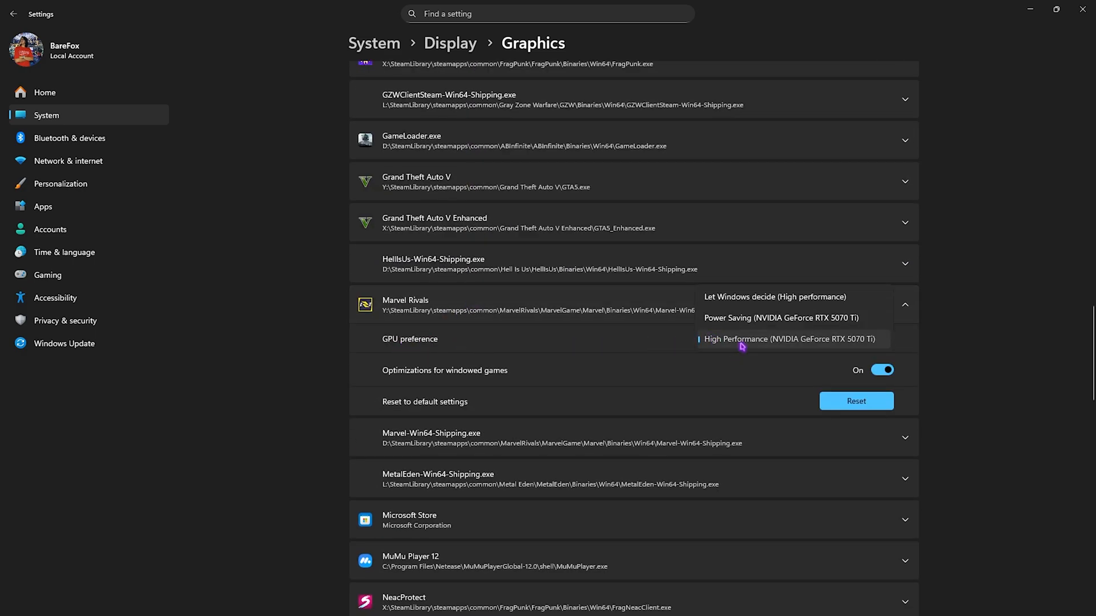
pyautogui.click(789, 339)
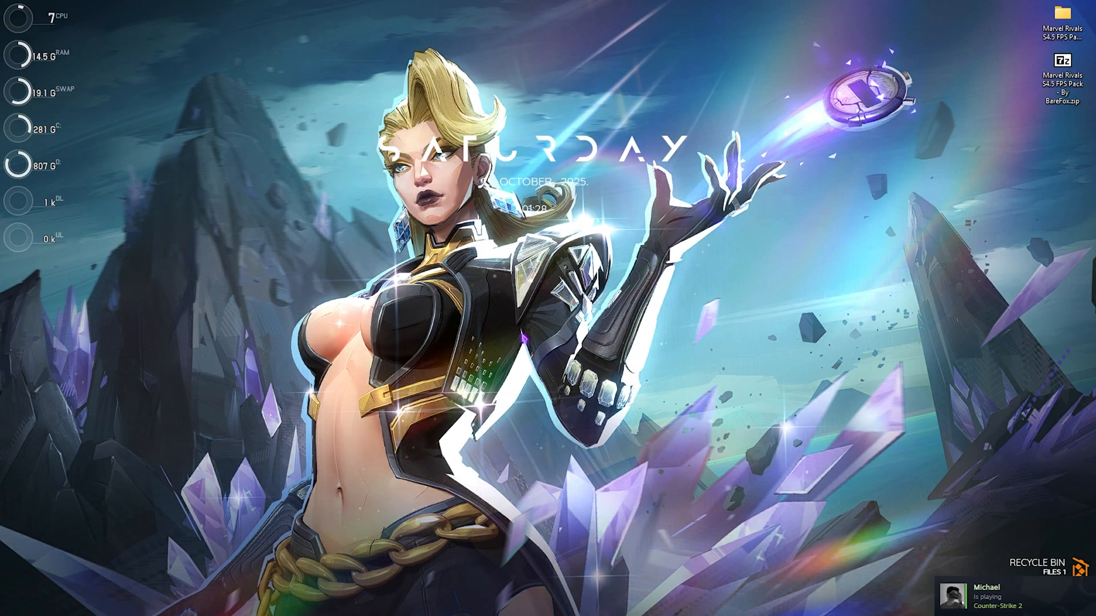
# - Enable 'Let Windows apps run in the background' under App Privacy as Force Deny
pyautogui.click(326, 604)
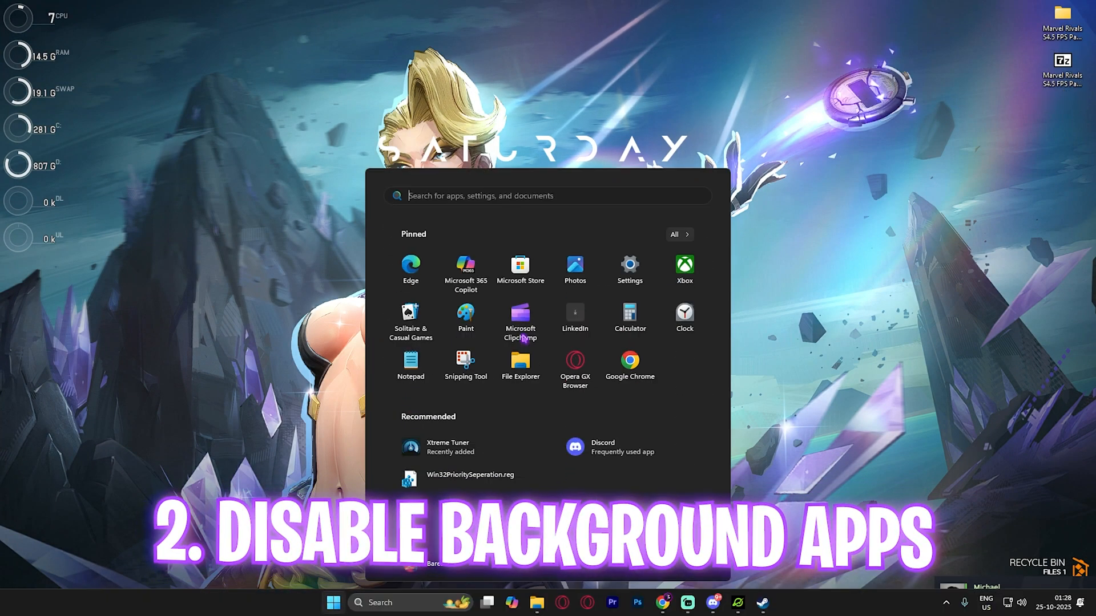
pyautogui.write('loc')
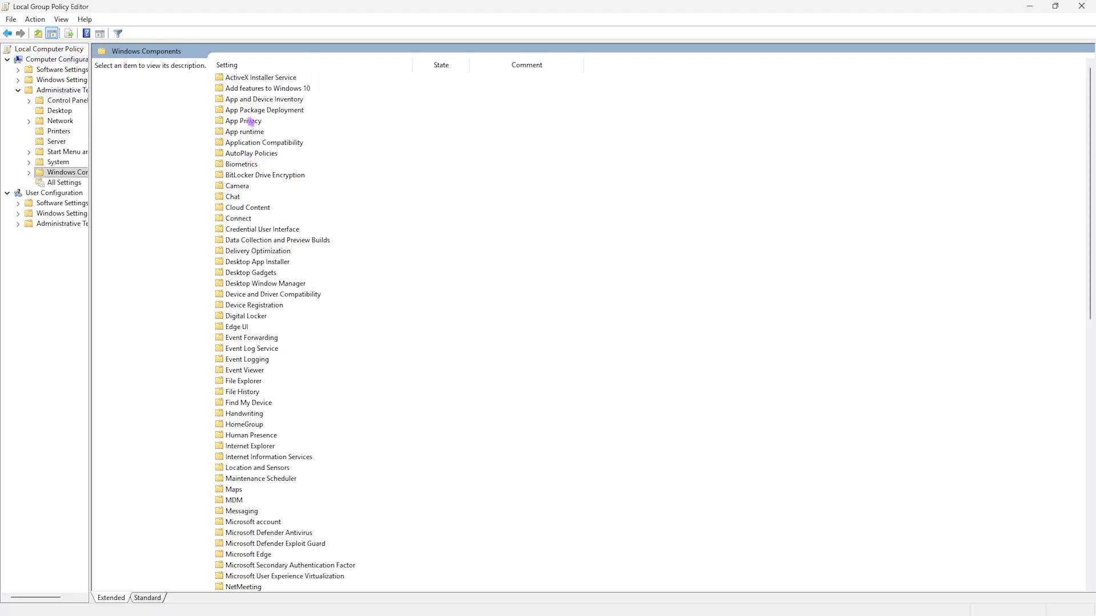
pyautogui.doubleClick(237, 121)
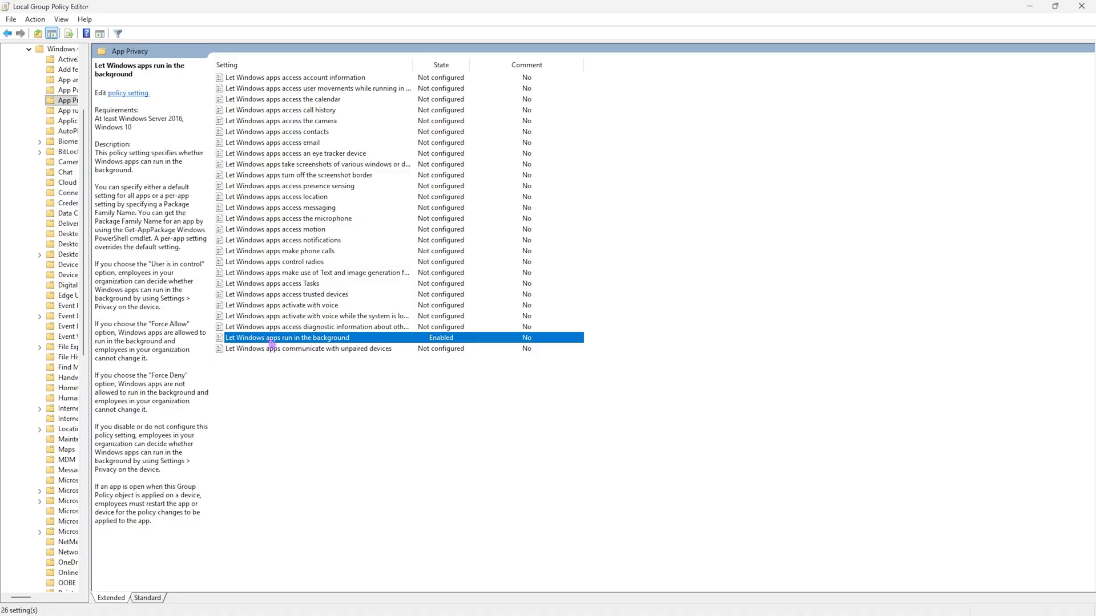
pyautogui.moveTo(279, 337)
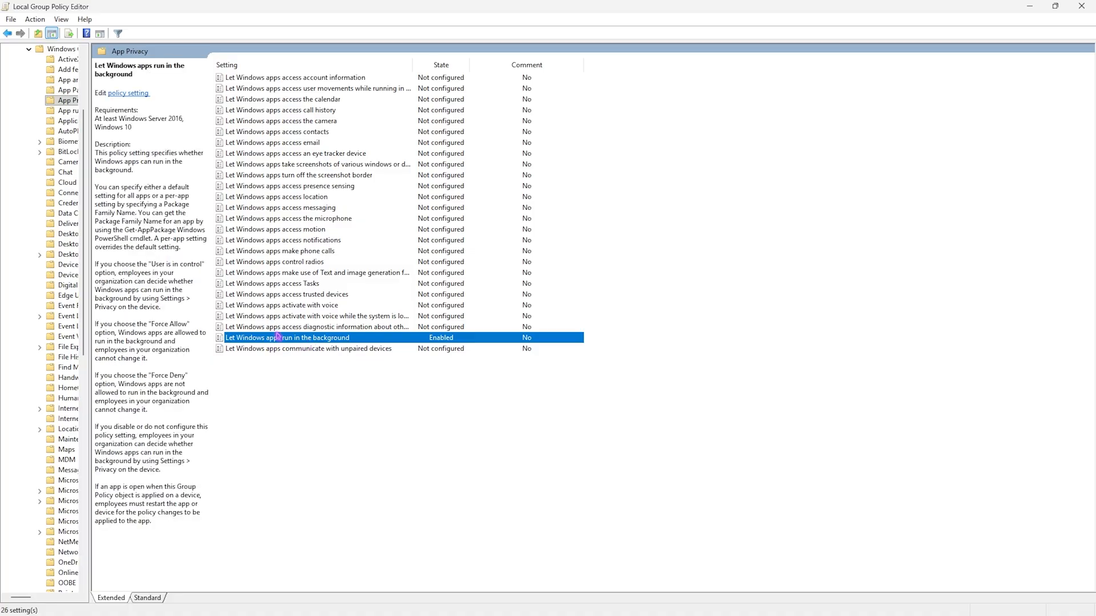
pyautogui.doubleClick(287, 337)
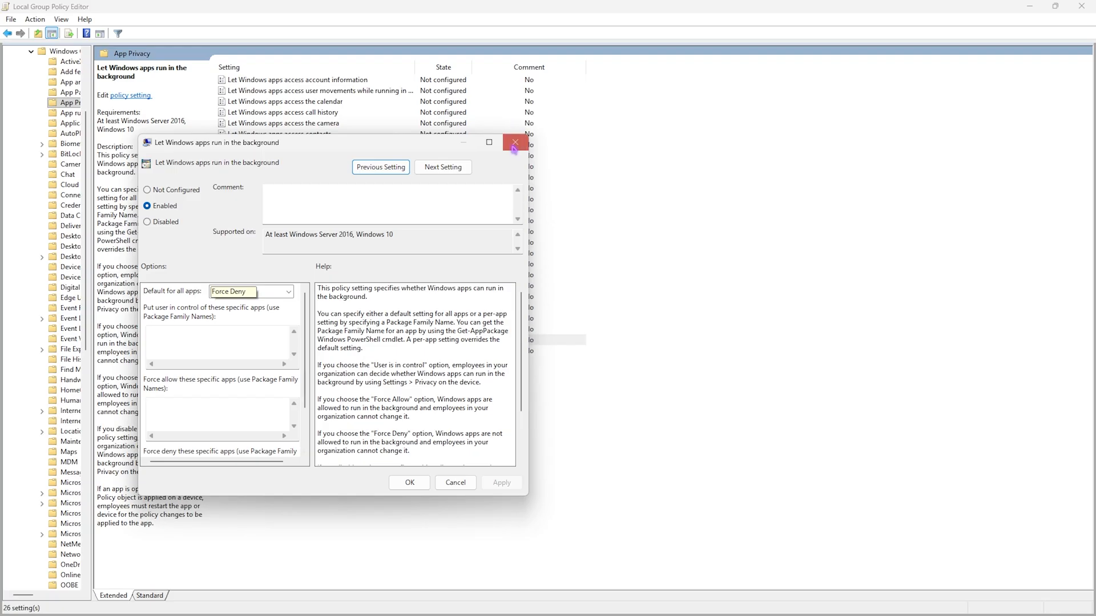
pyautogui.click(515, 142)
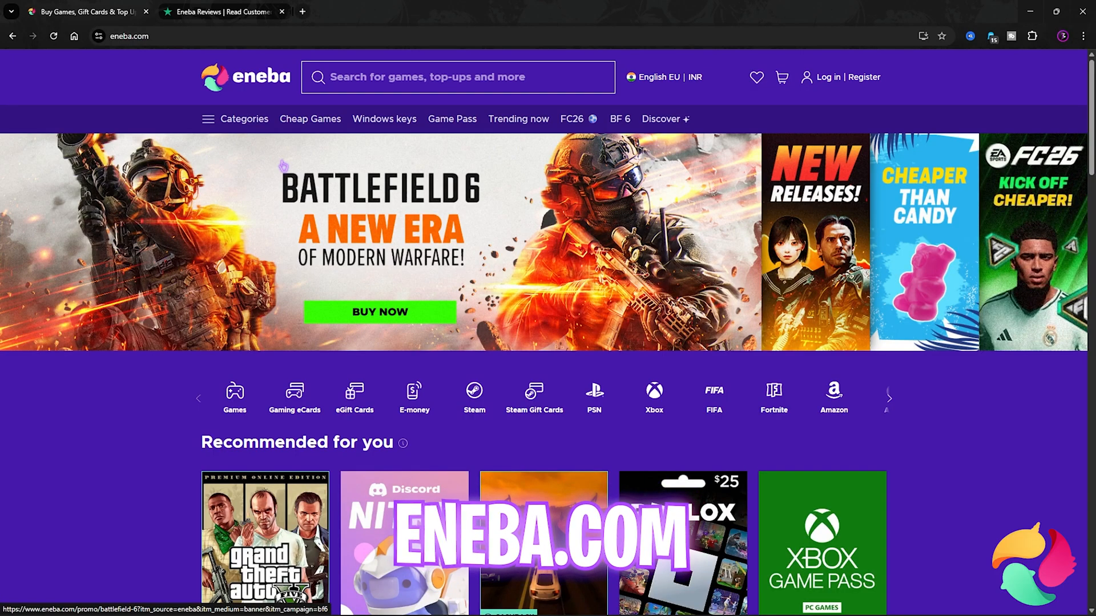
# - Browse Eneba's store and its Windows keys page
pyautogui.scroll(-3)
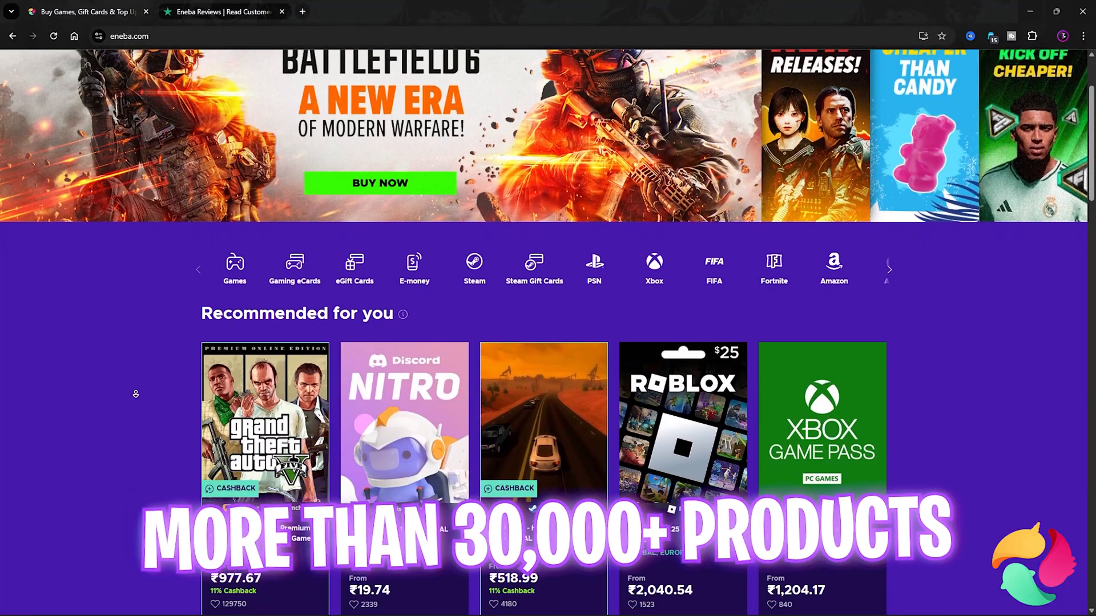
pyautogui.scroll(-3)
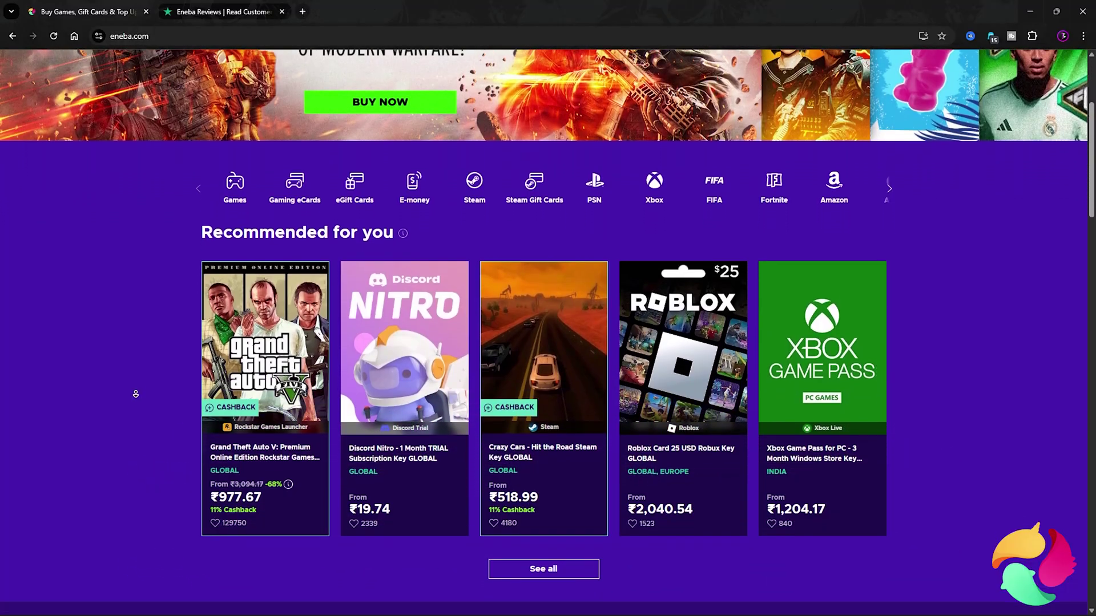
pyautogui.scroll(-3)
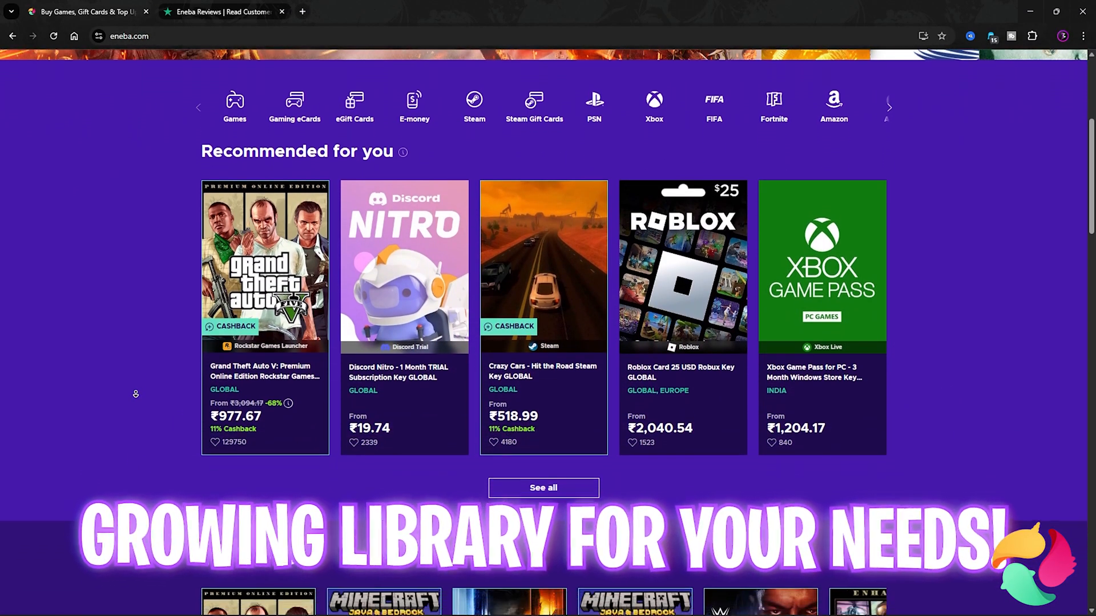
pyautogui.scroll(3)
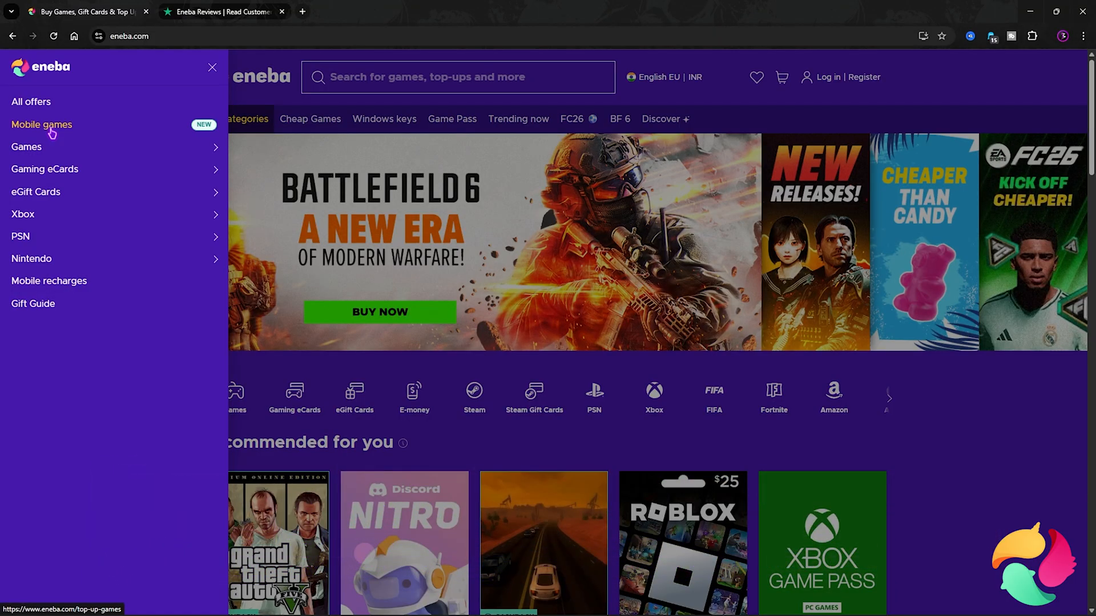
pyautogui.moveTo(55, 153)
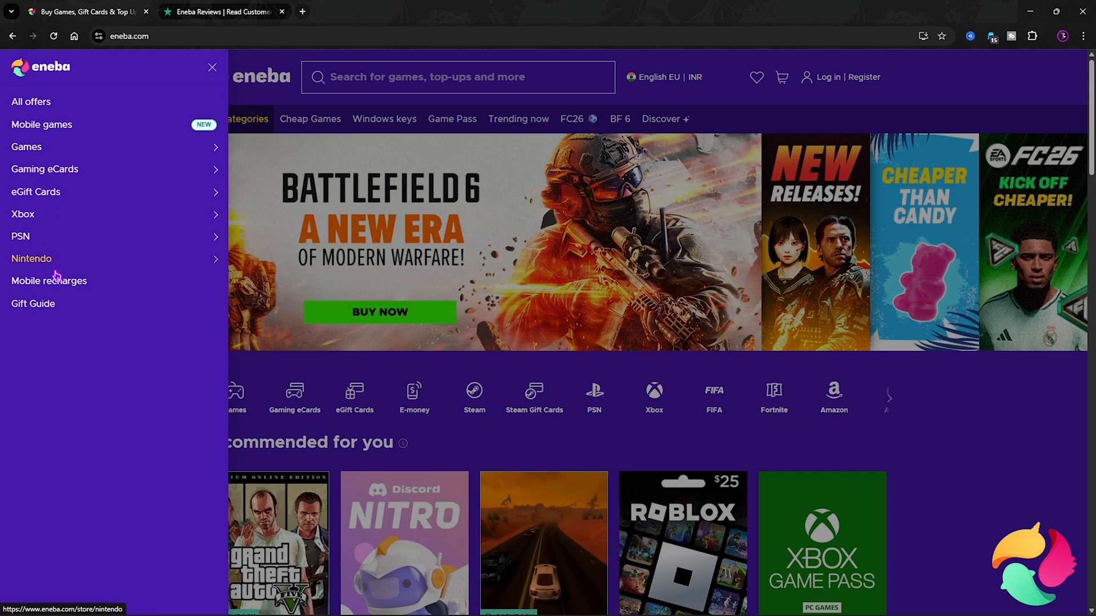
pyautogui.click(212, 66)
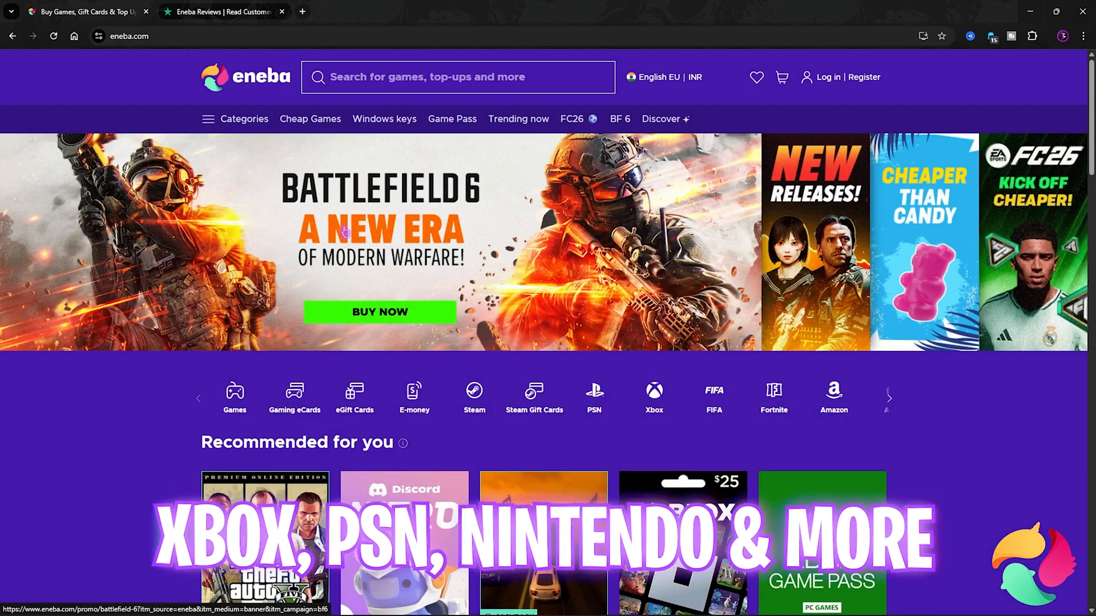
pyautogui.click(384, 118)
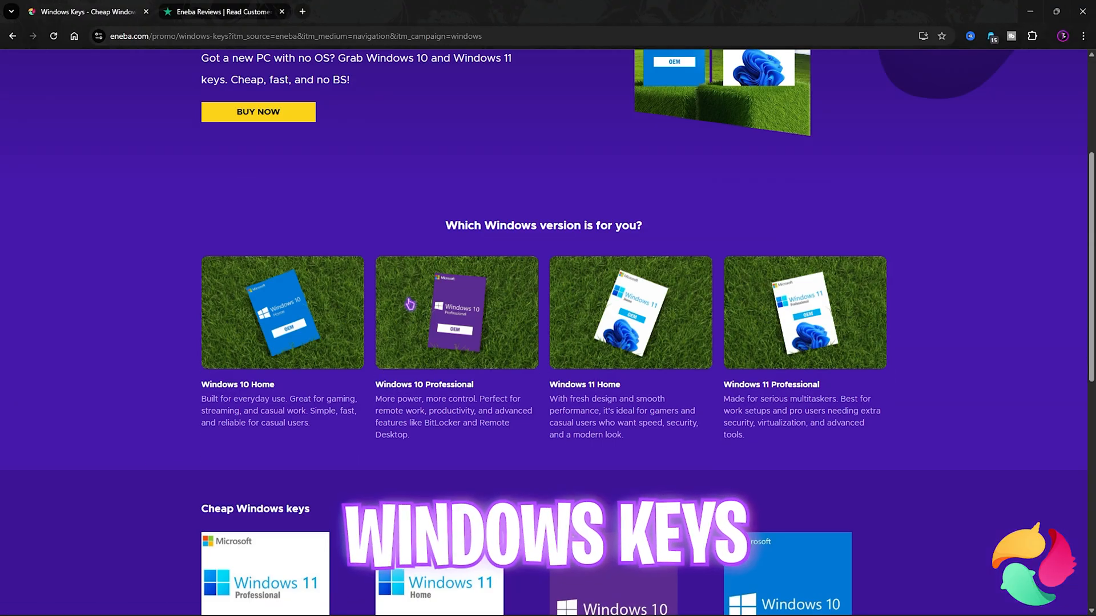
pyautogui.scroll(-3)
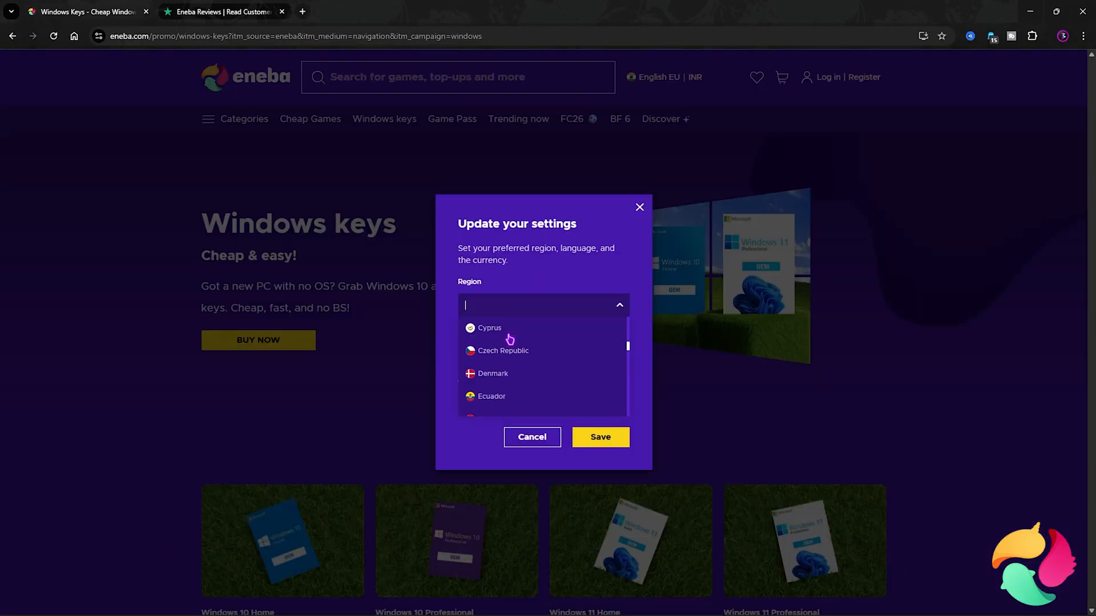
# - Browse the trending recommended product cards, then Eneba's Trustpilot reviews
pyautogui.click(640, 207)
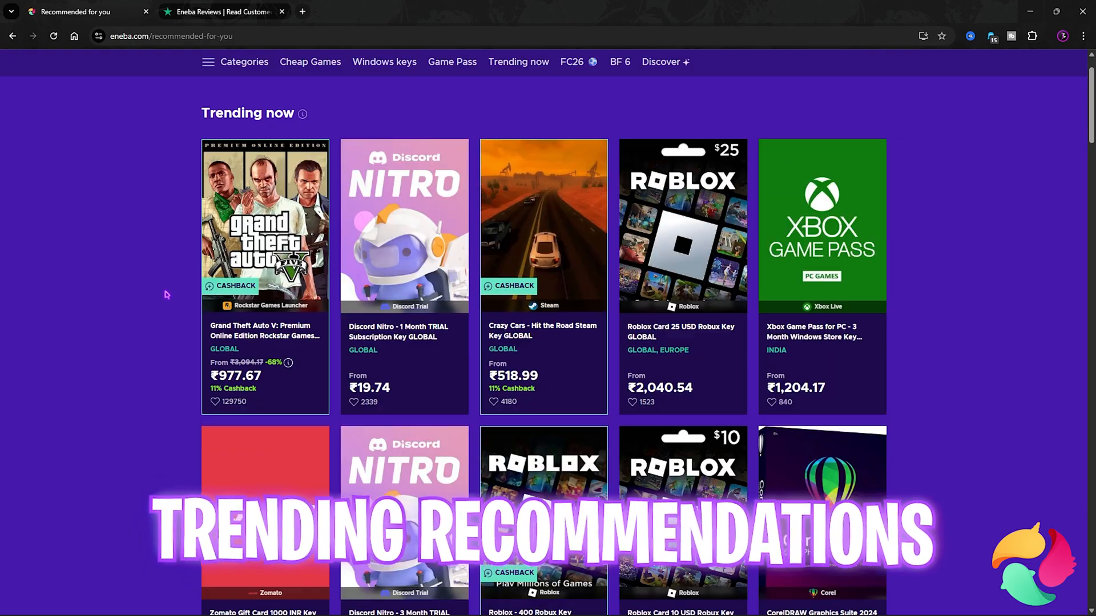
pyautogui.scroll(-3)
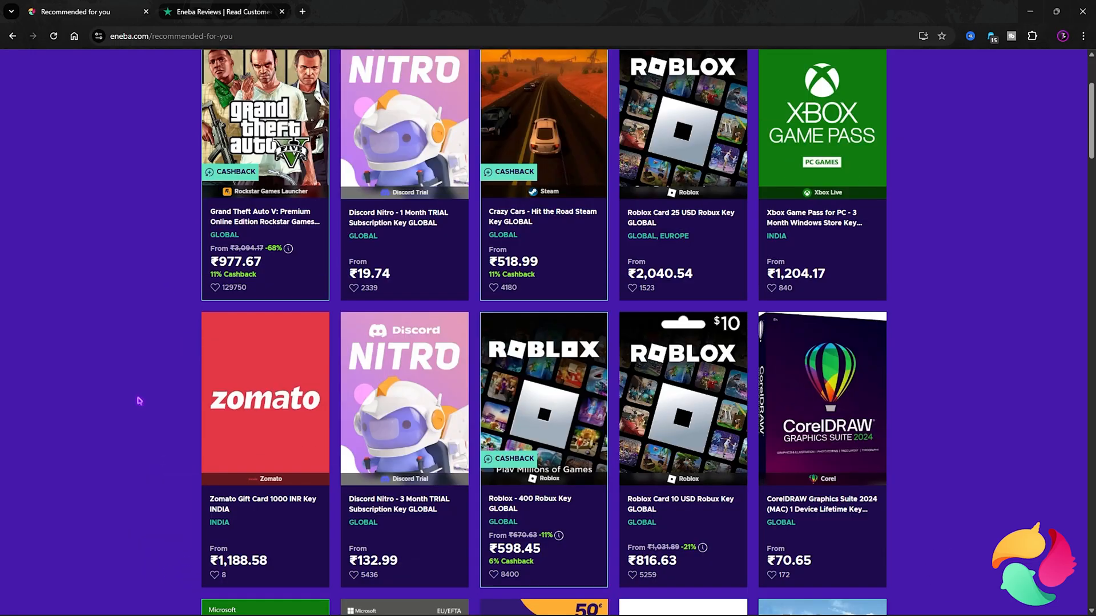
pyautogui.scroll(-3)
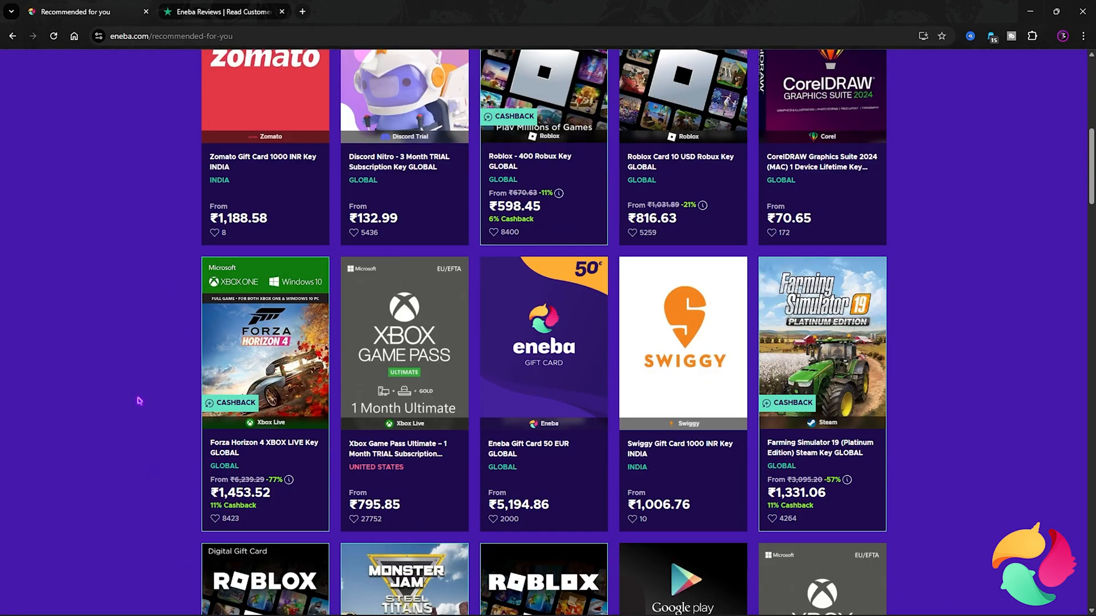
pyautogui.scroll(-3)
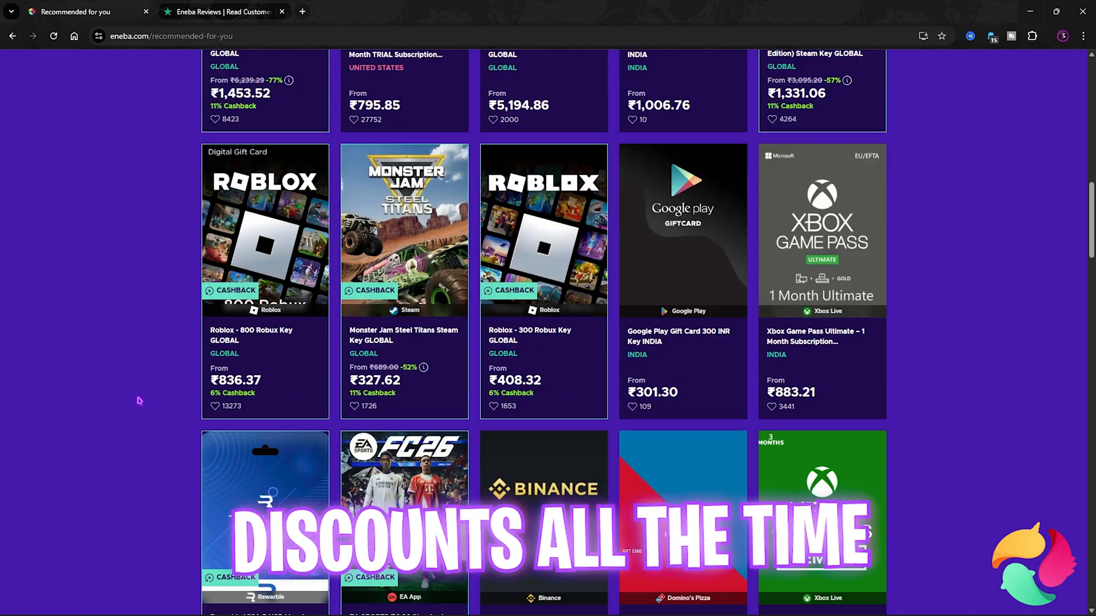
pyautogui.click(222, 11)
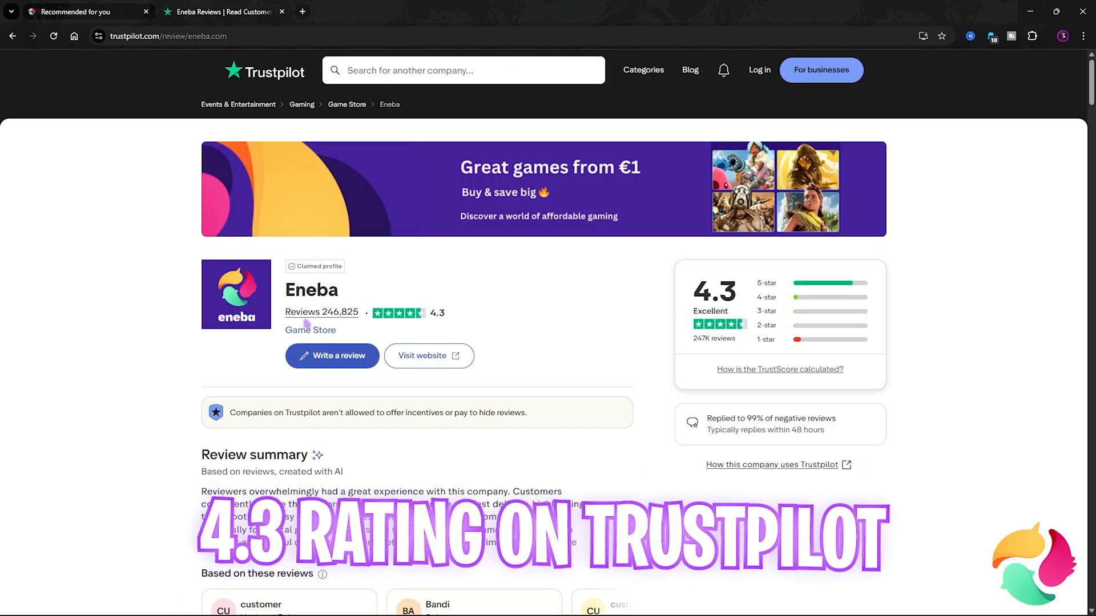
pyautogui.scroll(-3)
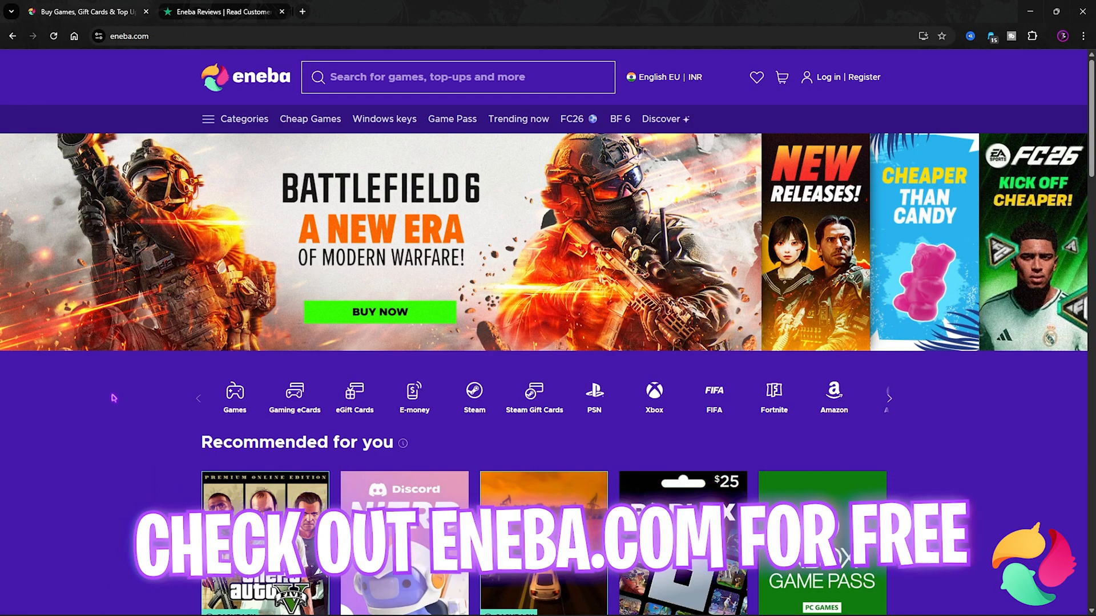
pyautogui.scroll(-3)
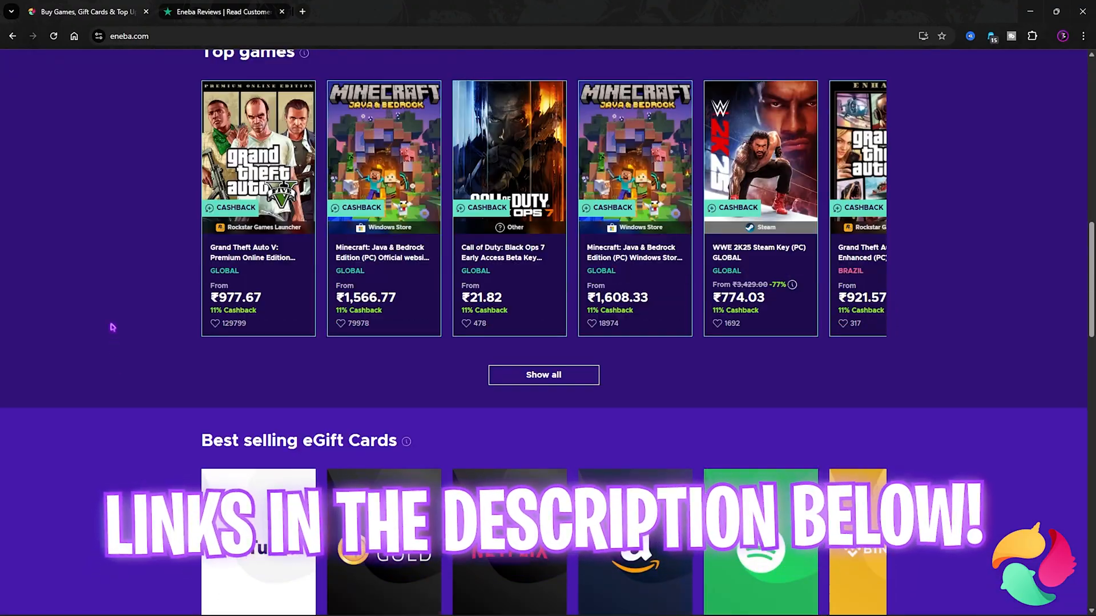
pyautogui.scroll(3)
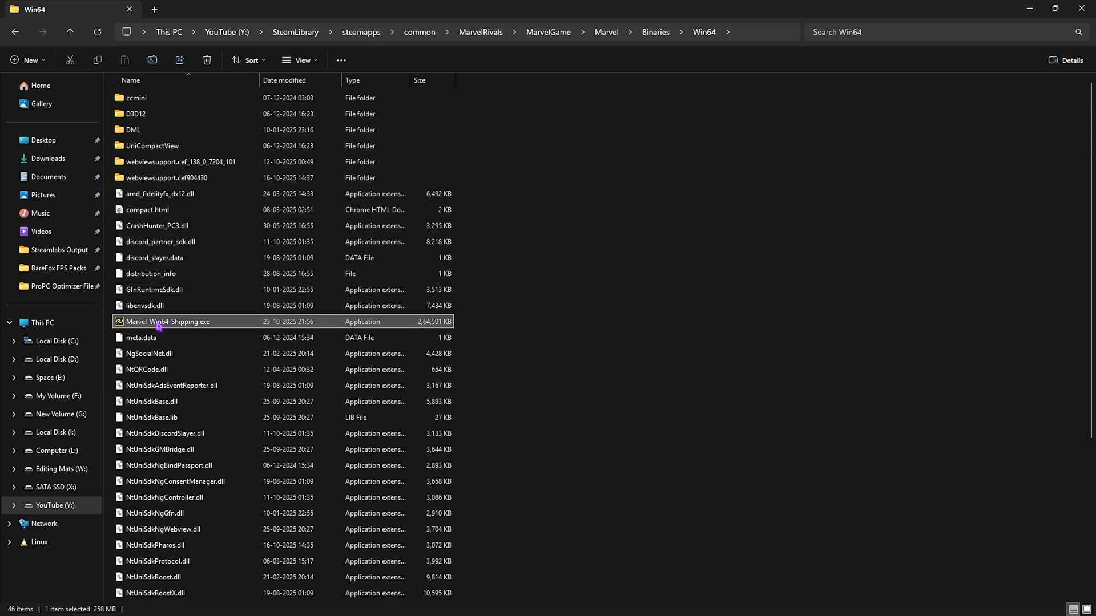
# - Set Marvel-Win64-Shipping.exe's Compatibility properties to disable fullscreen optimizations
pyautogui.rightClick(166, 321)
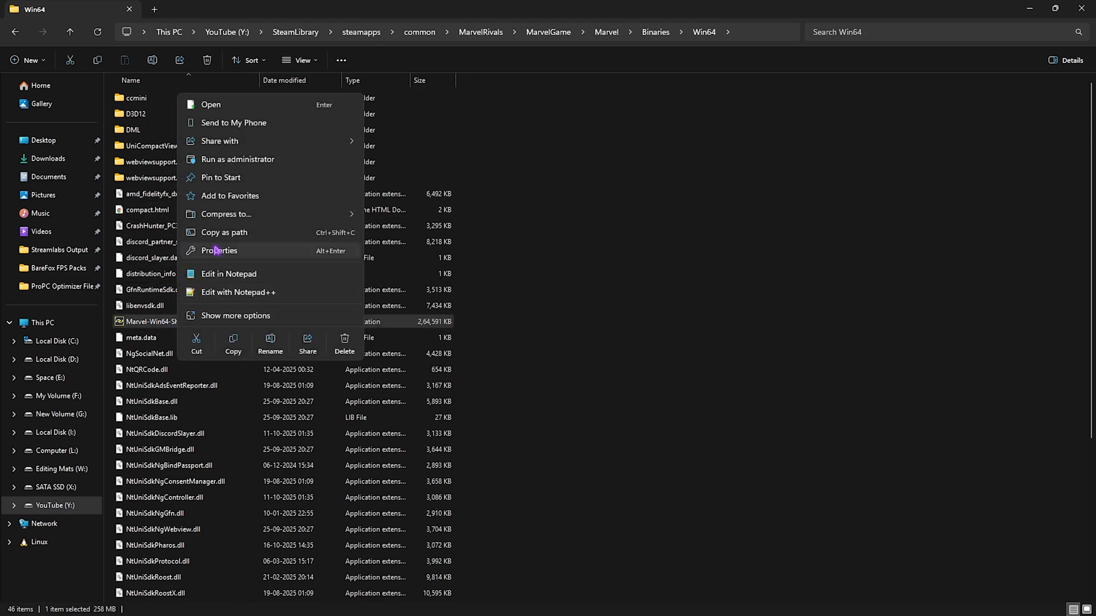
pyautogui.click(219, 251)
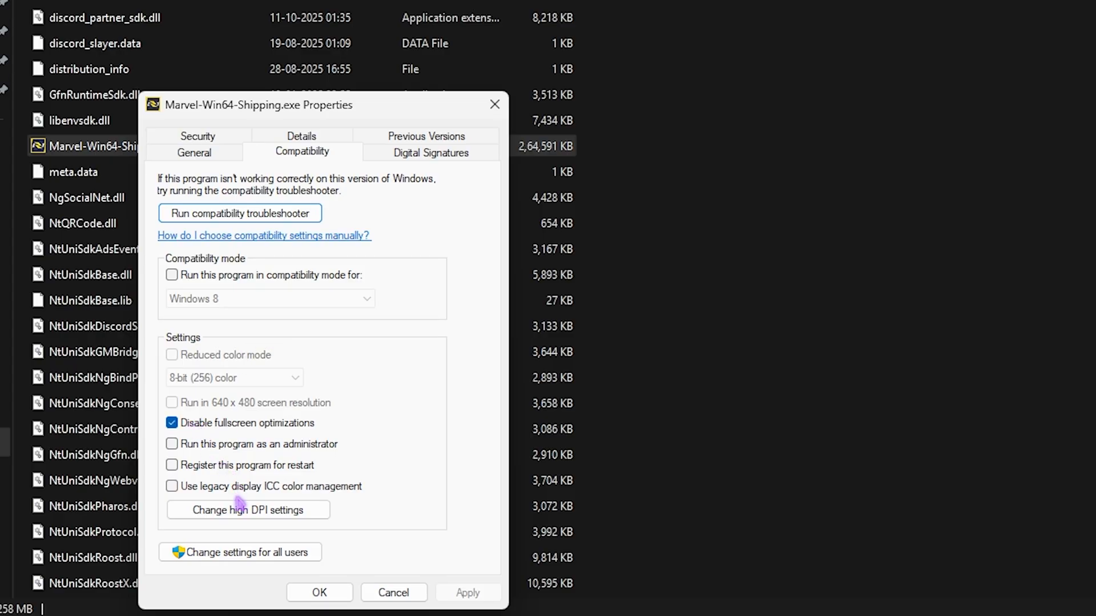
pyautogui.click(248, 510)
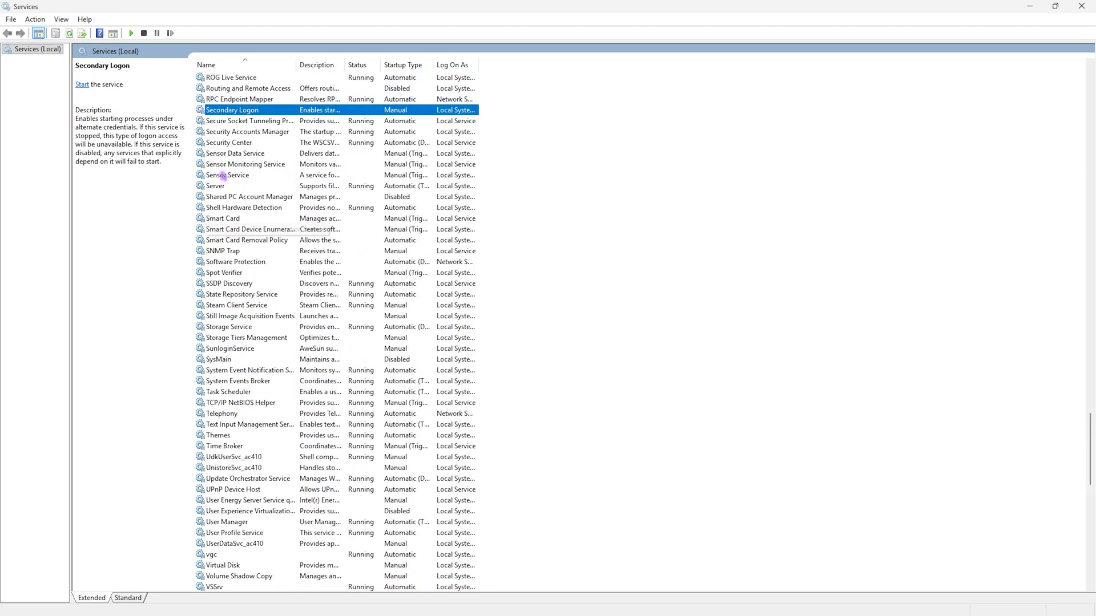
# - Set the SysMain service's startup type to Disabled
pyautogui.click(219, 358)
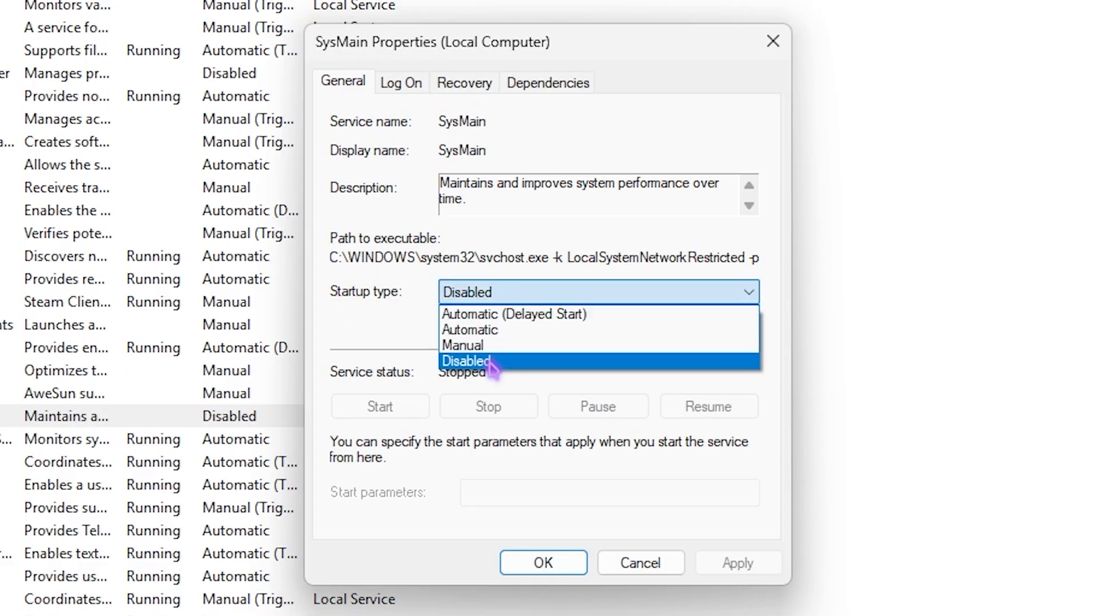
pyautogui.click(467, 361)
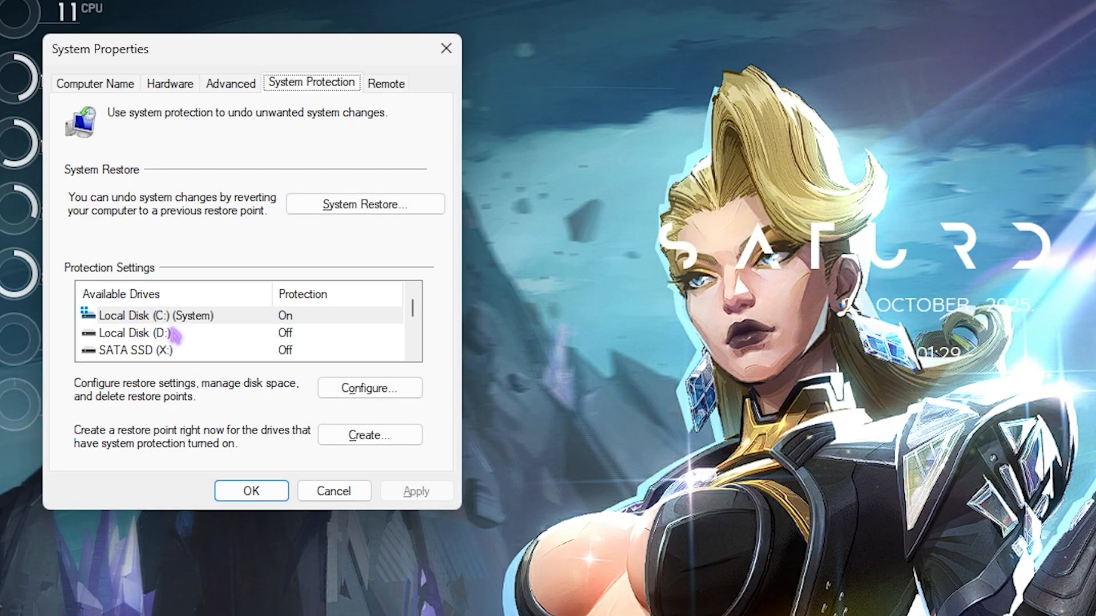
# - Create a system restore point described 'Marvel Ri' and close System Properties
pyautogui.click(369, 434)
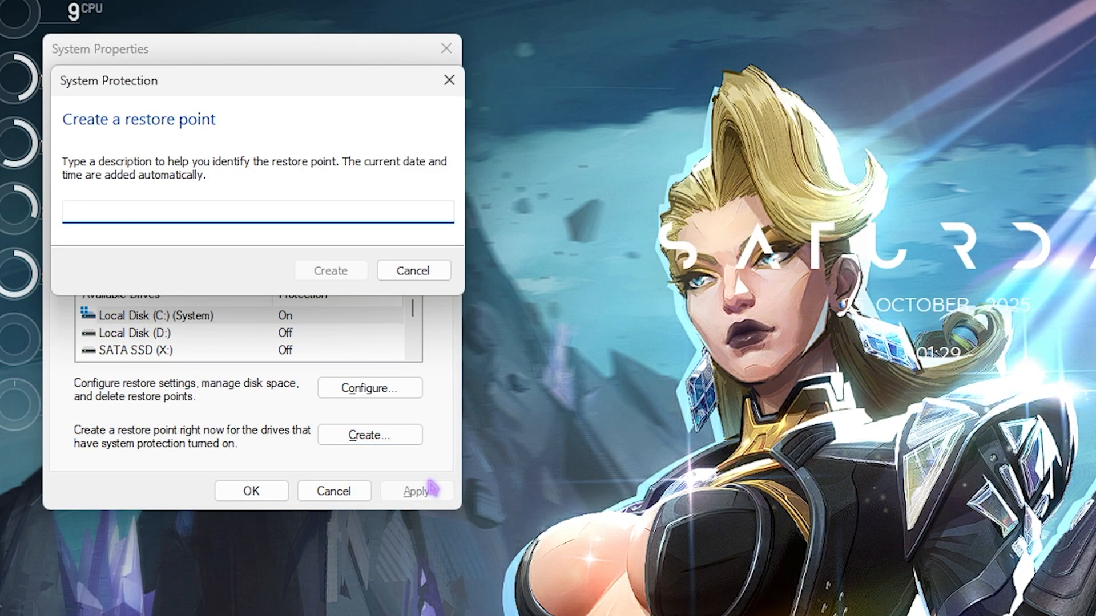
pyautogui.write('Marvel Ri')
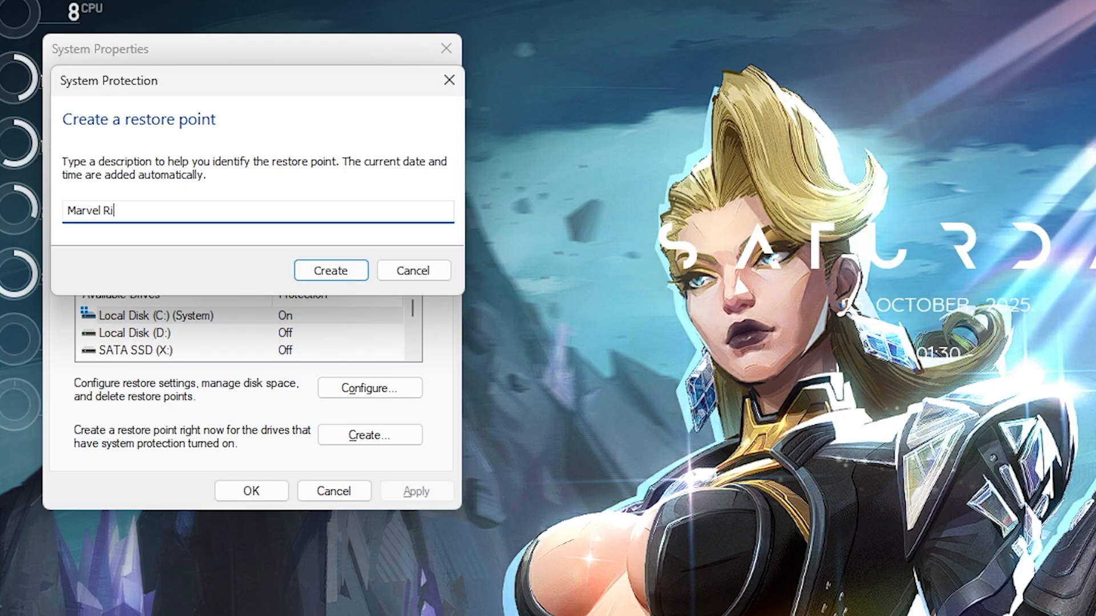
pyautogui.click(331, 270)
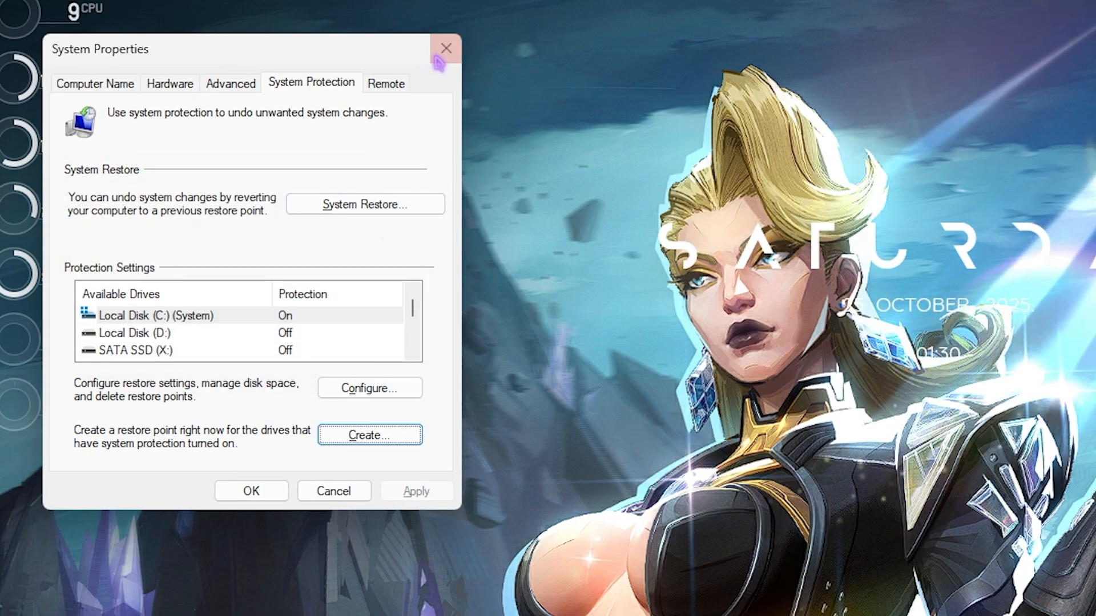
pyautogui.click(446, 48)
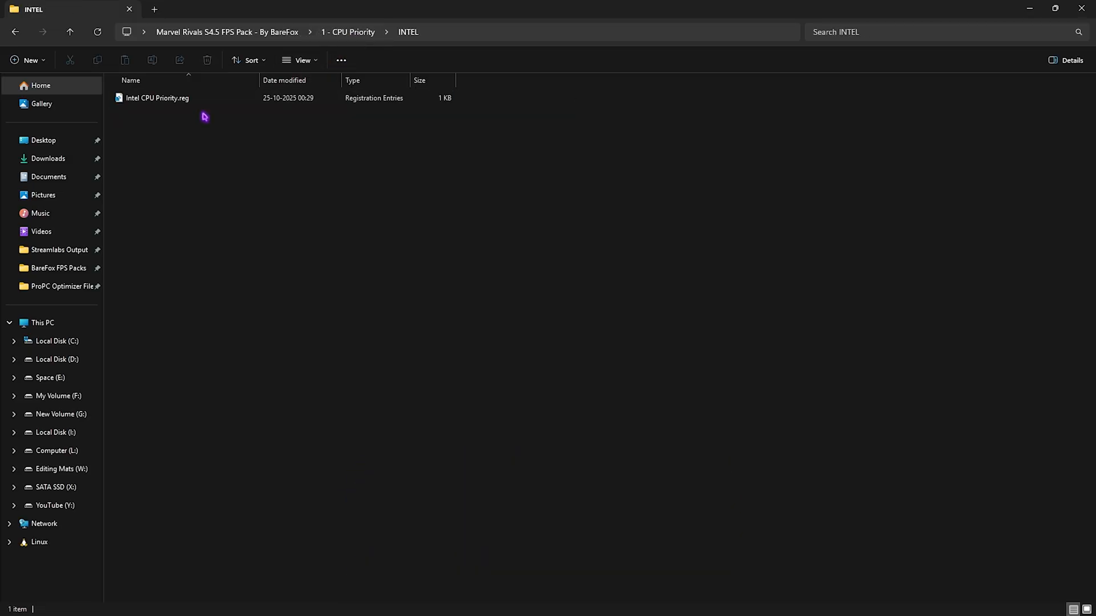
# - Run Intel CPU Priority.reg, the 32GB RAM tweak, and a Marvel Rivals priority .reg file
pyautogui.click(166, 98)
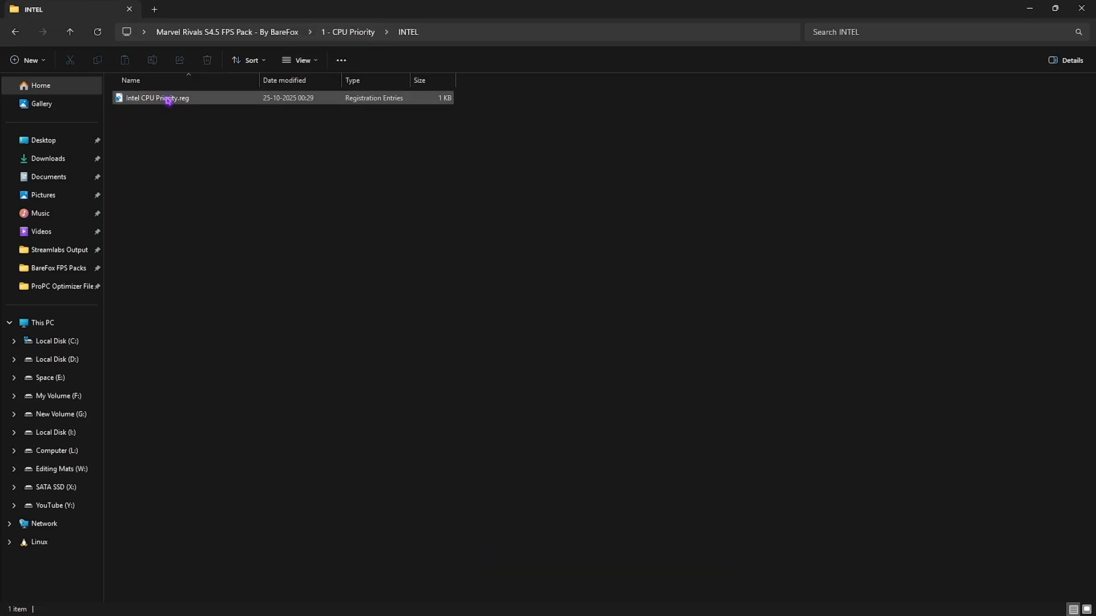
pyautogui.moveTo(167, 101)
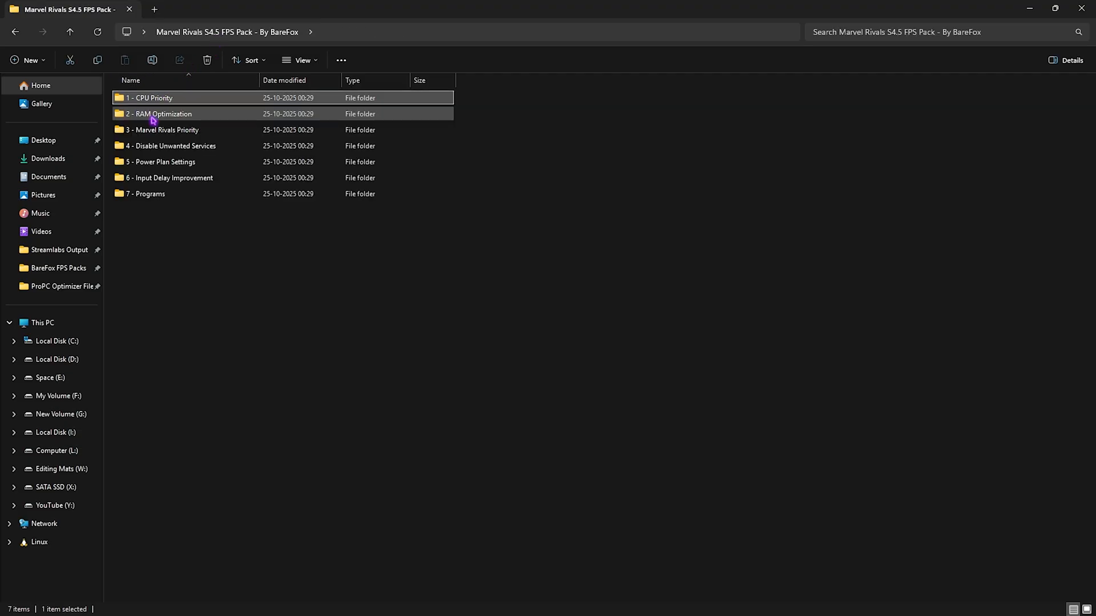
pyautogui.doubleClick(164, 113)
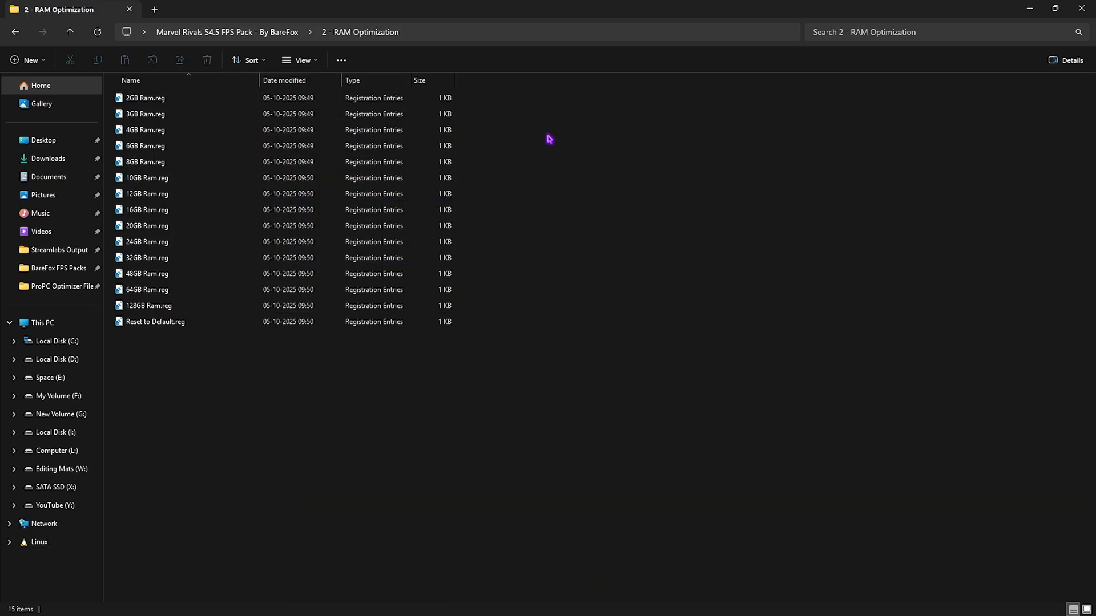
pyautogui.click(146, 258)
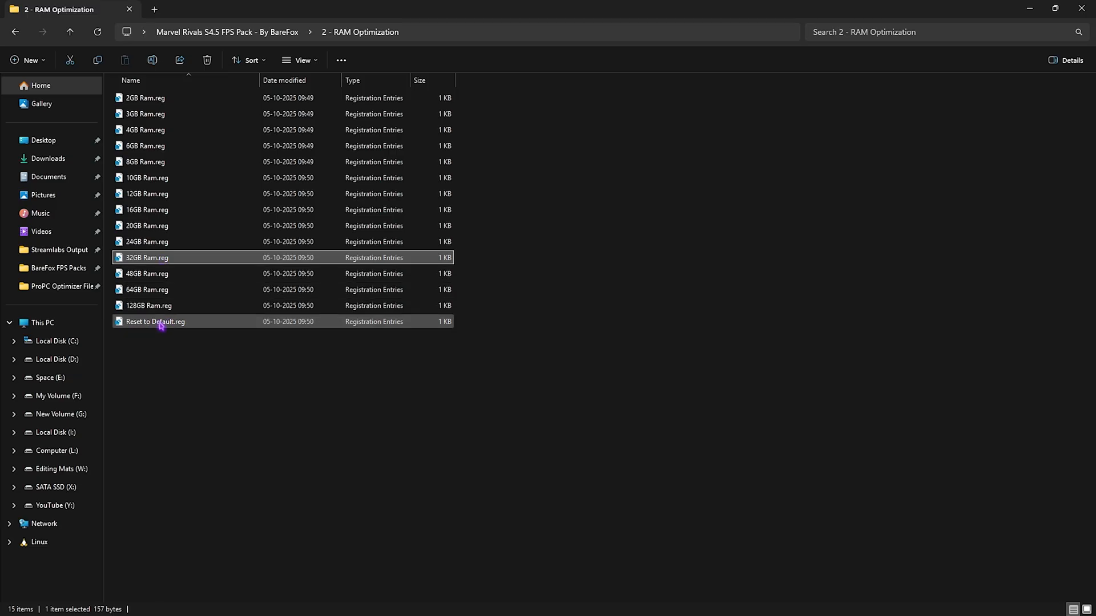
pyautogui.click(155, 322)
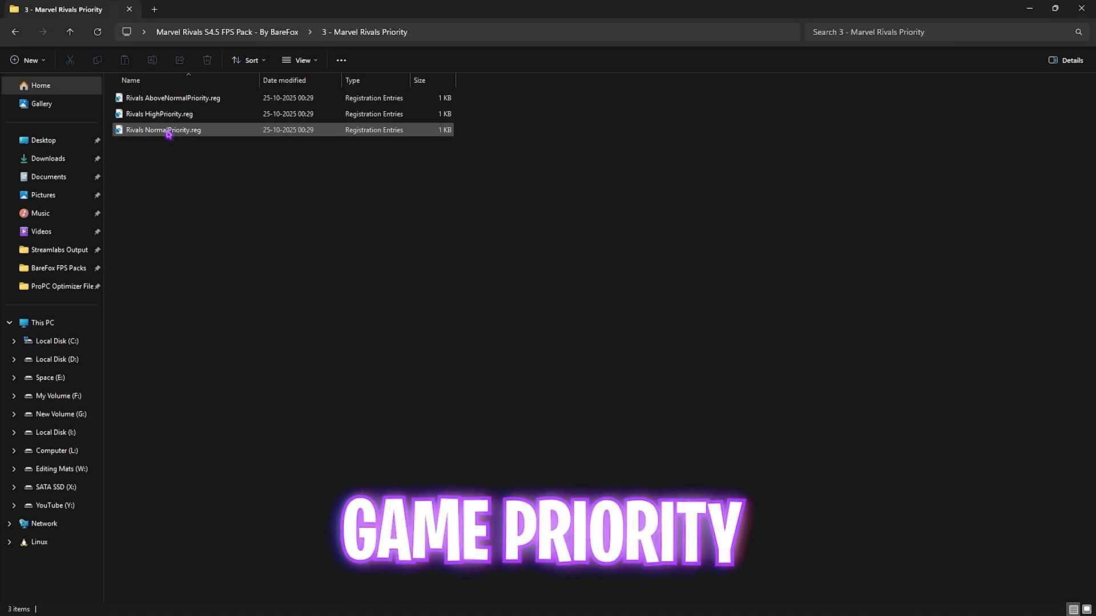
pyautogui.click(159, 114)
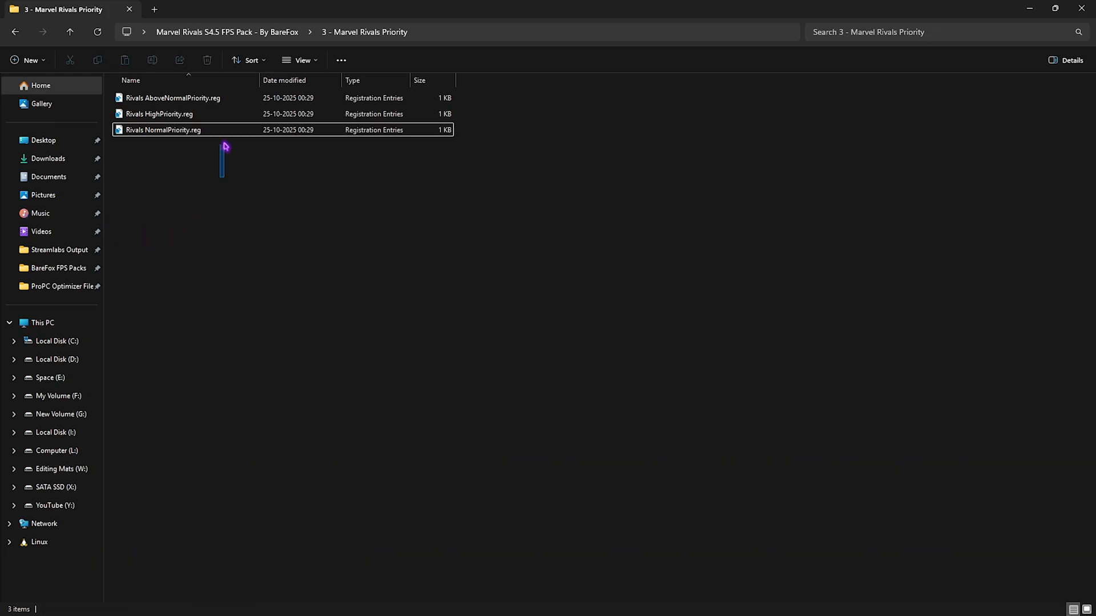
# - In 4 - Disable Unwanted Services, merge the selected tweaks including Disable Bluetooth Services
pyautogui.click(226, 32)
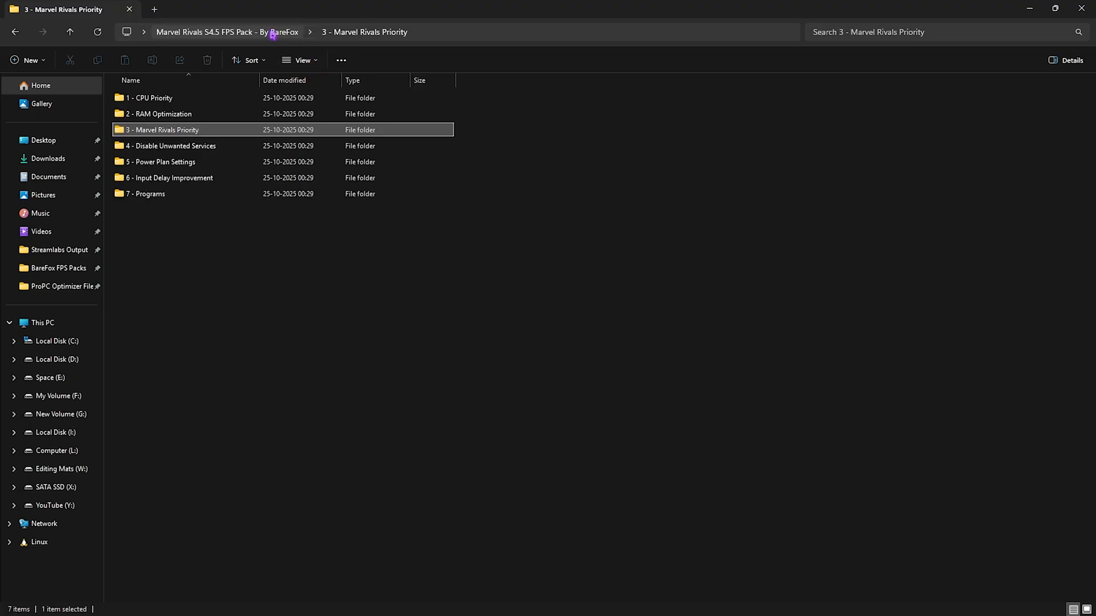
pyautogui.doubleClick(175, 146)
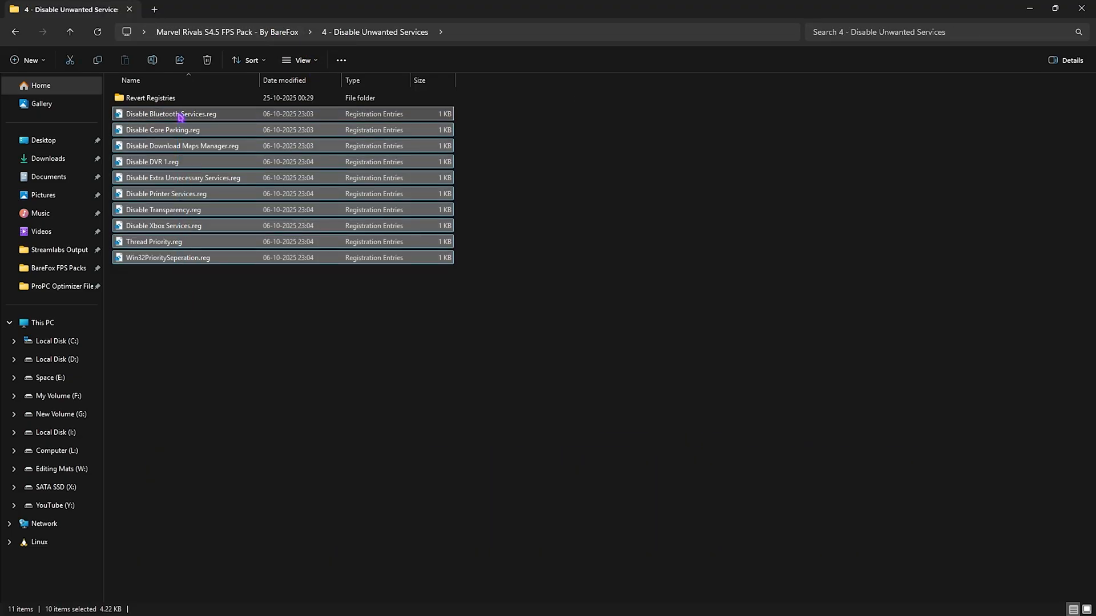
pyautogui.moveTo(182, 117)
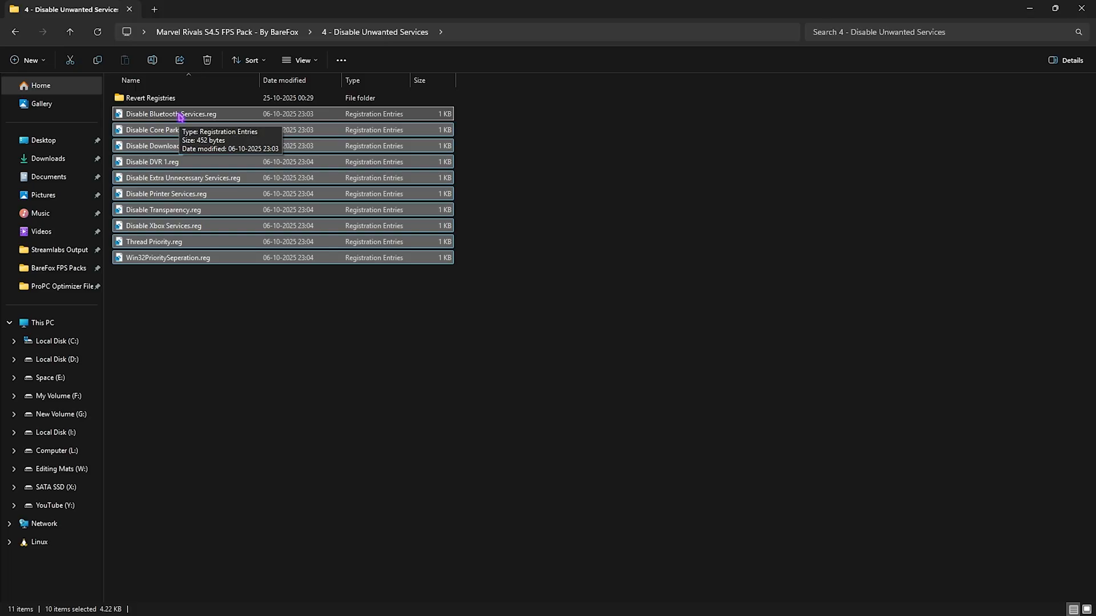
pyautogui.click(193, 273)
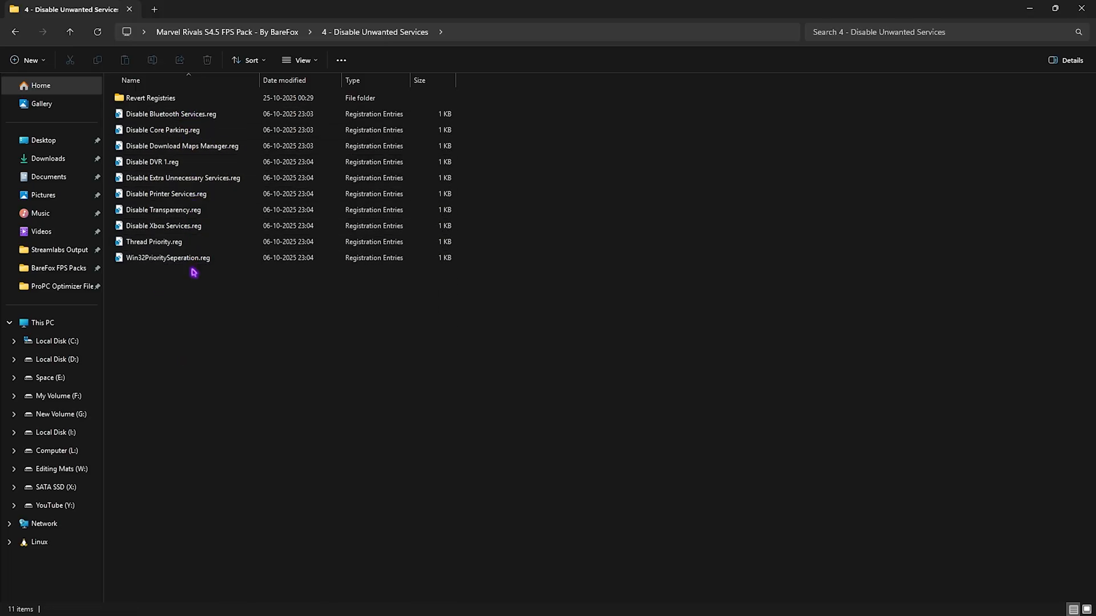
pyautogui.click(168, 257)
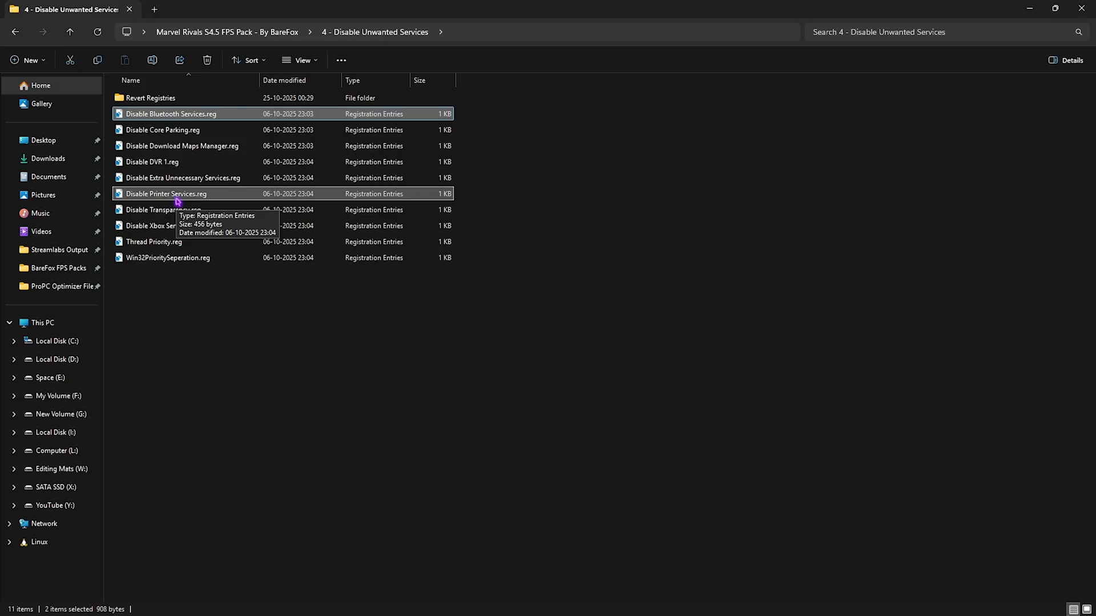
pyautogui.doubleClick(151, 98)
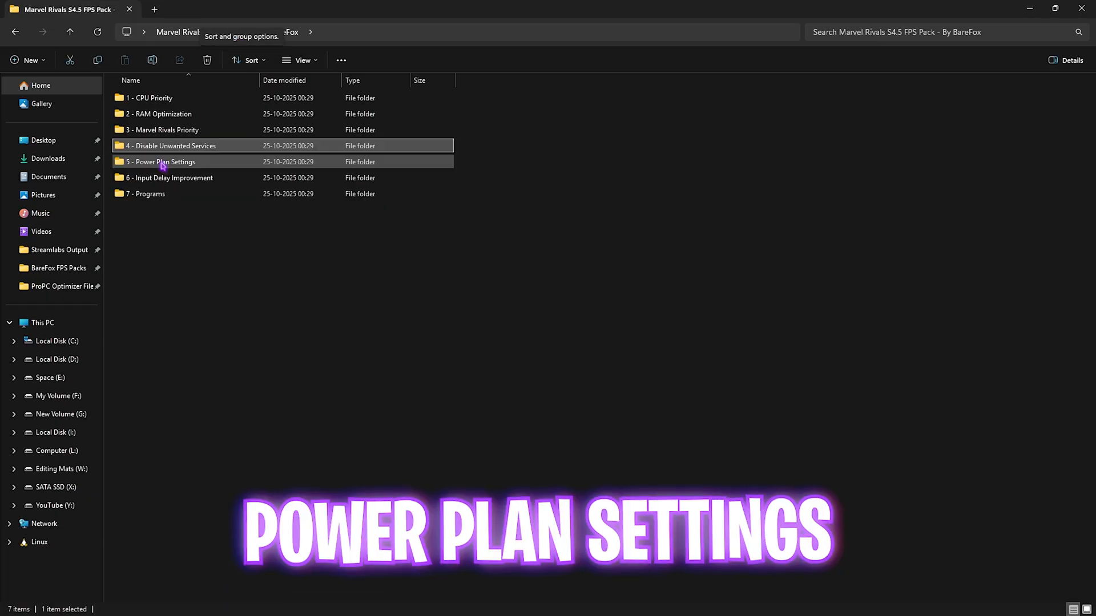
# - Run the Import Ultimate Performance Power Plan script as administrator from 5 - Power Plan Settings
pyautogui.doubleClick(164, 161)
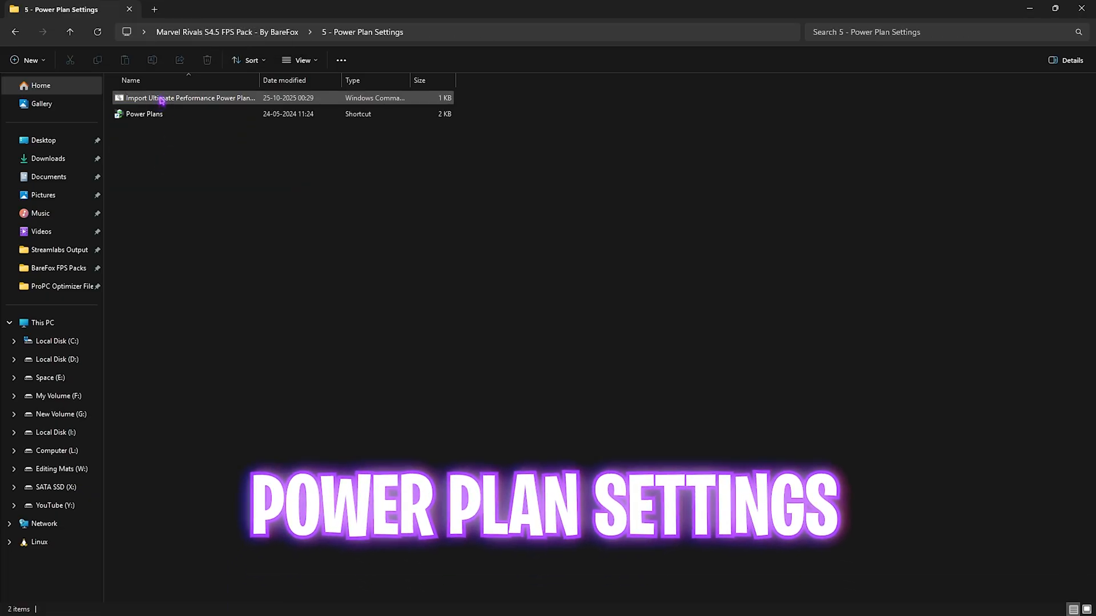
pyautogui.moveTo(162, 100)
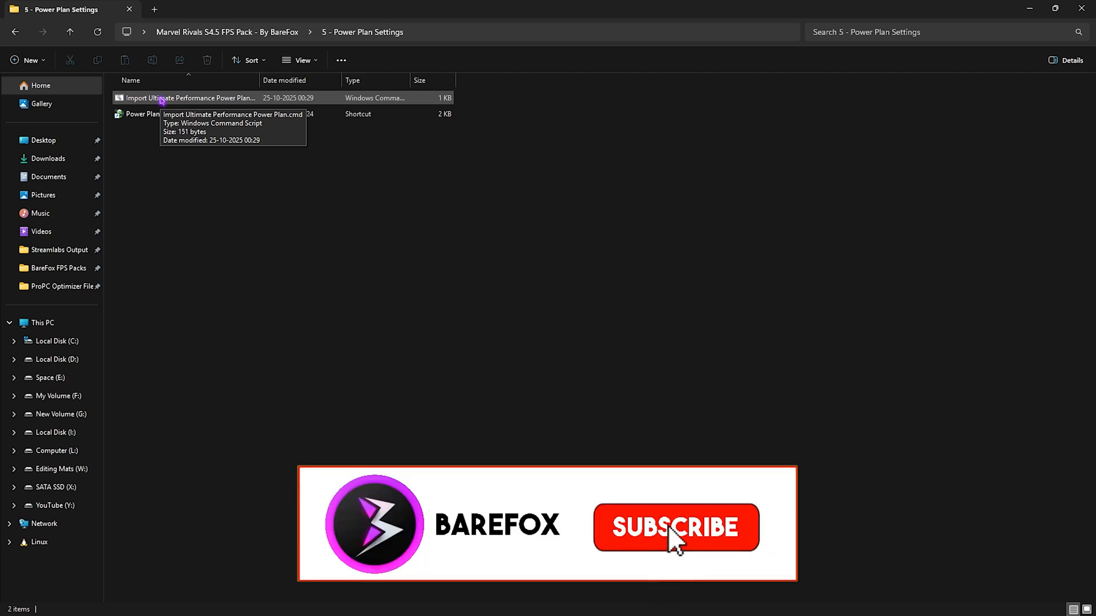
pyautogui.click(671, 528)
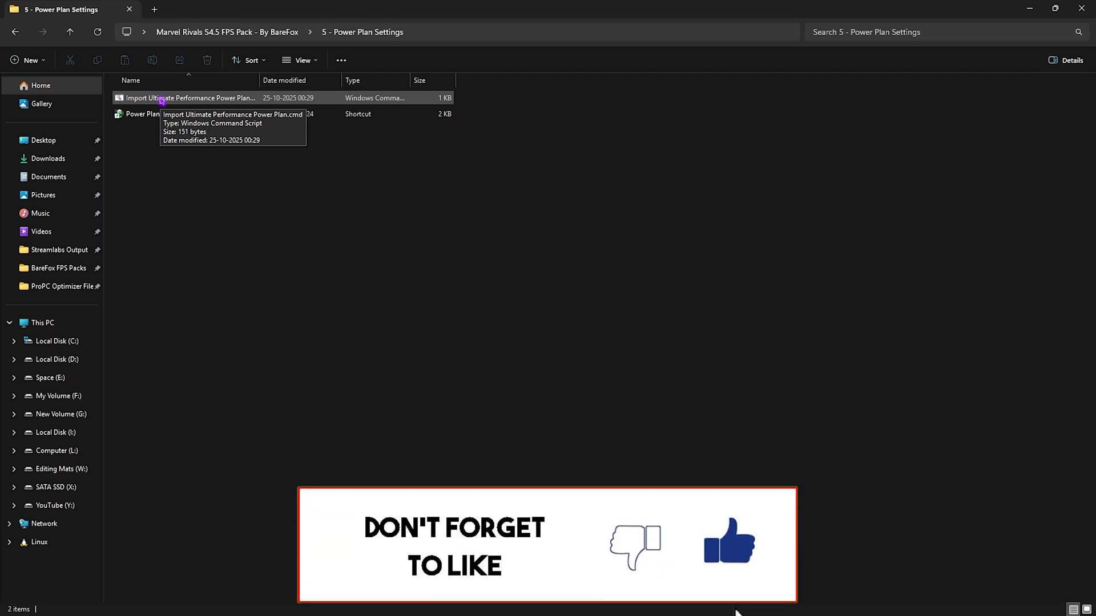
pyautogui.rightClick(161, 98)
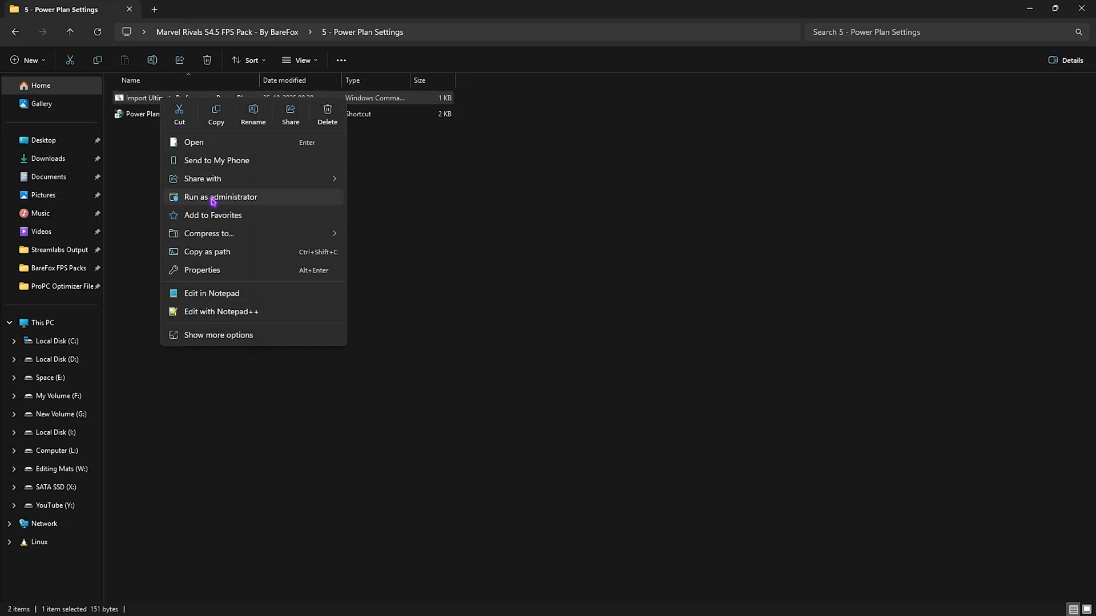
pyautogui.click(135, 159)
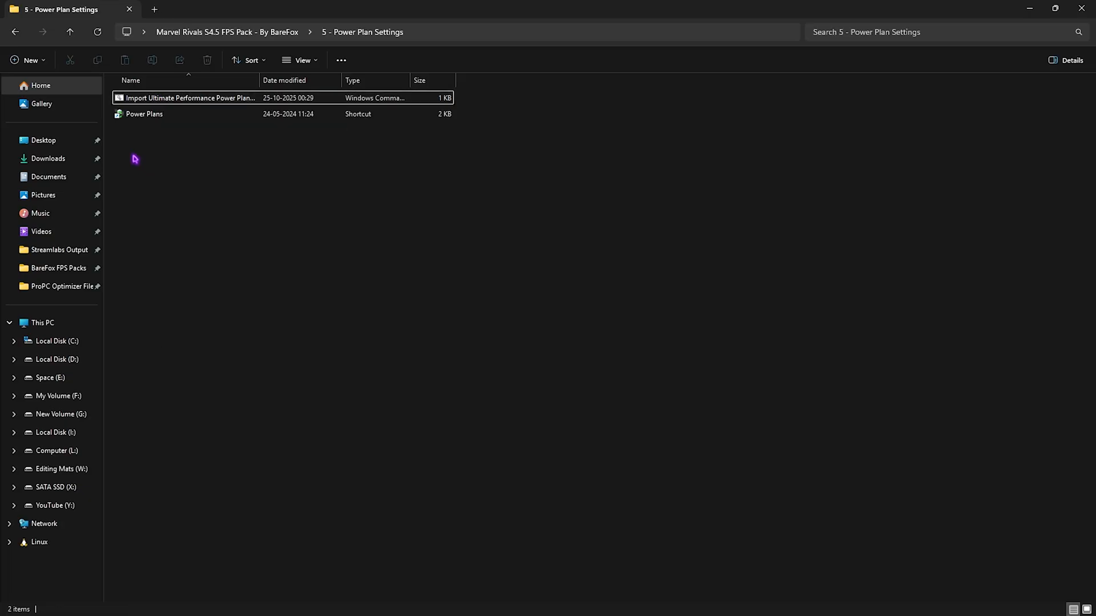
# - Open the Power Plans shortcut to check the imported plan
pyautogui.click(146, 114)
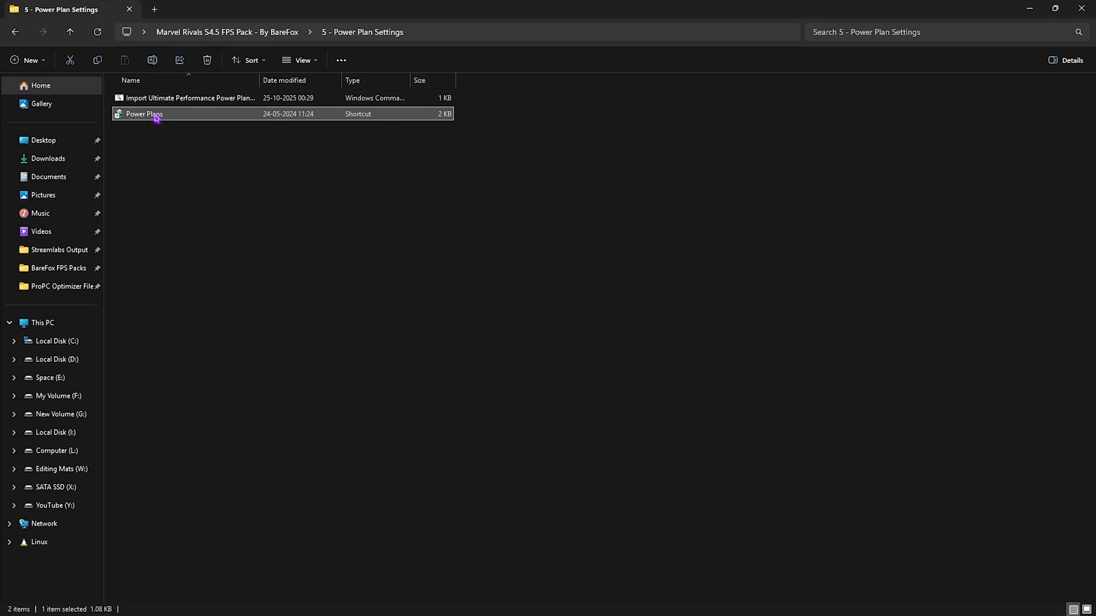
pyautogui.doubleClick(146, 114)
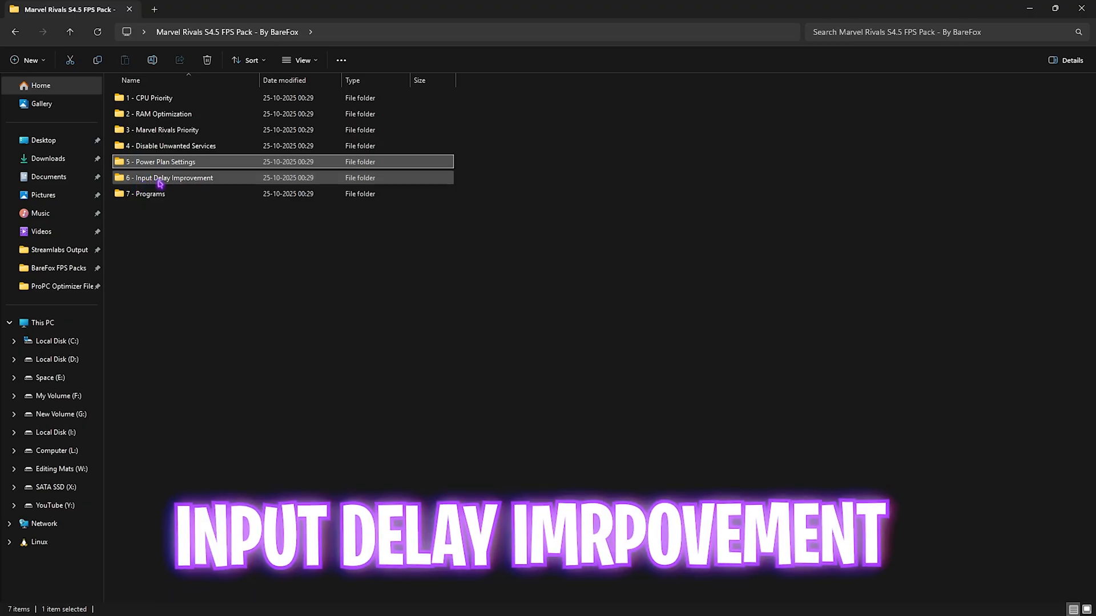
# - In Keyboard Latency Fix, select all keyboard buffer registry files except the default one
pyautogui.doubleClick(172, 178)
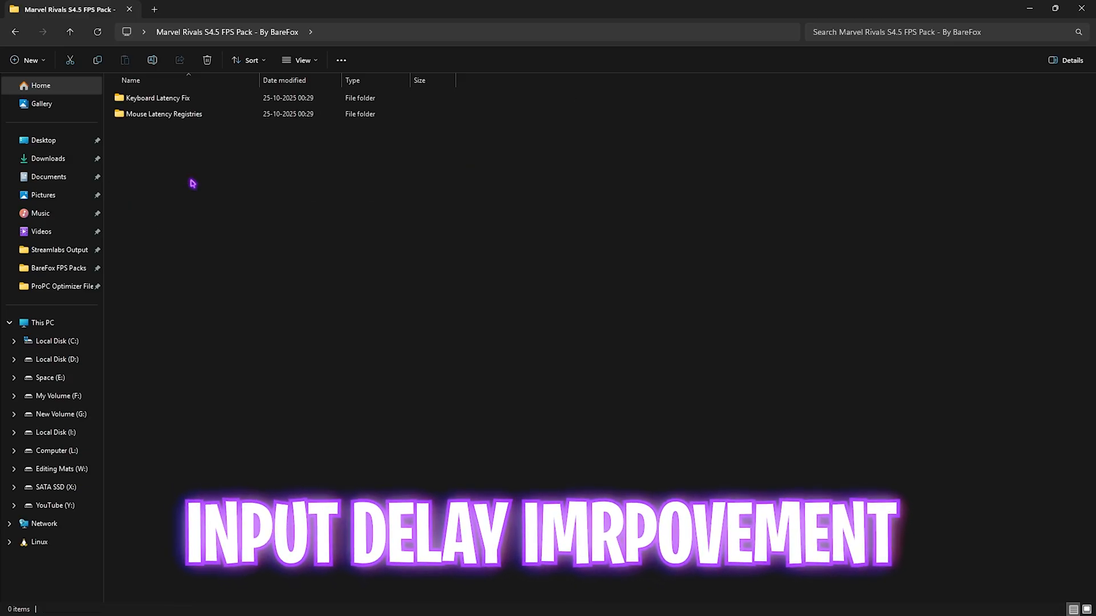
pyautogui.doubleClick(158, 98)
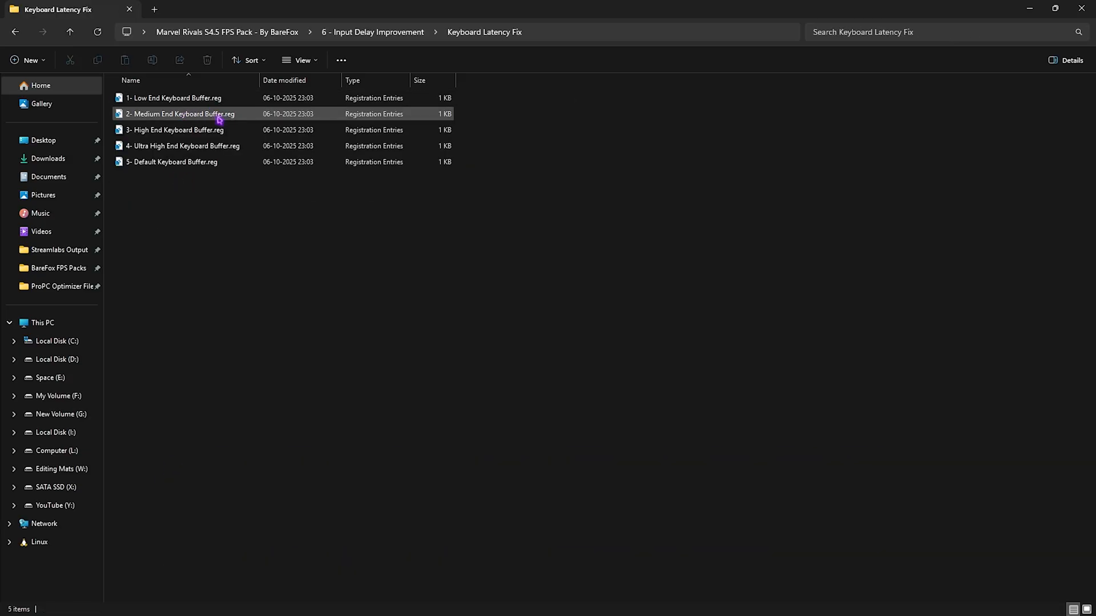
pyautogui.press('ctrl+a')
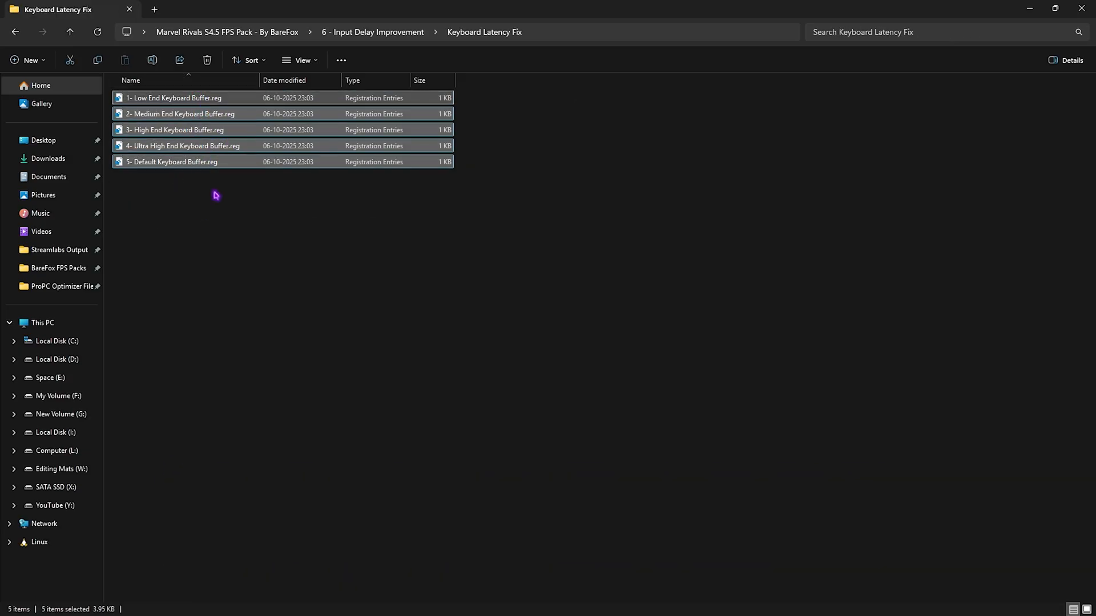
pyautogui.click(171, 161)
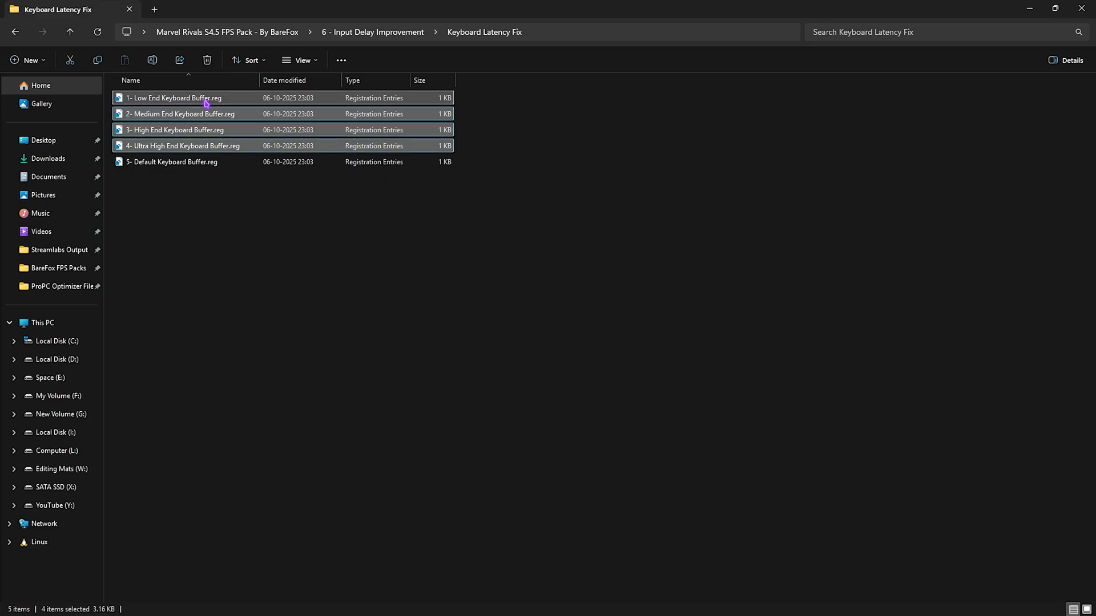
pyautogui.moveTo(220, 87)
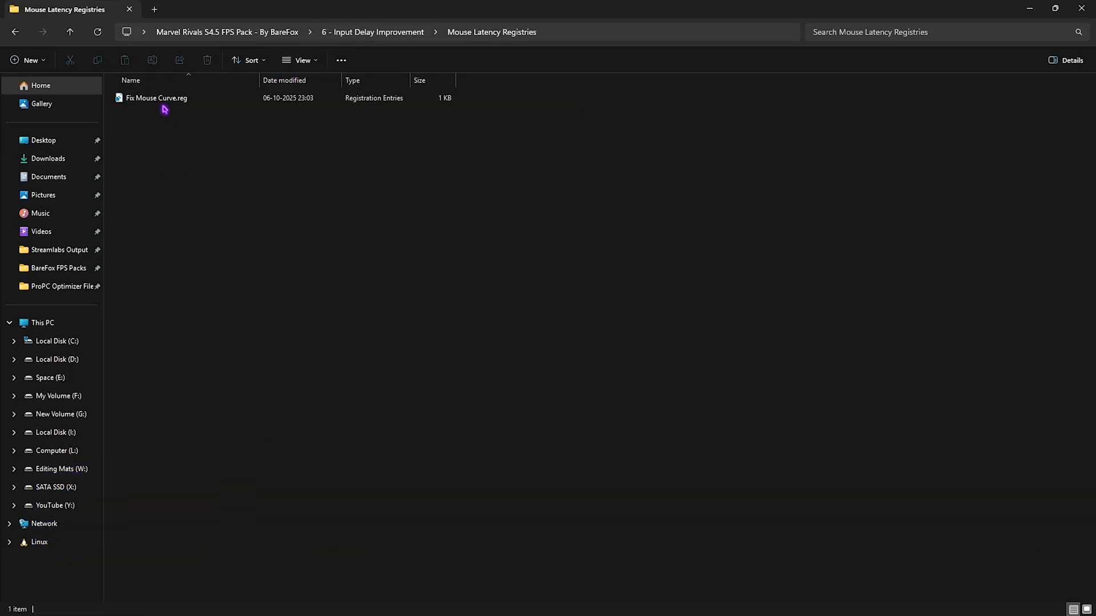
# - Open the Fix Mouse Curve registry file in Mouse Latency Registries to view its contents
pyautogui.click(155, 98)
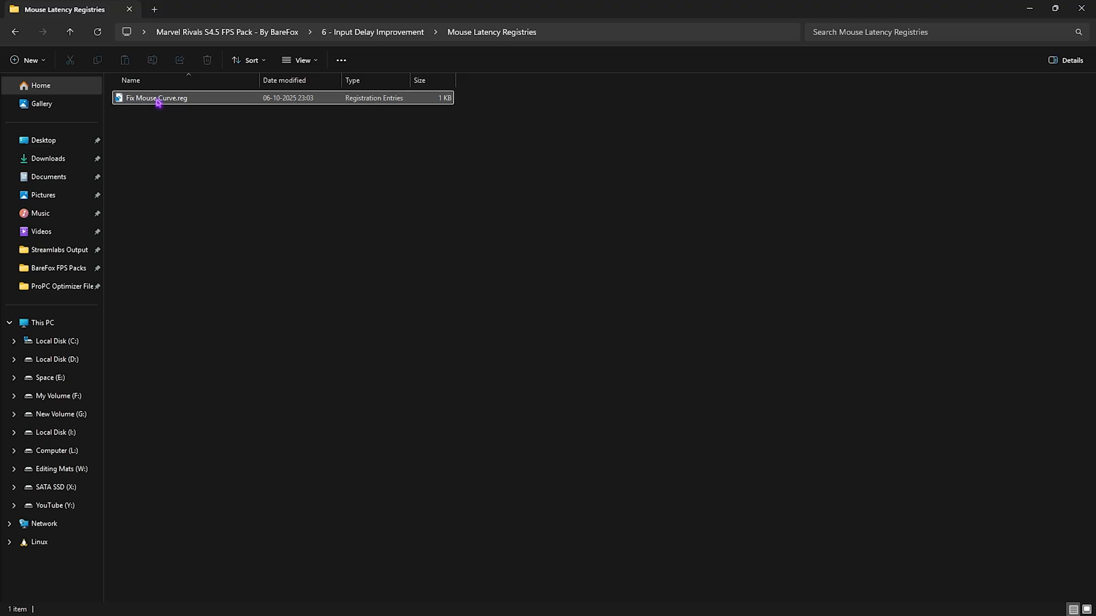
pyautogui.doubleClick(155, 97)
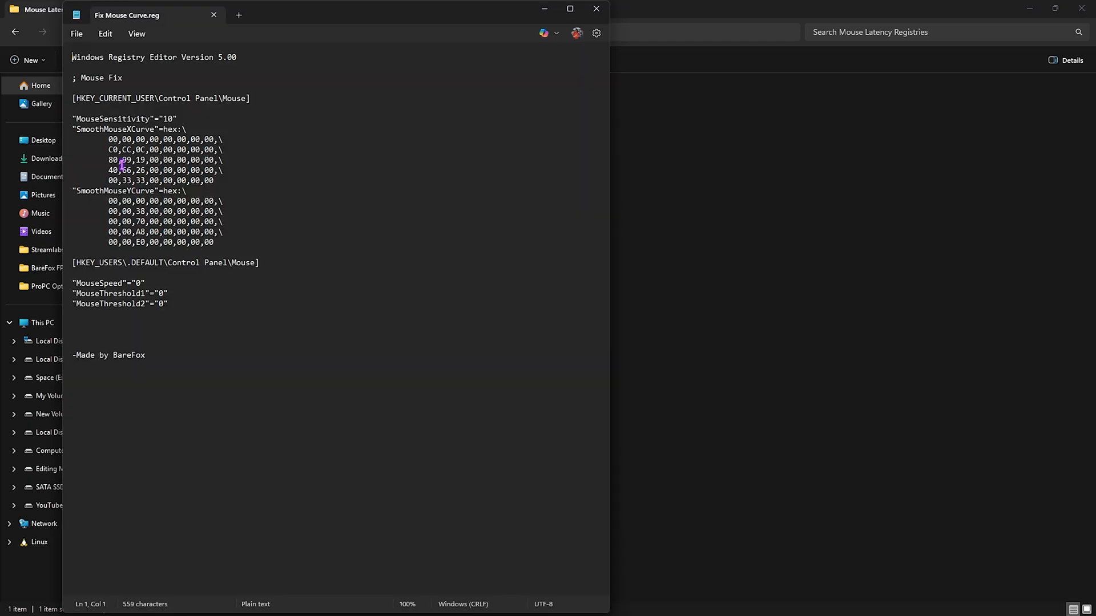
pyautogui.doubleClick(131, 129)
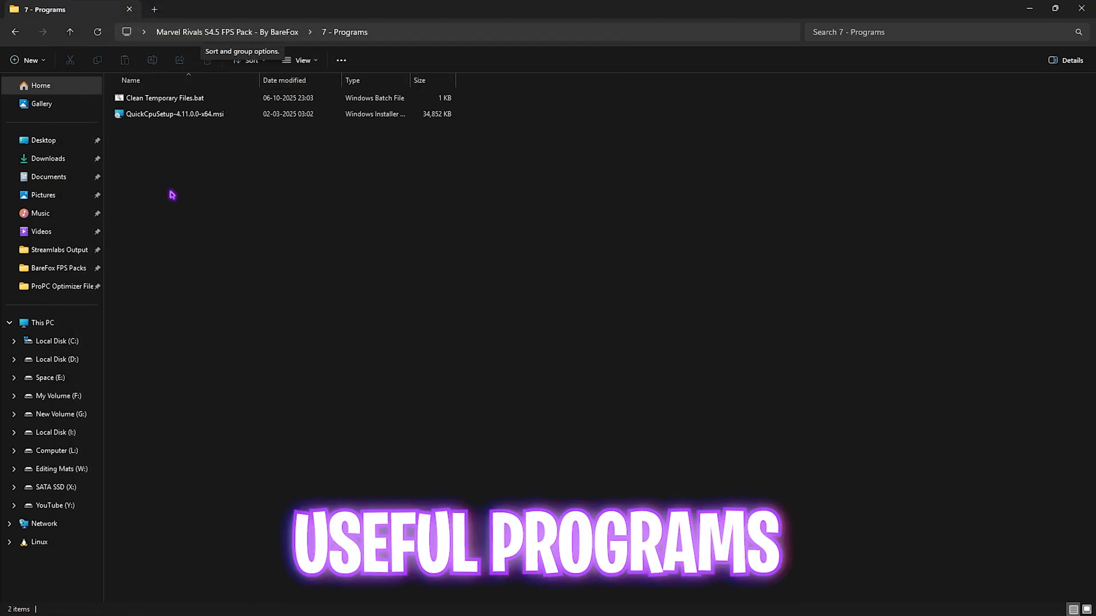
# - Run Clean Temporary Files.bat as administrator so the console reports temp files deleted
pyautogui.click(165, 98)
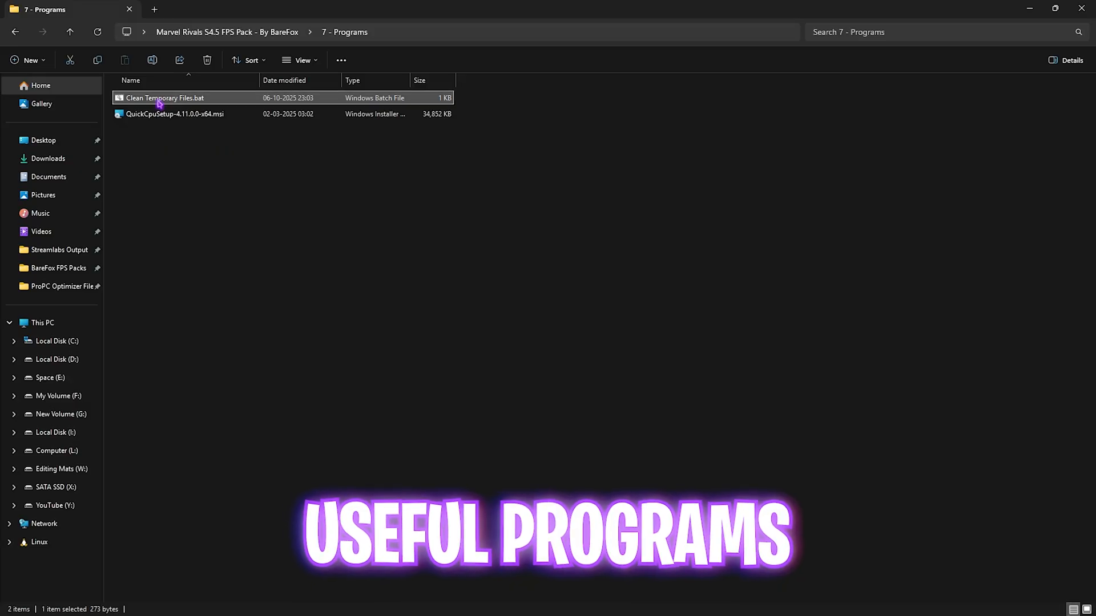
pyautogui.rightClick(162, 100)
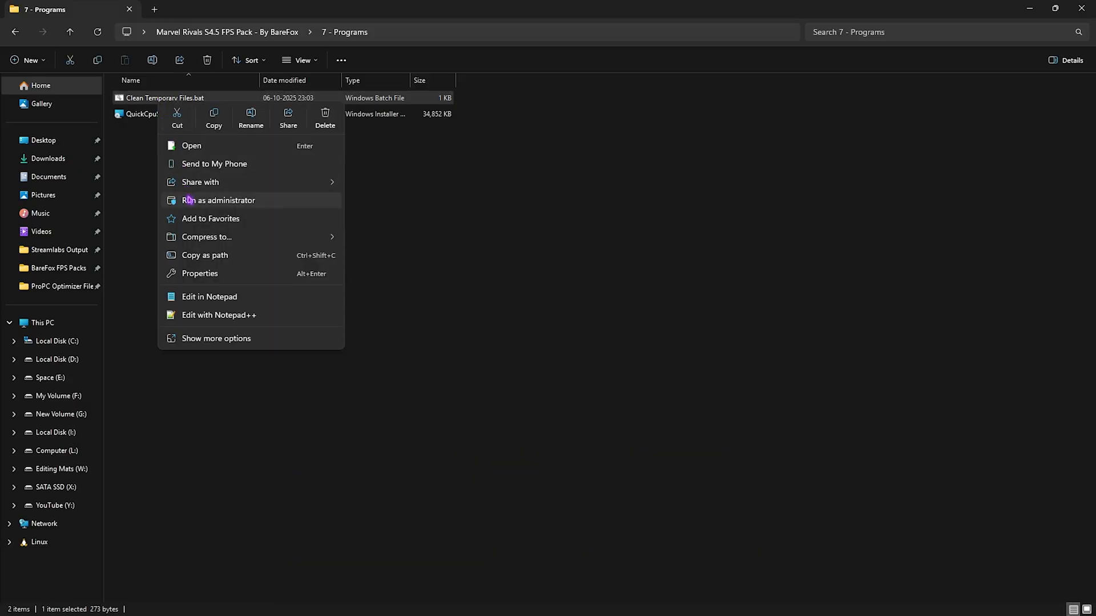
pyautogui.click(218, 200)
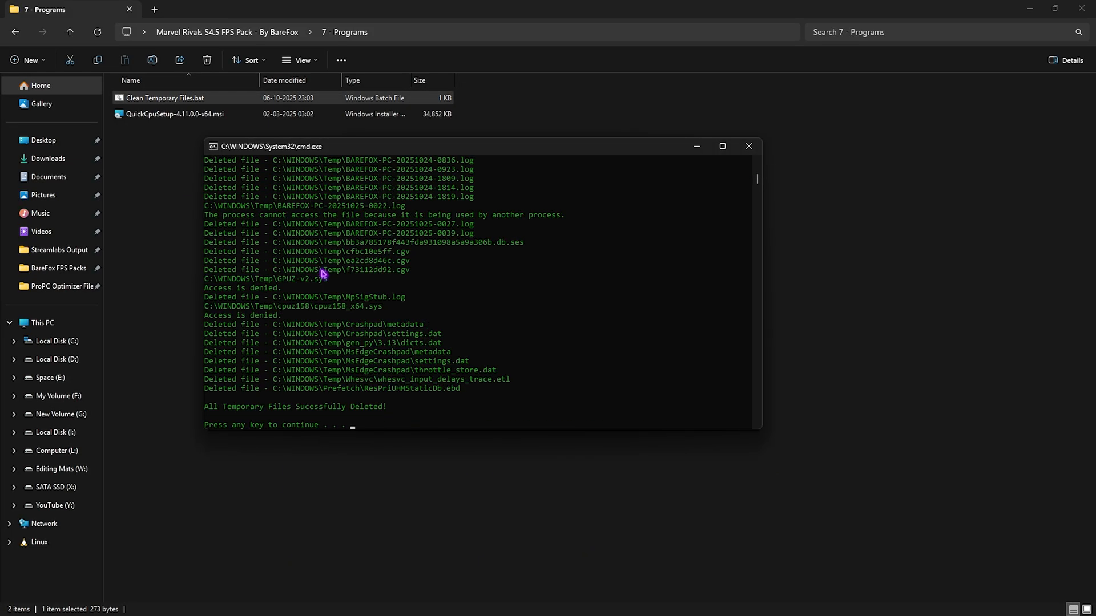
pyautogui.moveTo(297, 285)
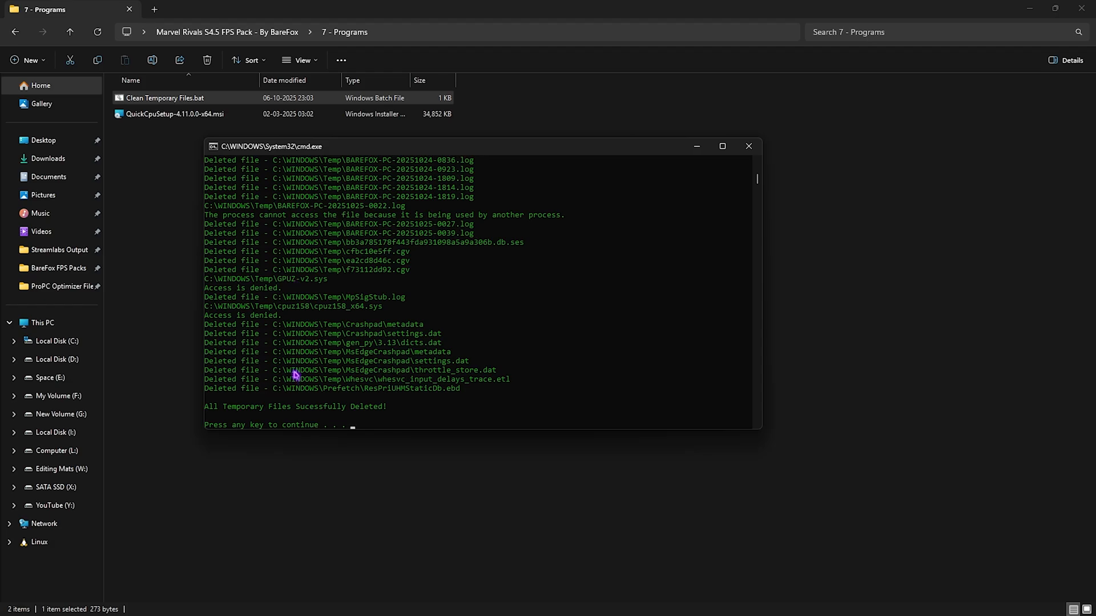
pyautogui.moveTo(748, 155)
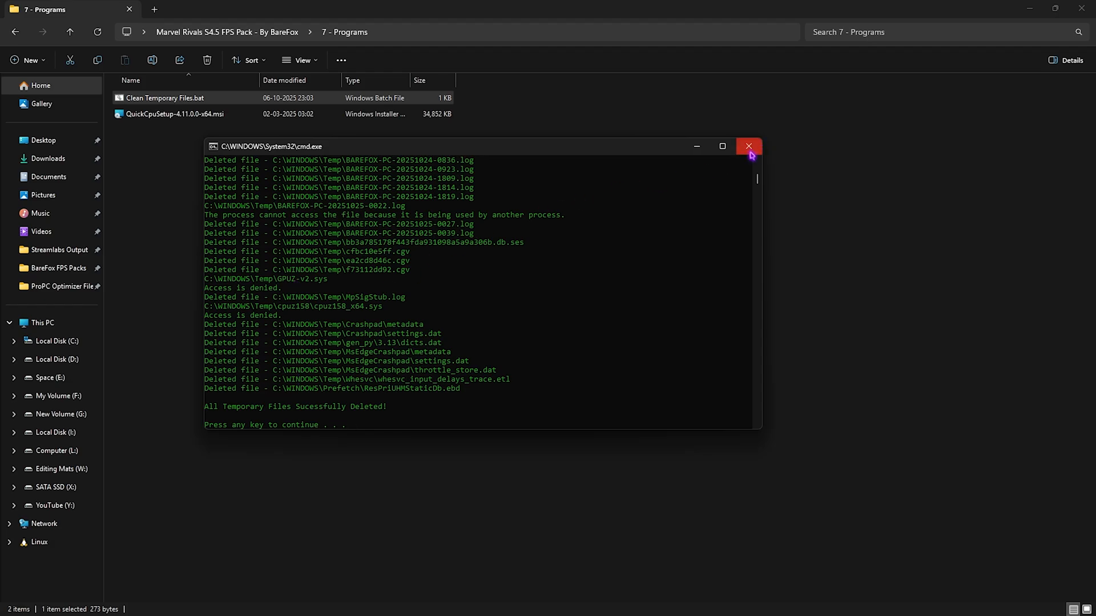
# - Close the cleanup console and launch QuickCPU from Start search
pyautogui.click(748, 146)
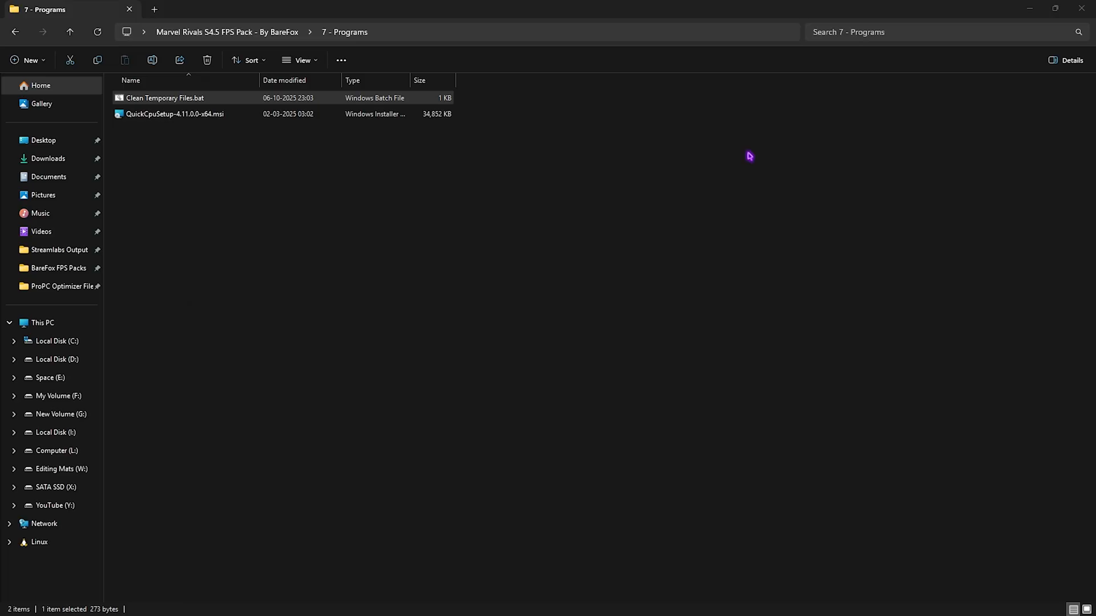
pyautogui.click(174, 114)
pyautogui.write('q')
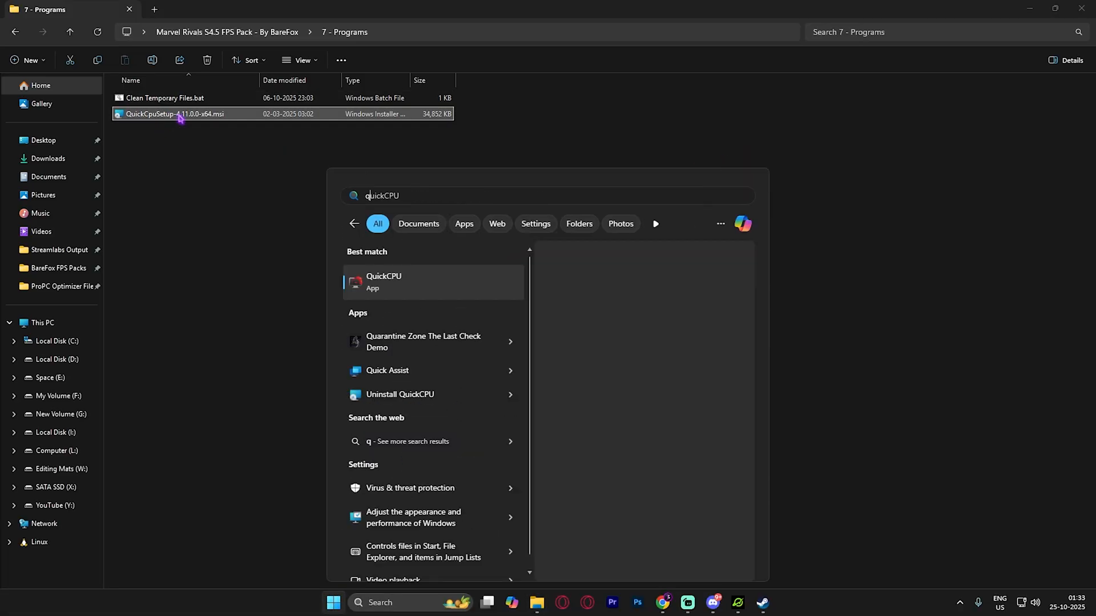
pyautogui.click(433, 282)
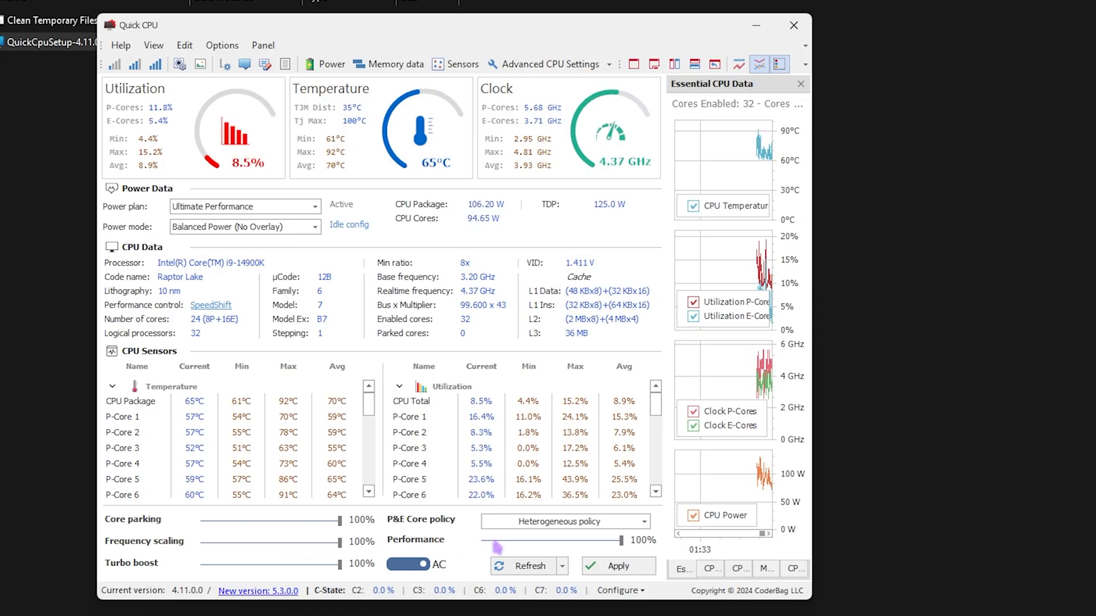
# - Apply QuickCPU's 100% core parking, frequency scaling, turbo and performance settings, then close it
pyautogui.click(618, 566)
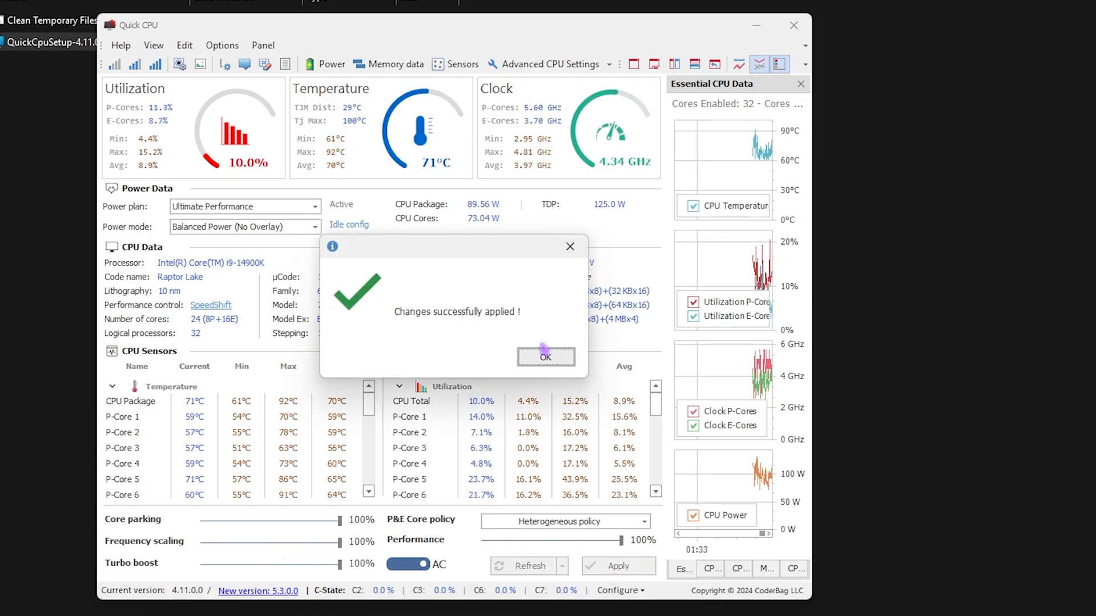
pyautogui.click(545, 356)
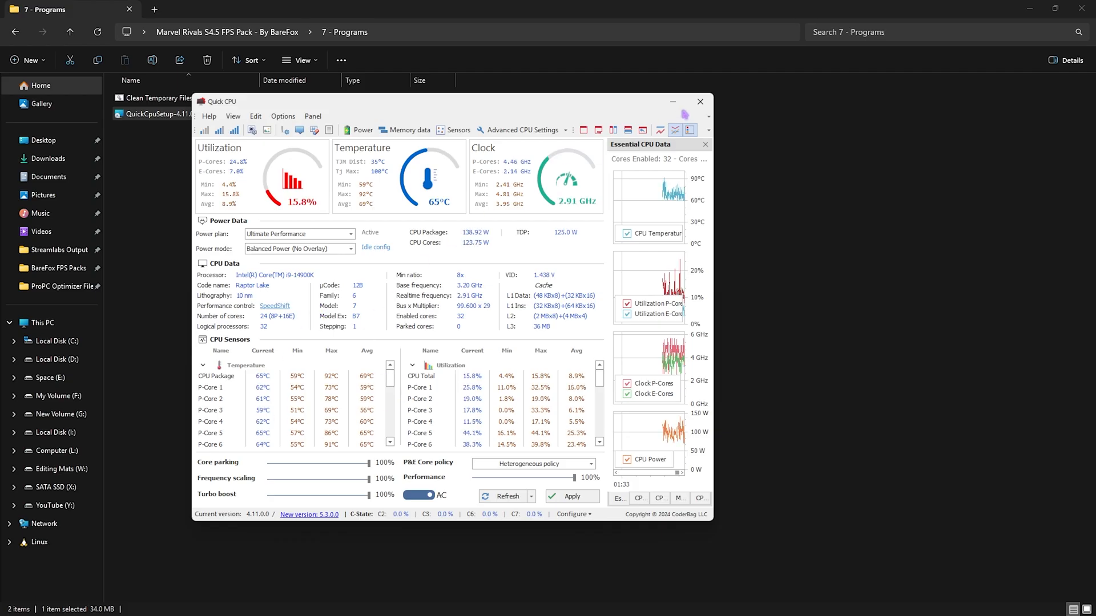
pyautogui.click(699, 102)
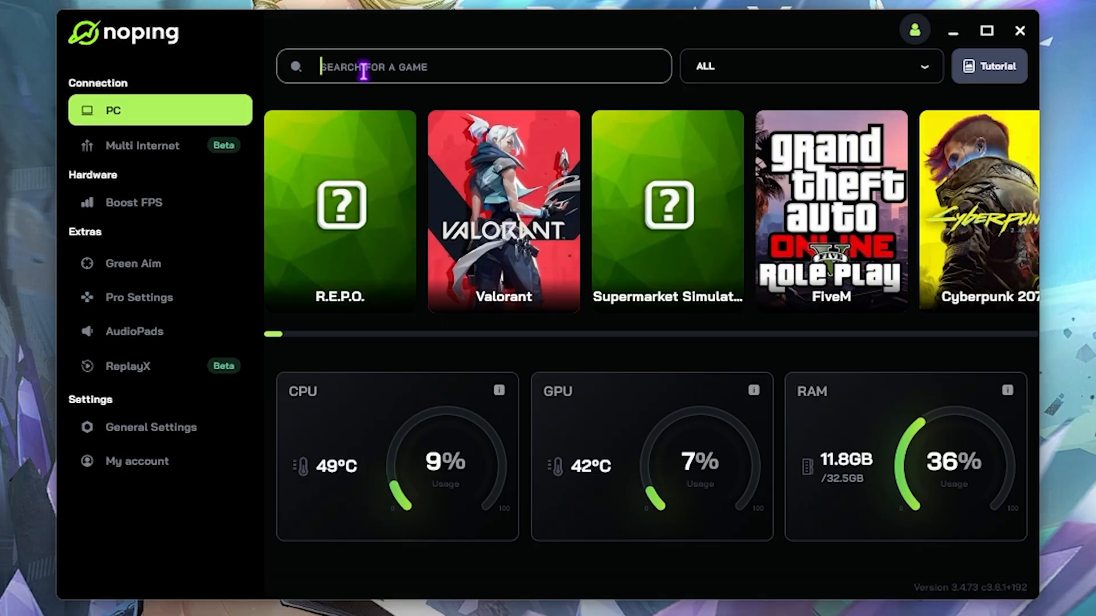
# - Connect Marvel Rivals through the Mumbai 01 server and bring up the Boost FPS page
pyautogui.write('Marvel')
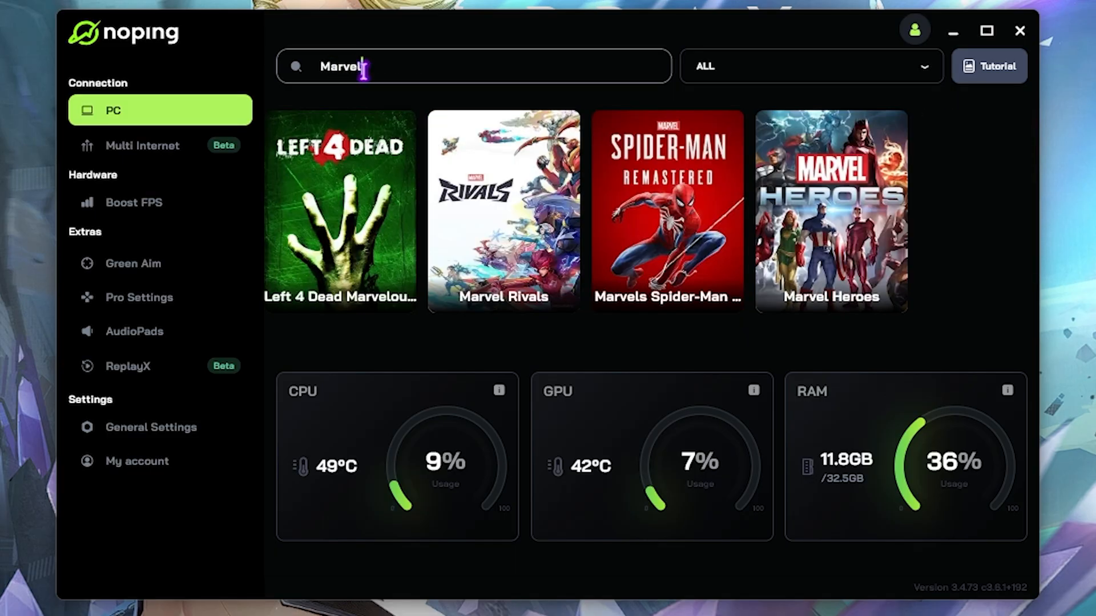
pyautogui.moveTo(504, 215)
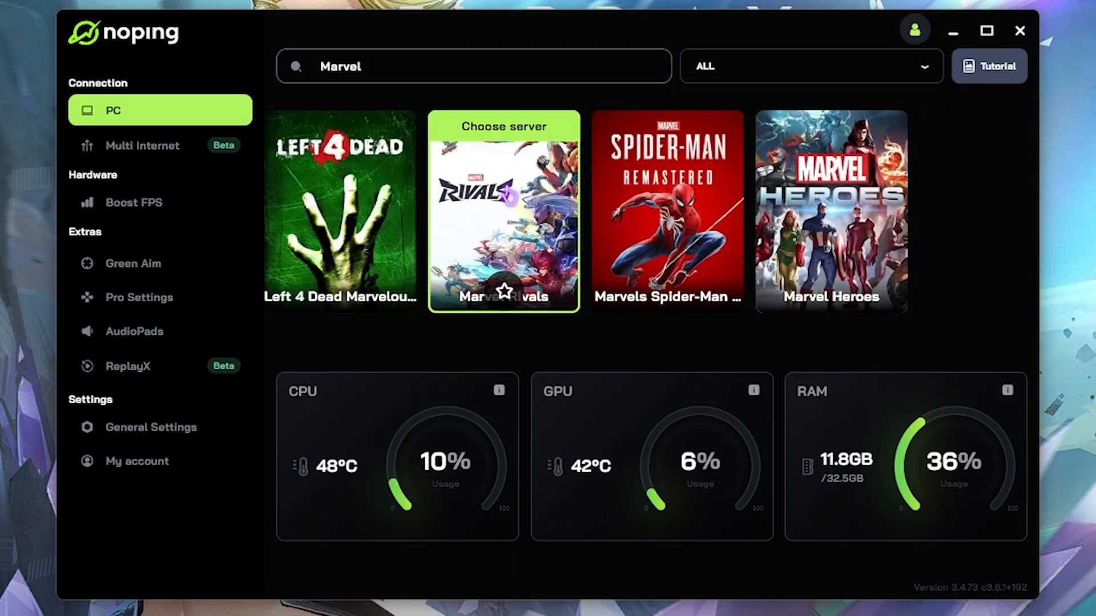
pyautogui.click(504, 215)
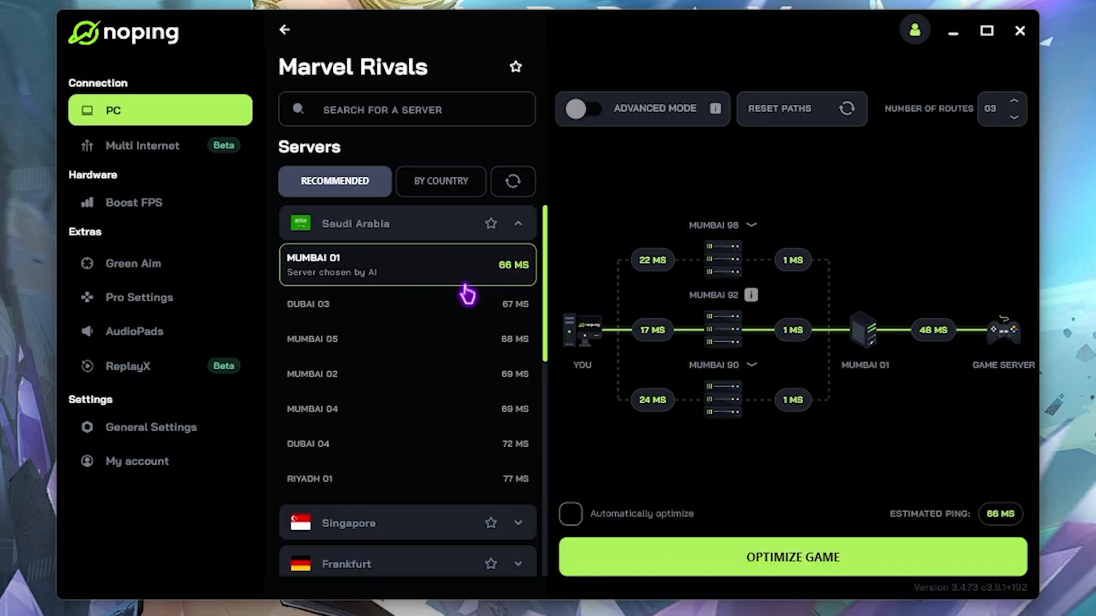
pyautogui.moveTo(632, 468)
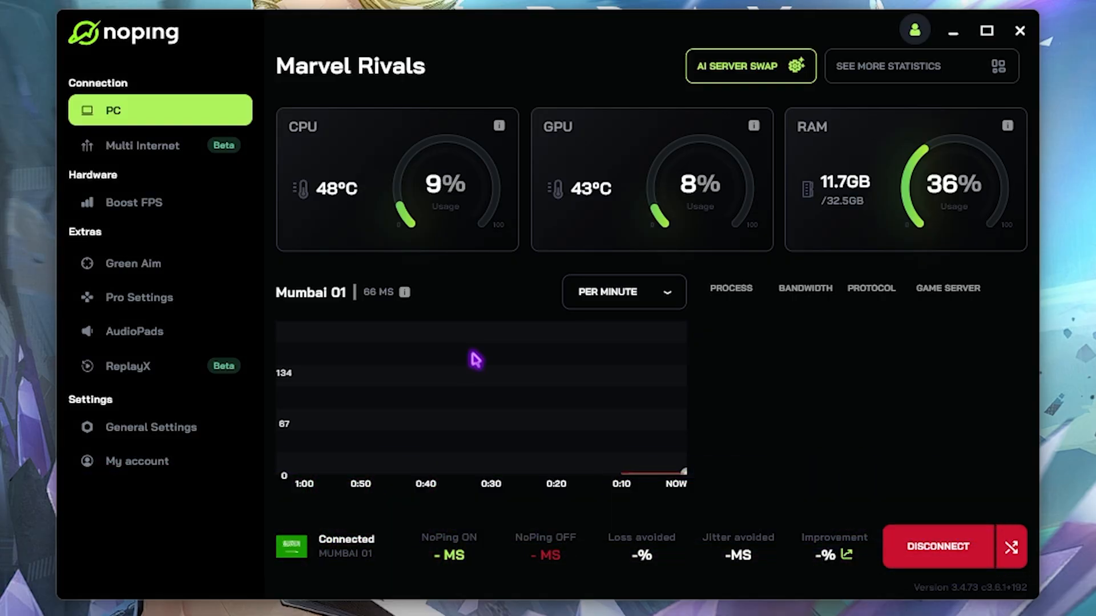
pyautogui.click(133, 202)
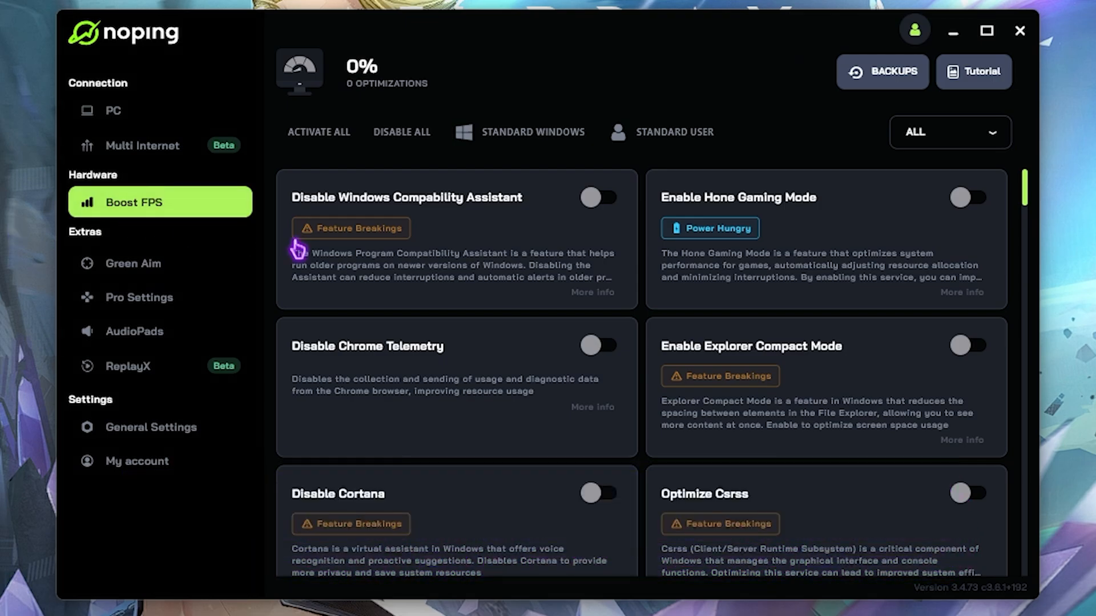
pyautogui.scroll(-3)
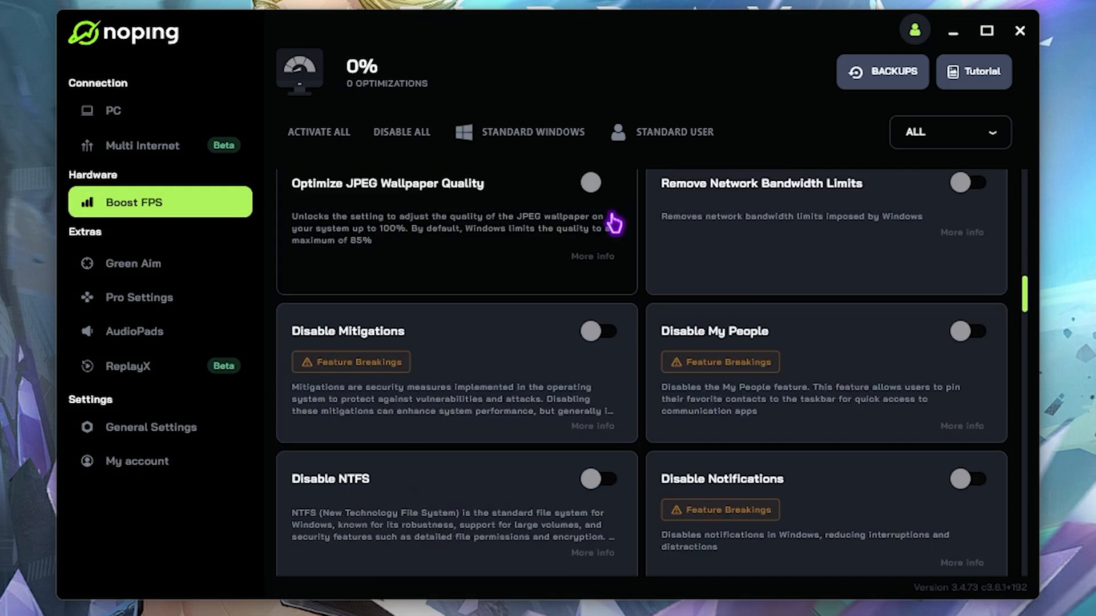
pyautogui.scroll(-3)
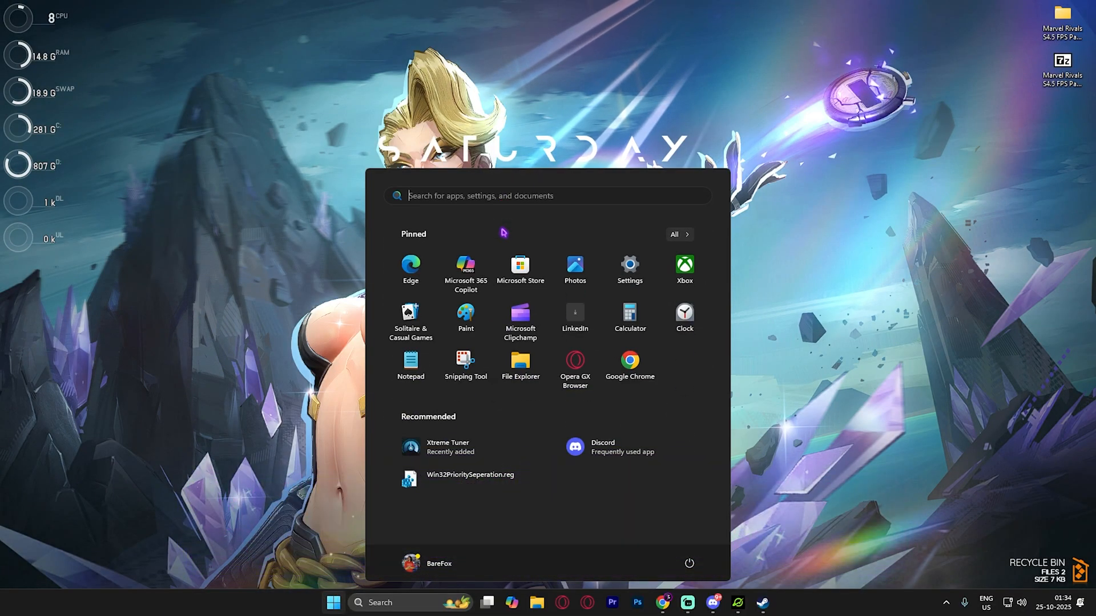
# - Launch Disk Cleanup for drive C:
pyautogui.write('disk cleanup')
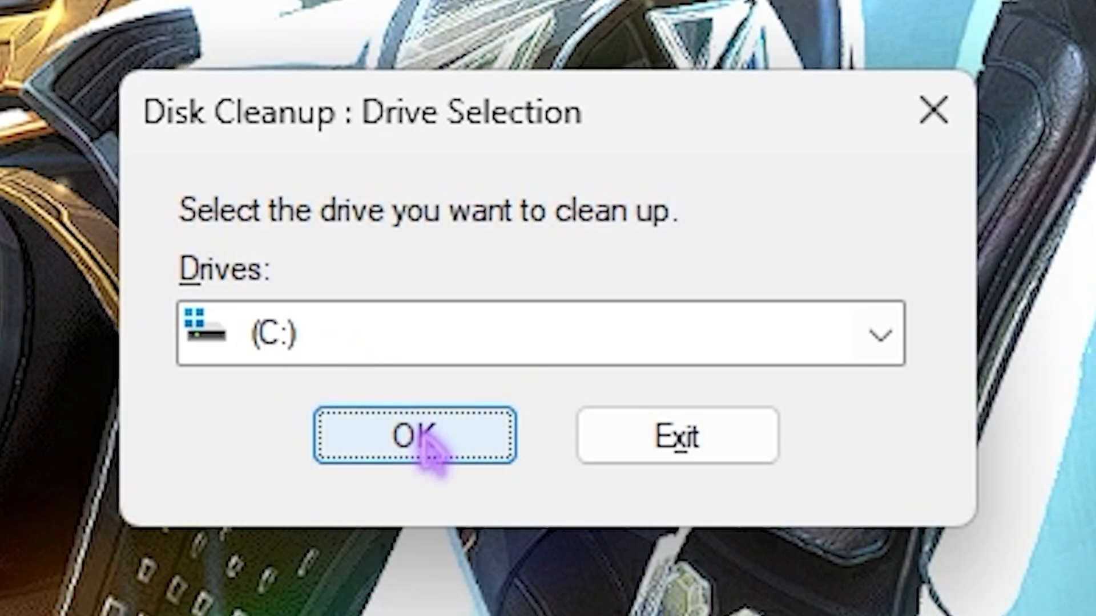
pyautogui.click(414, 436)
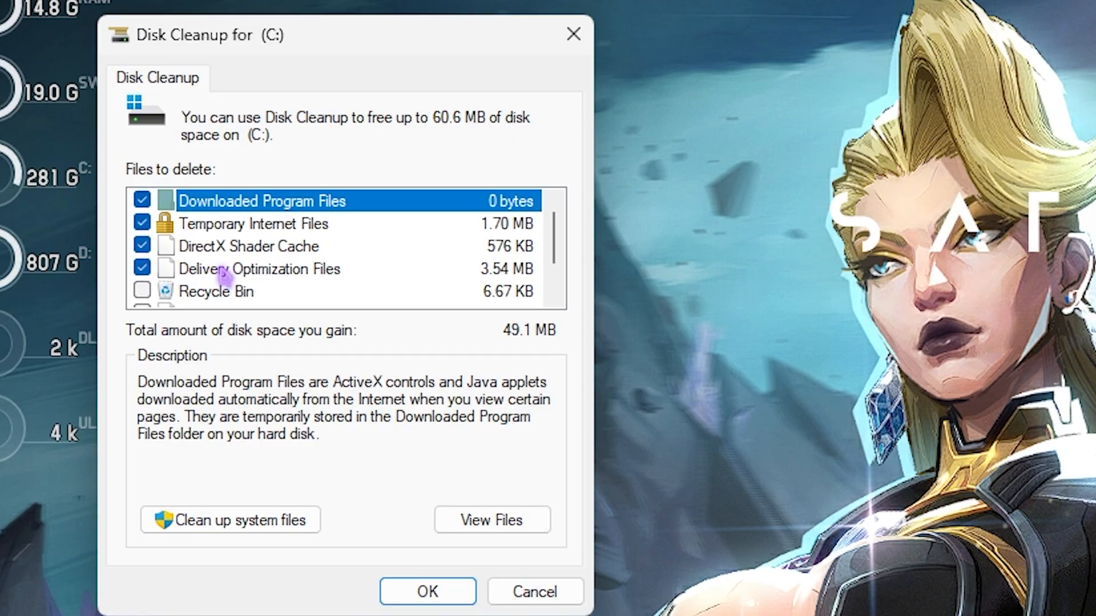
# - Tick Temporary files and permanently delete about 60.6 MB of junk, including shader cache and Recycle Bin
pyautogui.scroll(-3)
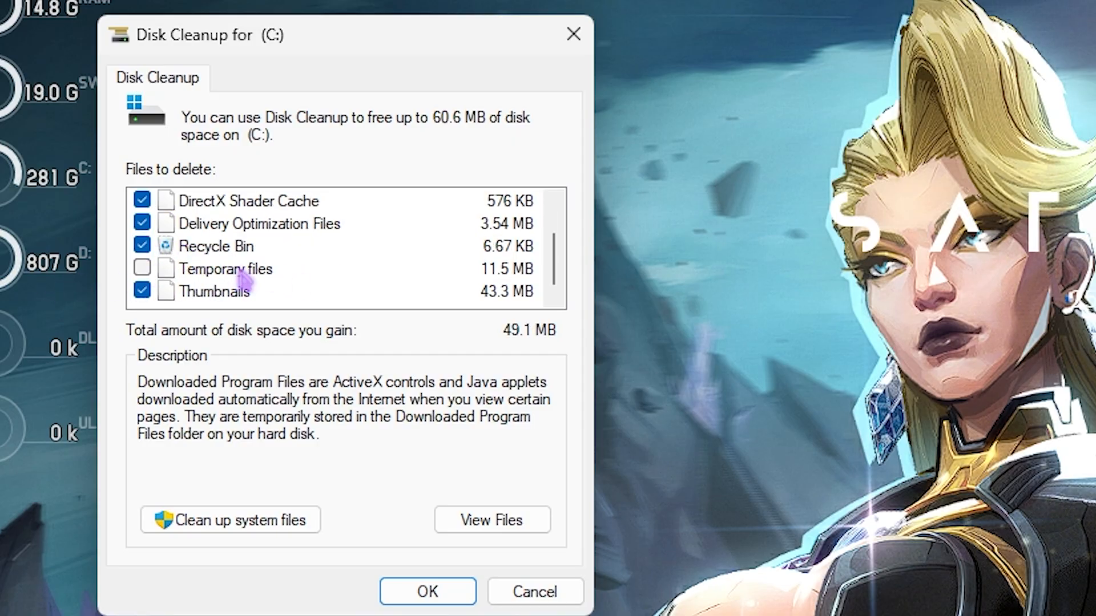
pyautogui.click(142, 269)
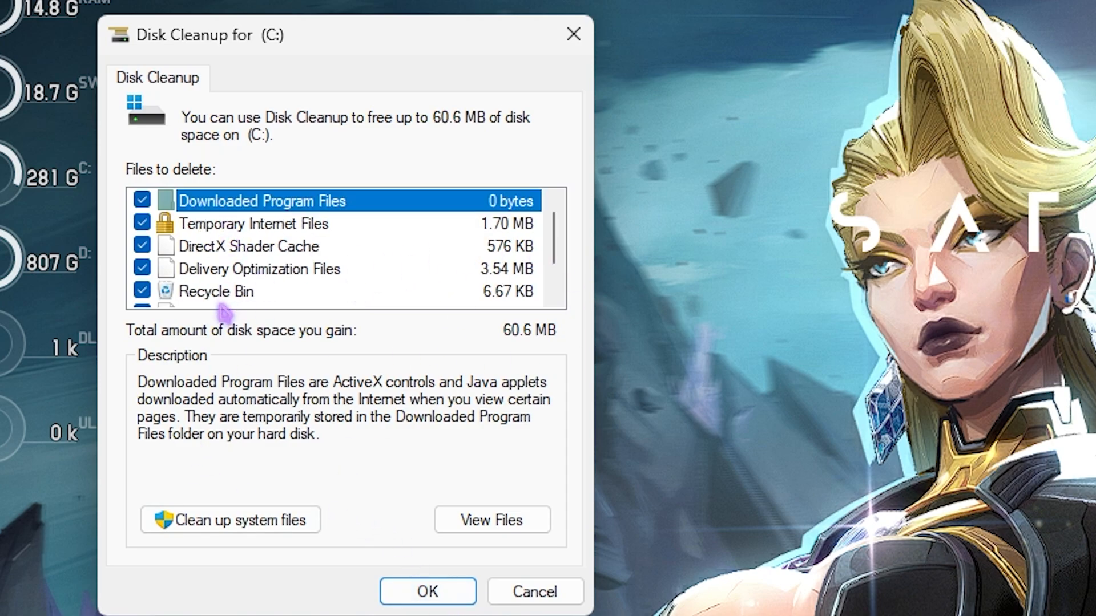
pyautogui.click(427, 608)
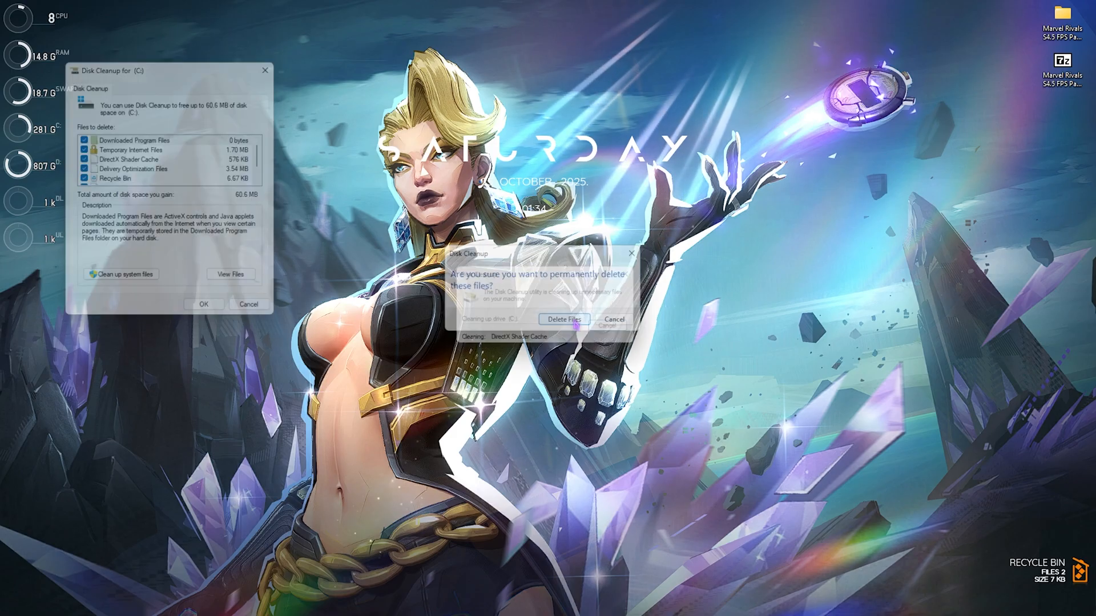
pyautogui.click(565, 318)
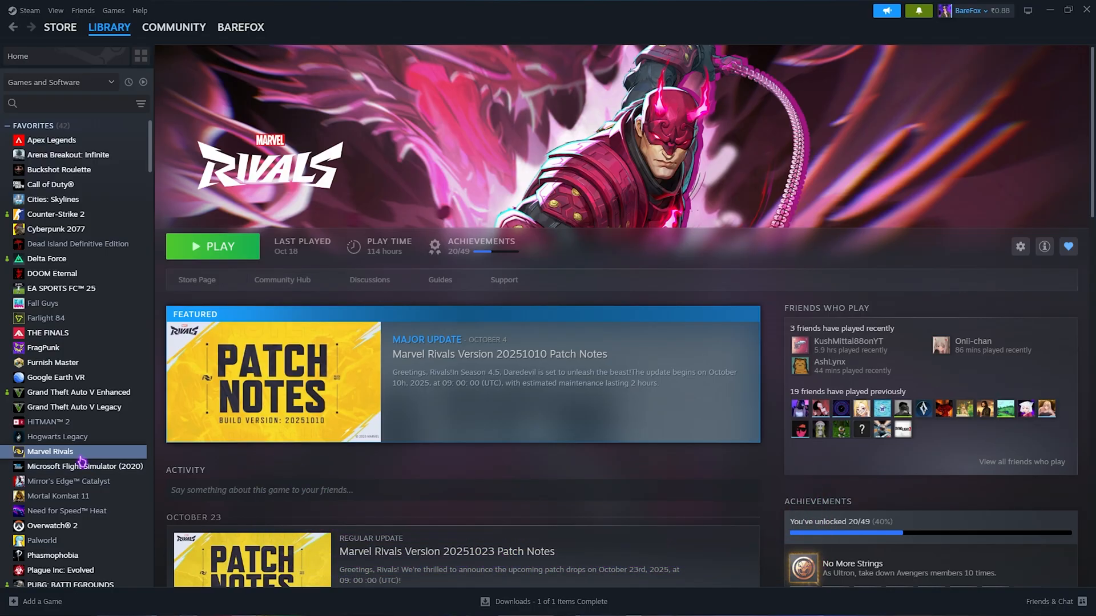
# - Verify integrity of Marvel Rivals' game files from Properties > Installed Files
pyautogui.rightClick(50, 452)
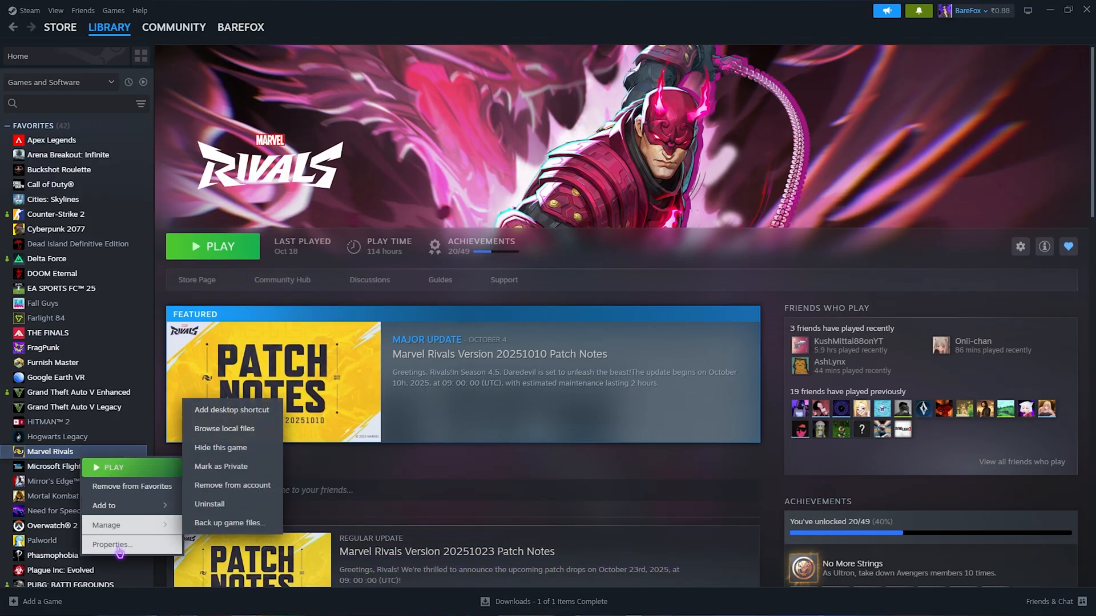
pyautogui.click(112, 545)
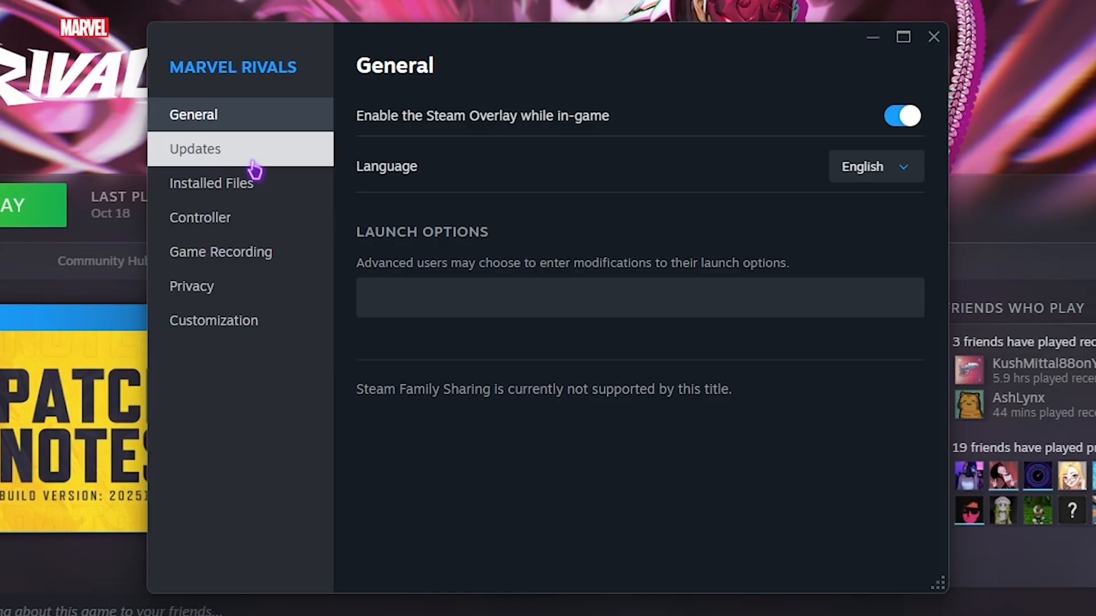
pyautogui.click(210, 183)
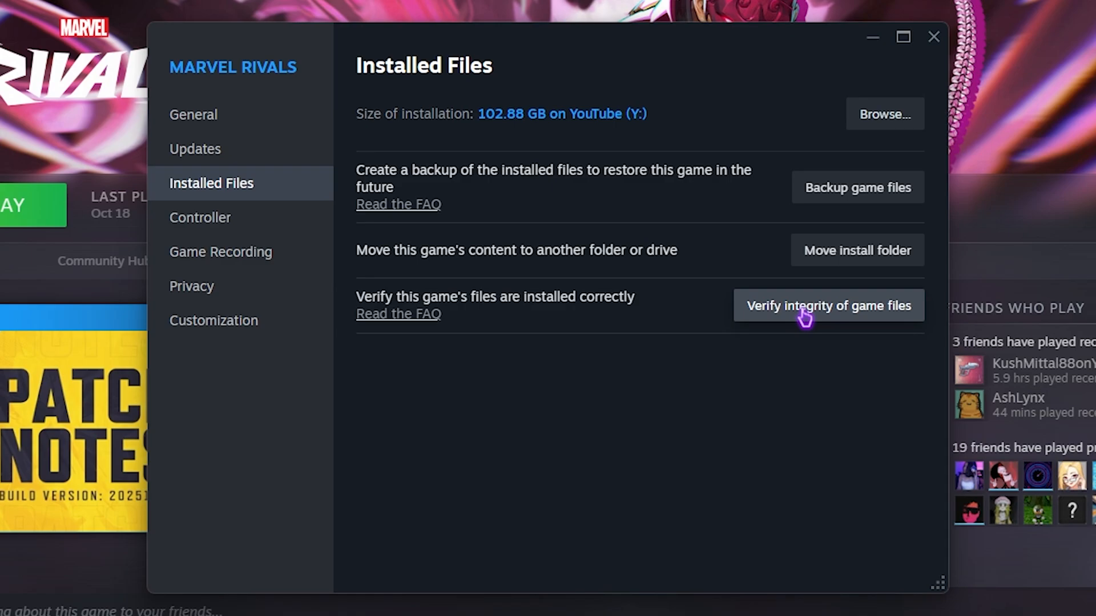
pyautogui.click(932, 37)
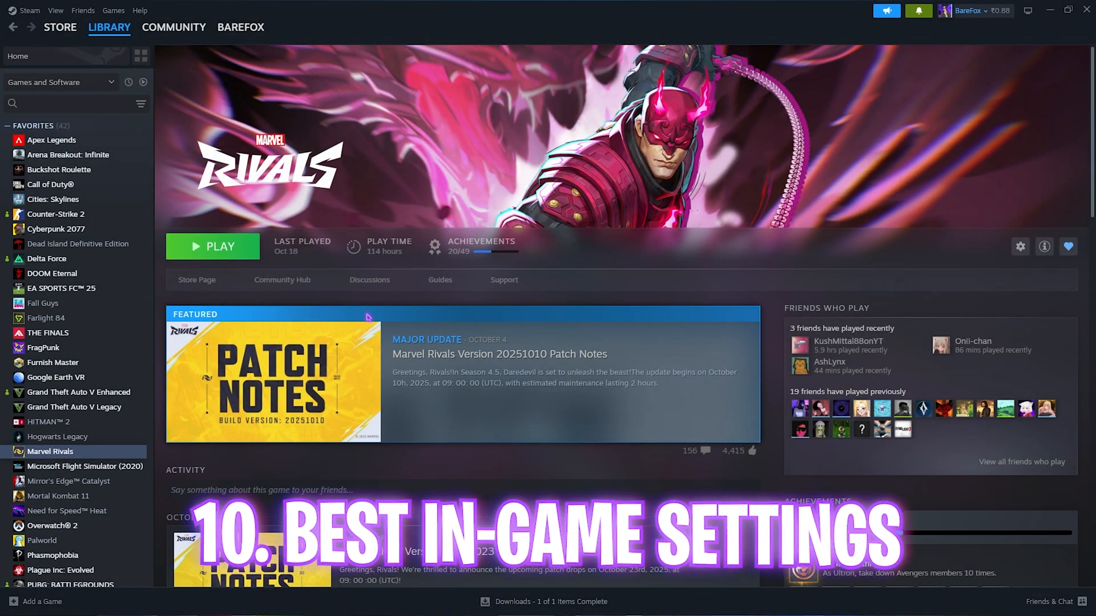
# - Review Display settings: Borderless Windowed, DLSS Balanced, Reflex on, frame generation and V-Sync off
pyautogui.click(212, 246)
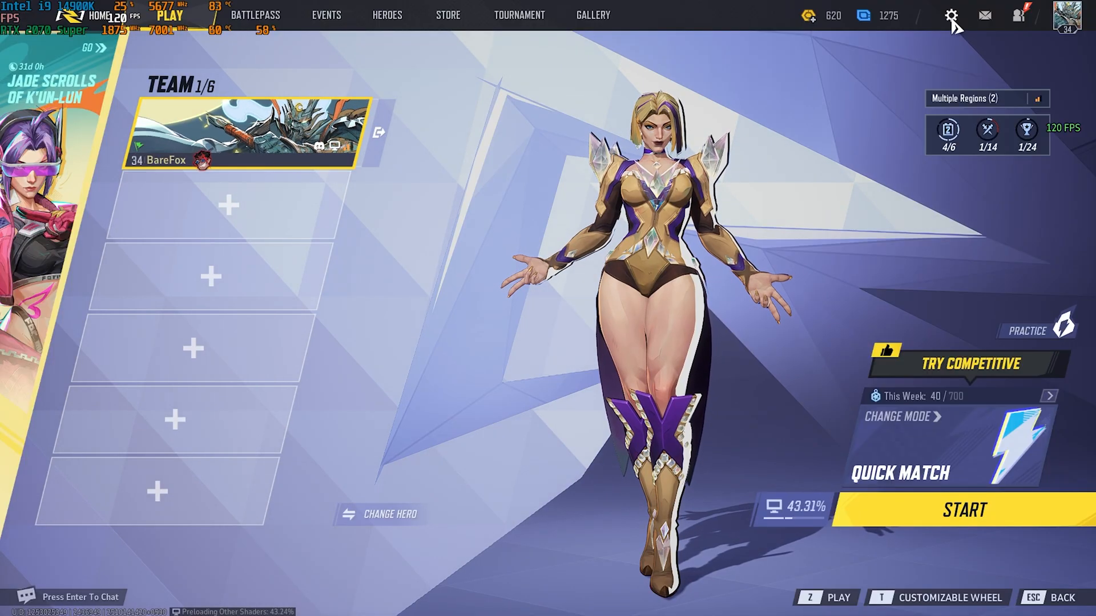
pyautogui.click(948, 16)
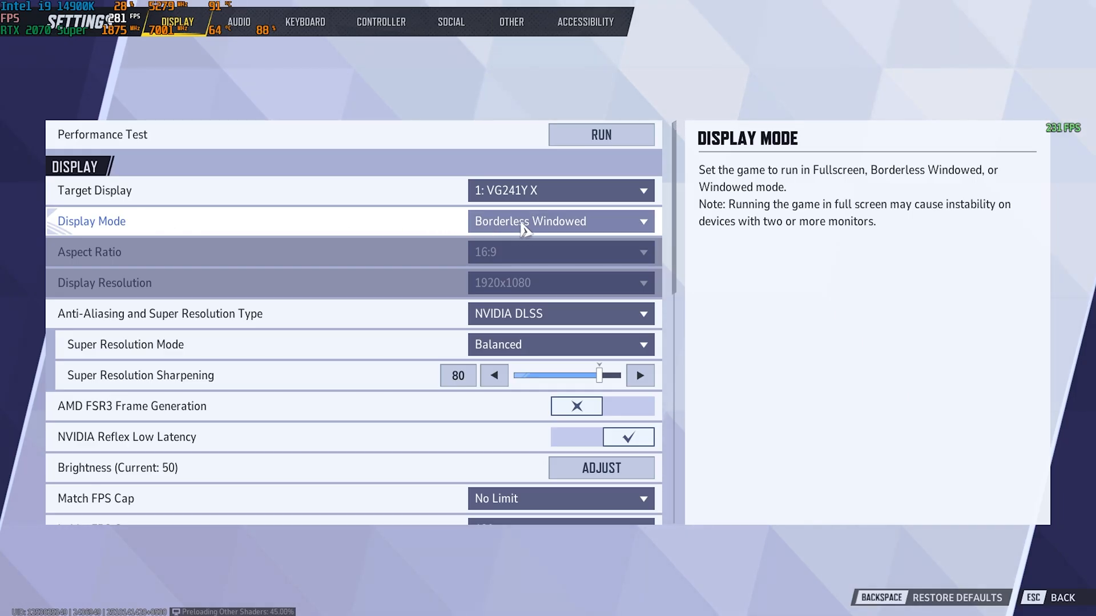
pyautogui.moveTo(475, 317)
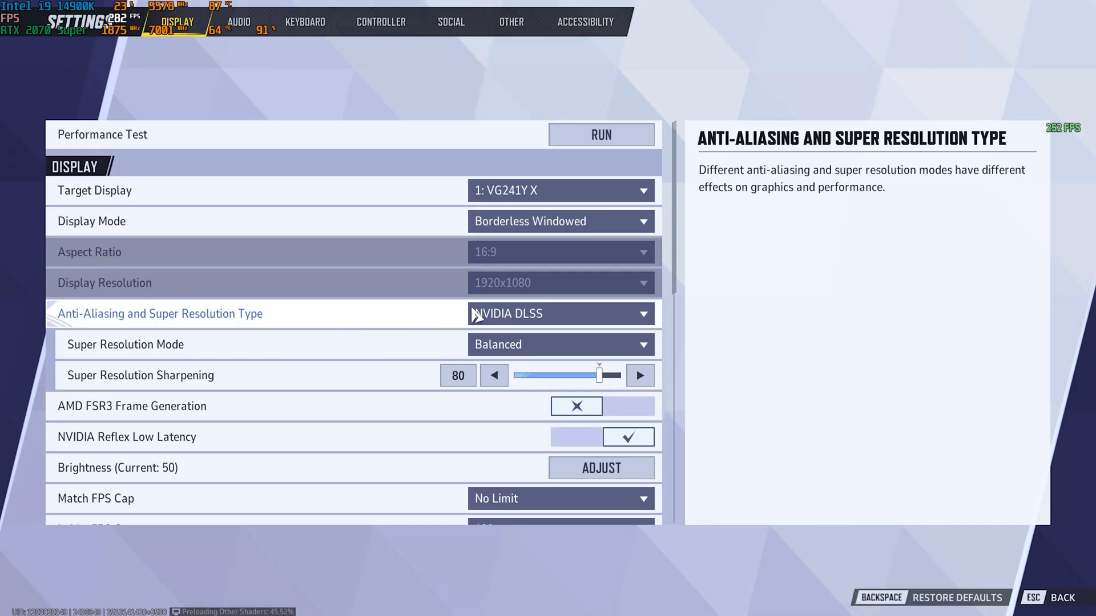
pyautogui.click(561, 314)
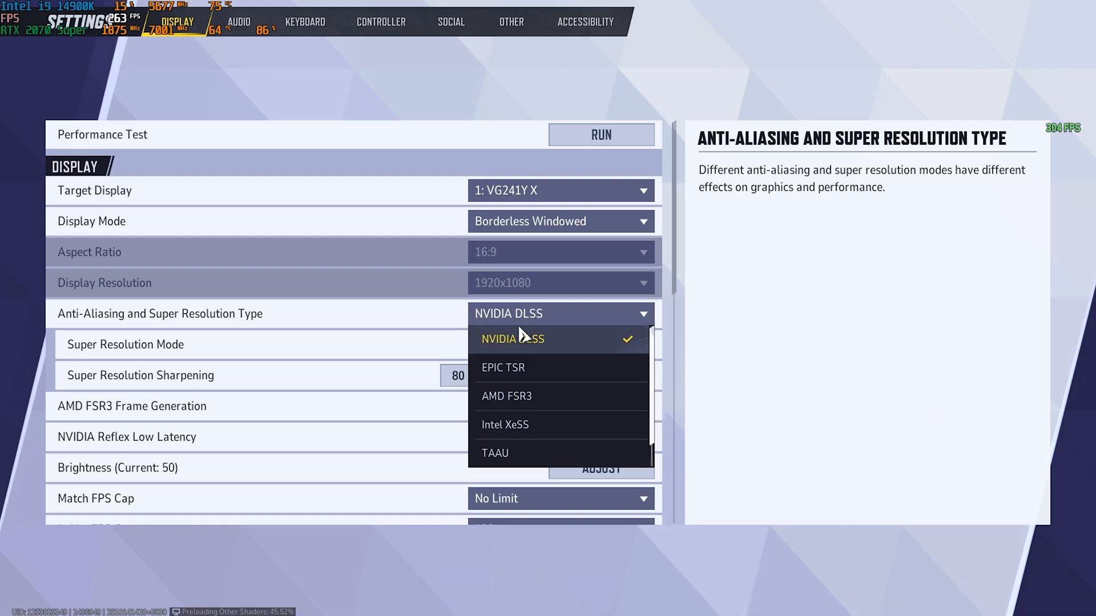
pyautogui.moveTo(505, 401)
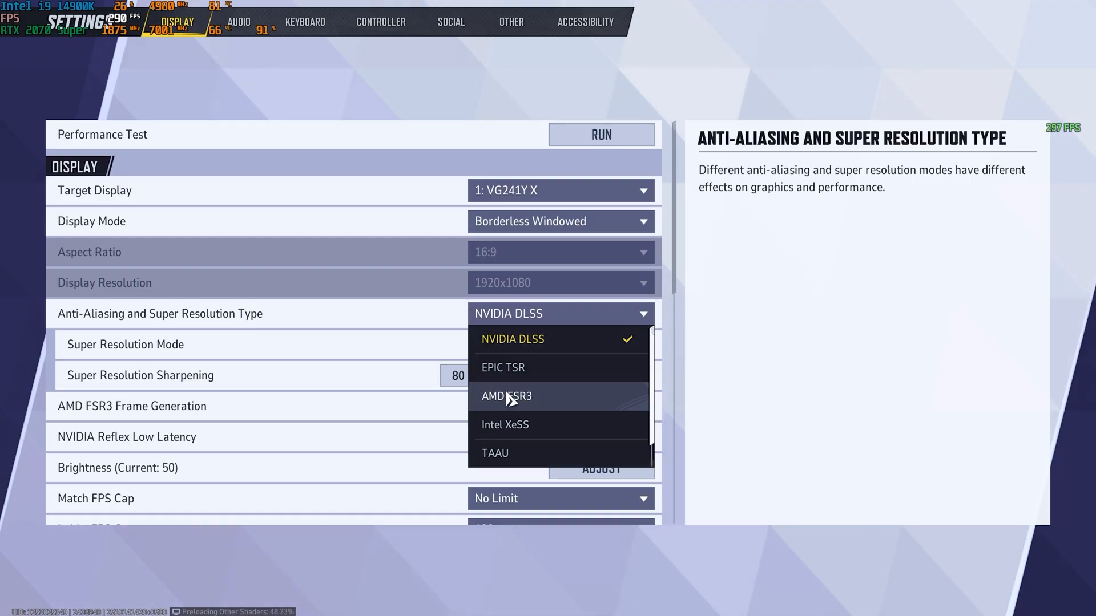
pyautogui.moveTo(507, 426)
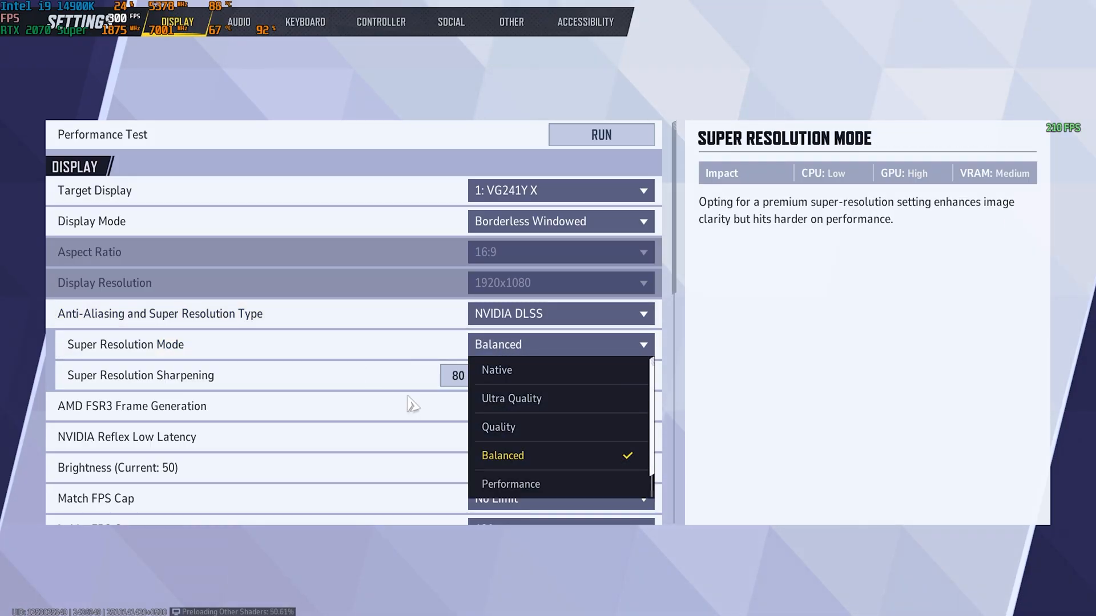
pyautogui.moveTo(522, 486)
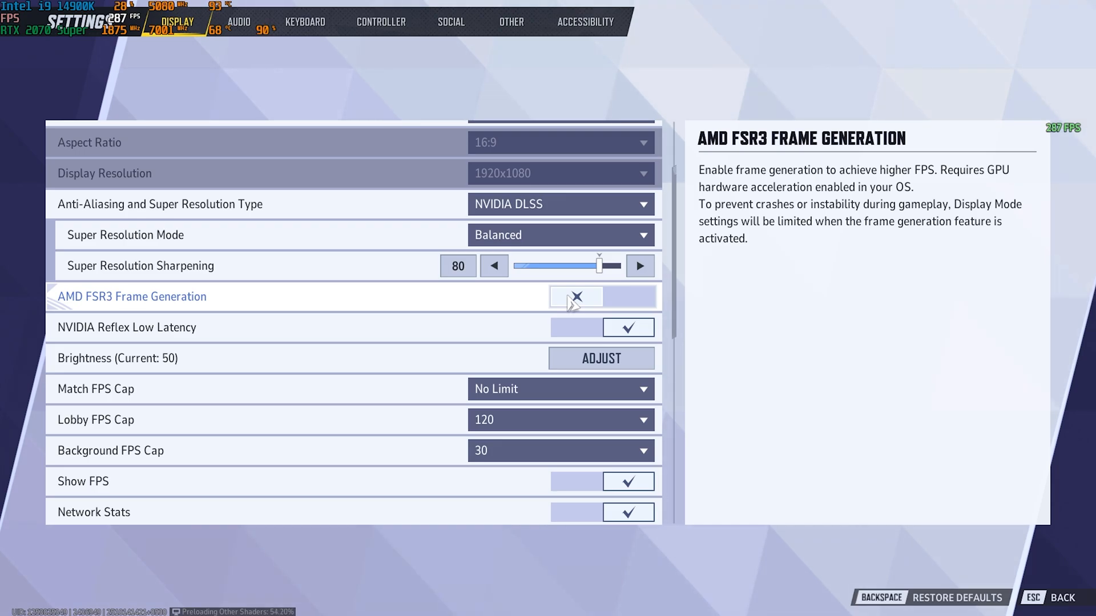
pyautogui.moveTo(120, 333)
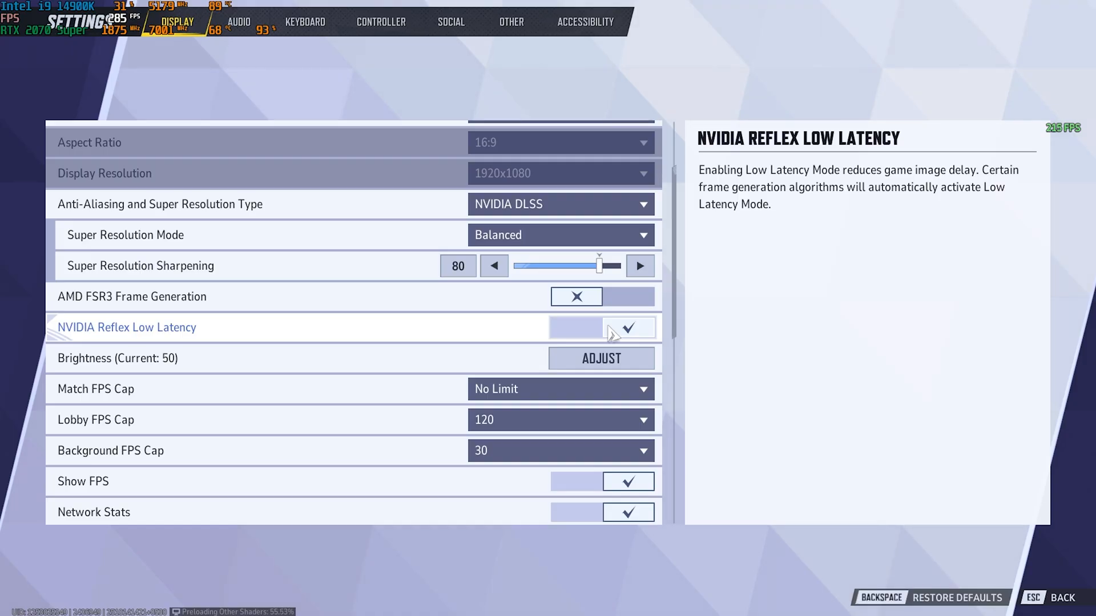
pyautogui.scroll(-3)
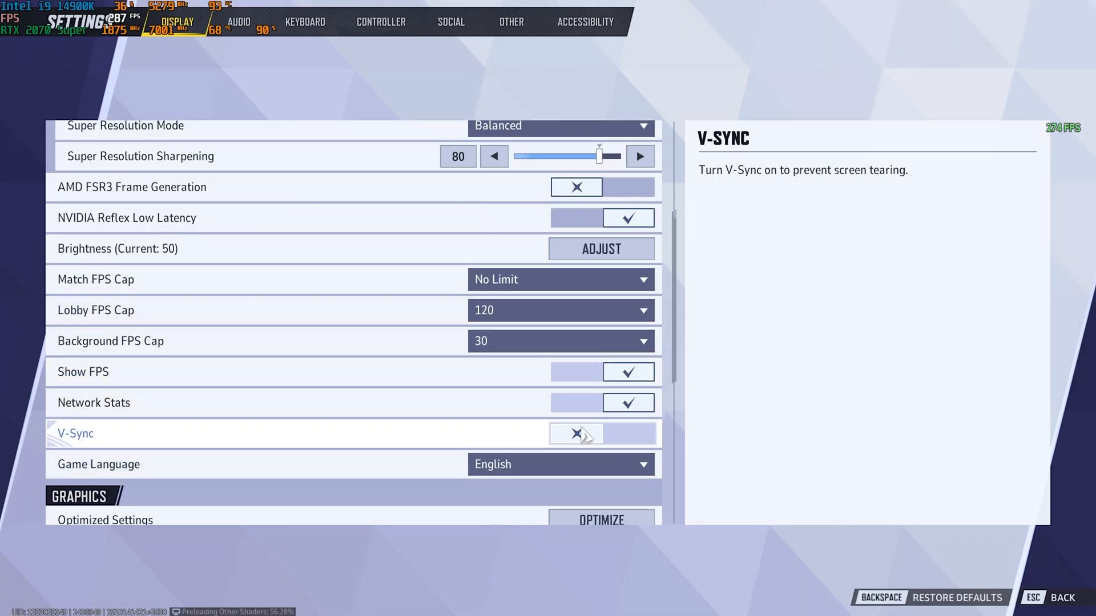
# - Review Custom graphics with Global Illumination off and Low presets, then leave settings for a Quick Match
pyautogui.scroll(-3)
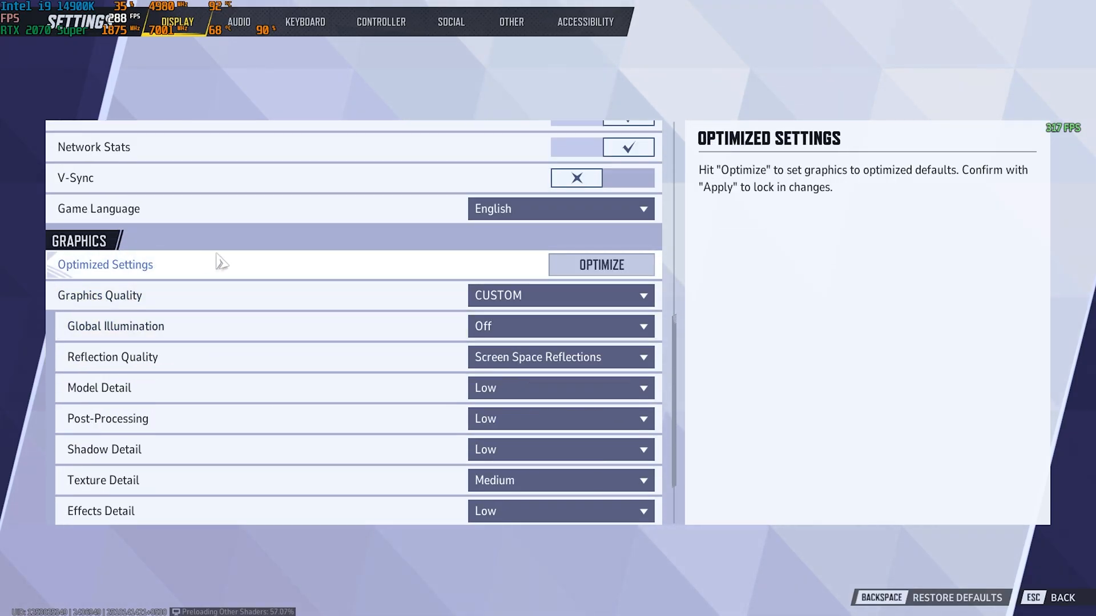
pyautogui.scroll(-3)
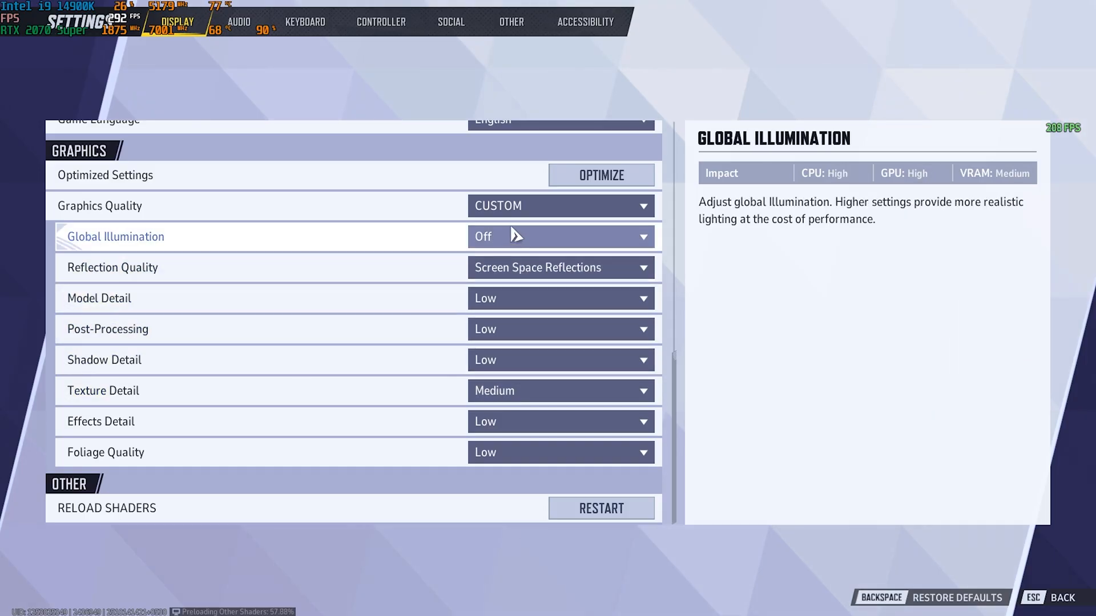
pyautogui.moveTo(499, 470)
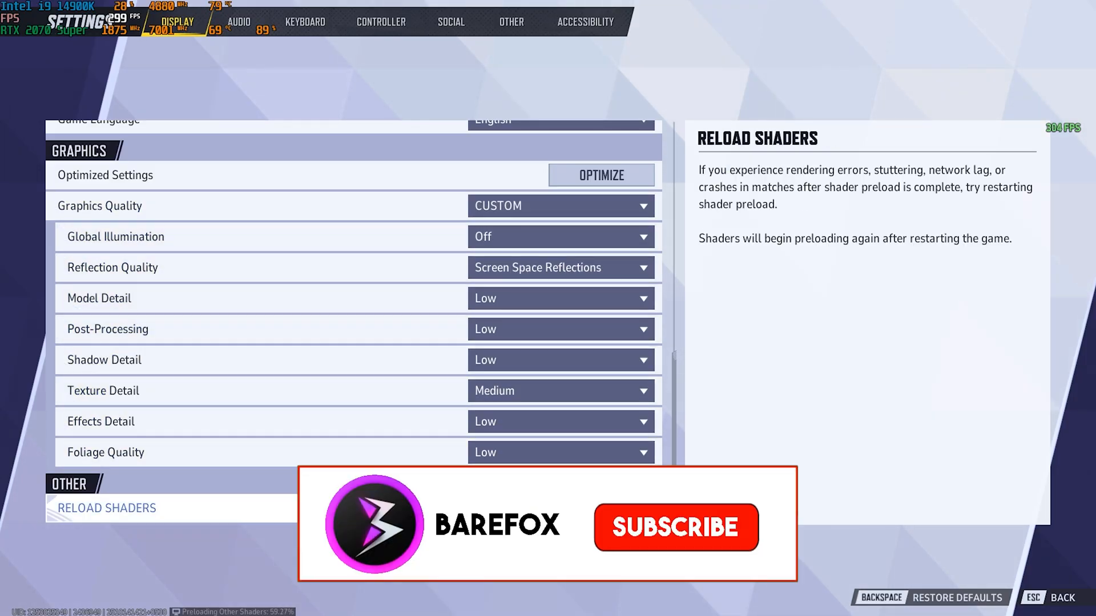
pyautogui.click(675, 528)
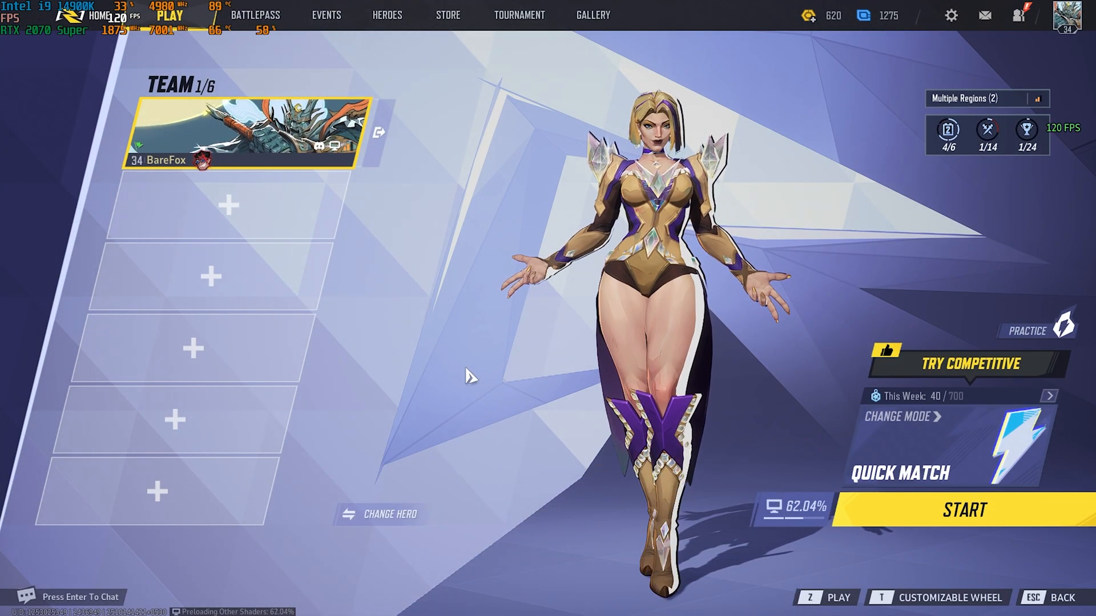
pyautogui.click(966, 510)
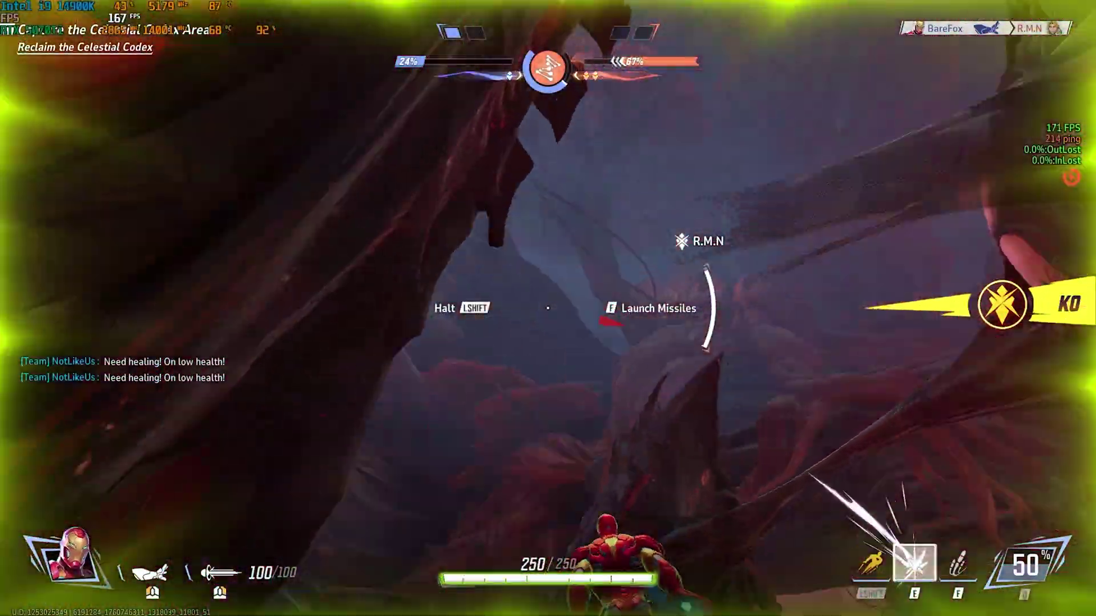